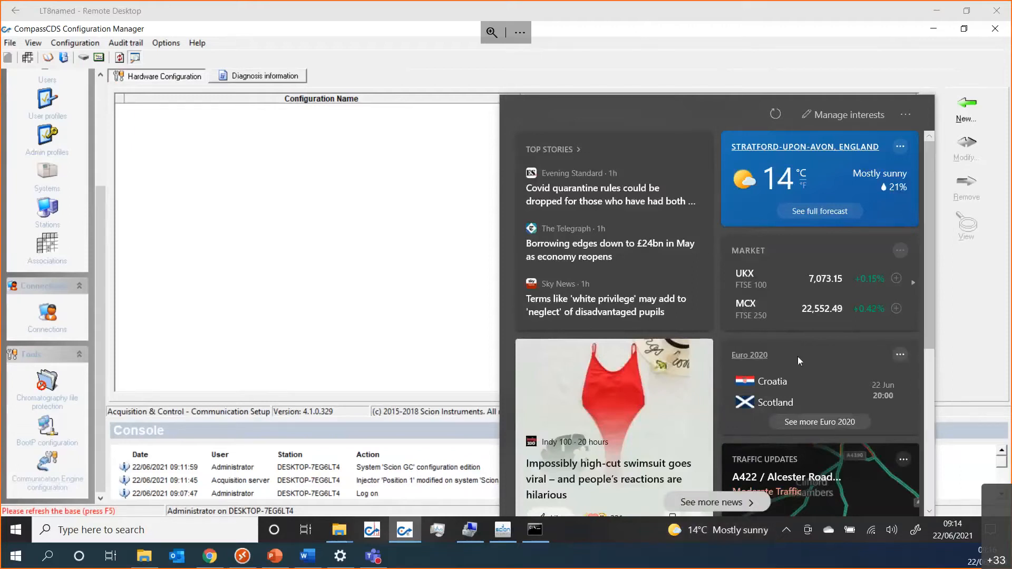
mouse_move(601, 342)
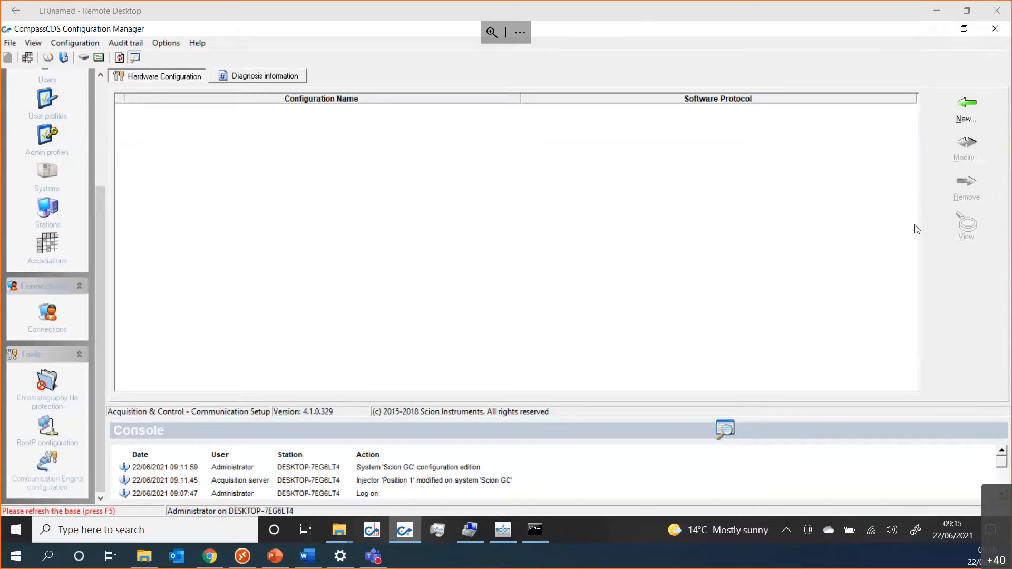
mouse_move(1004, 222)
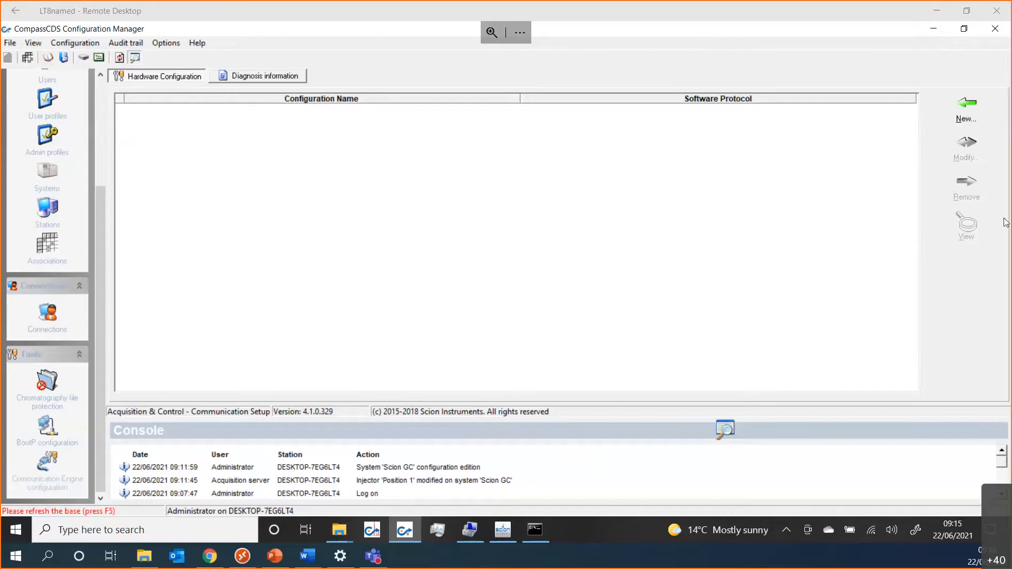
mouse_move(977, 249)
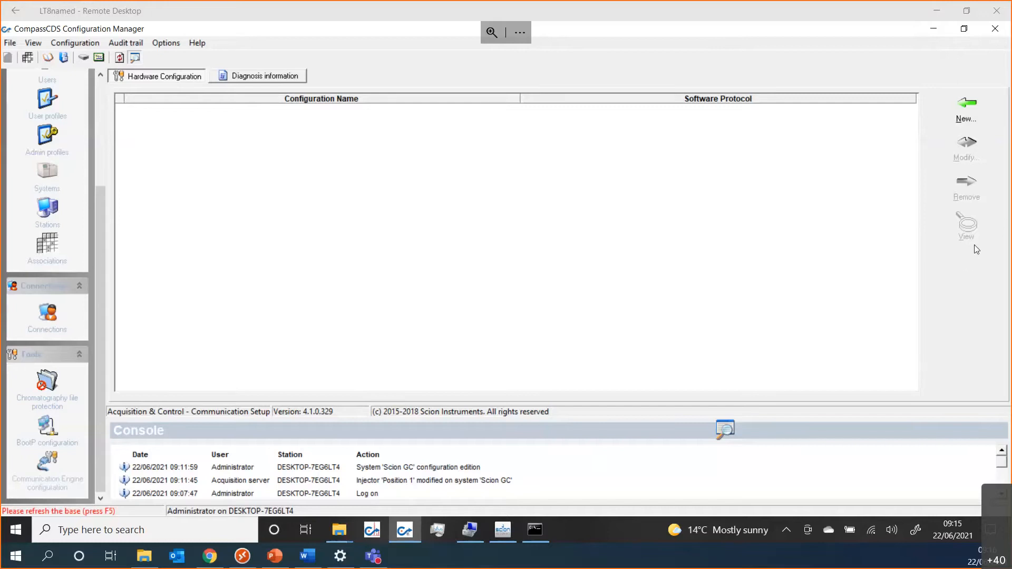
mouse_move(644, 247)
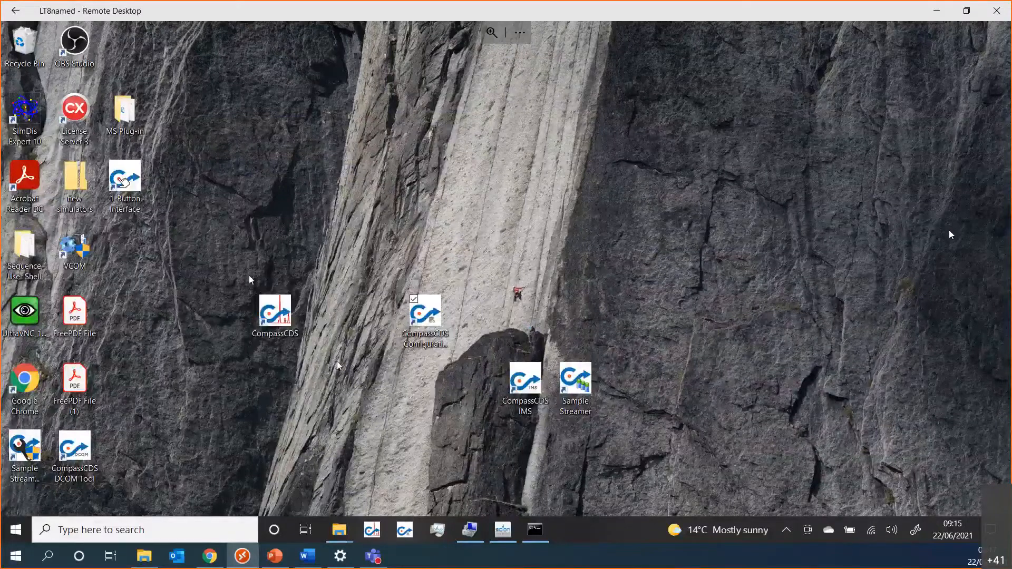
Step: Launch CompassCDS from its desktop shortcut so the connection login appears
click(274, 313)
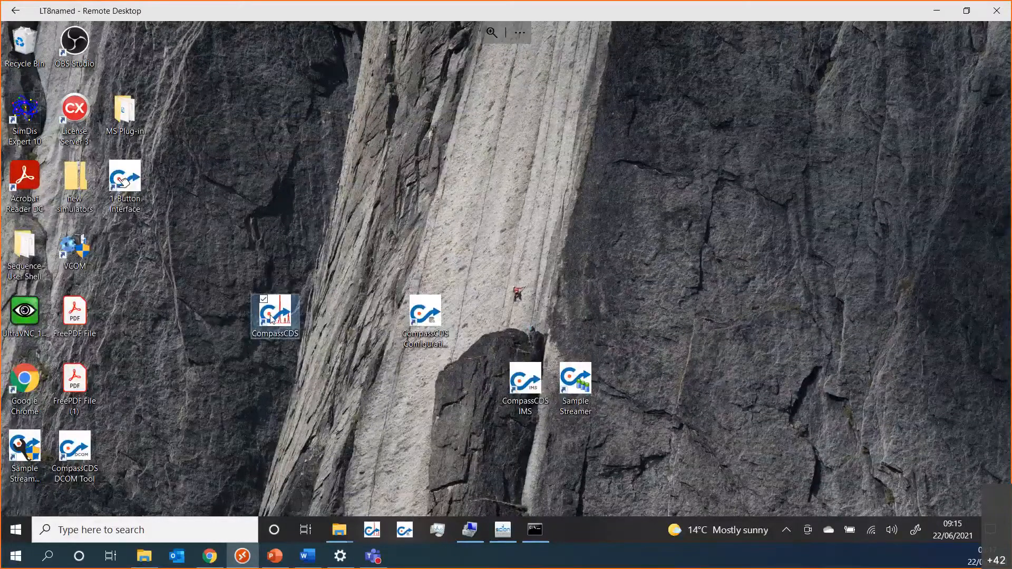
double_click(274, 316)
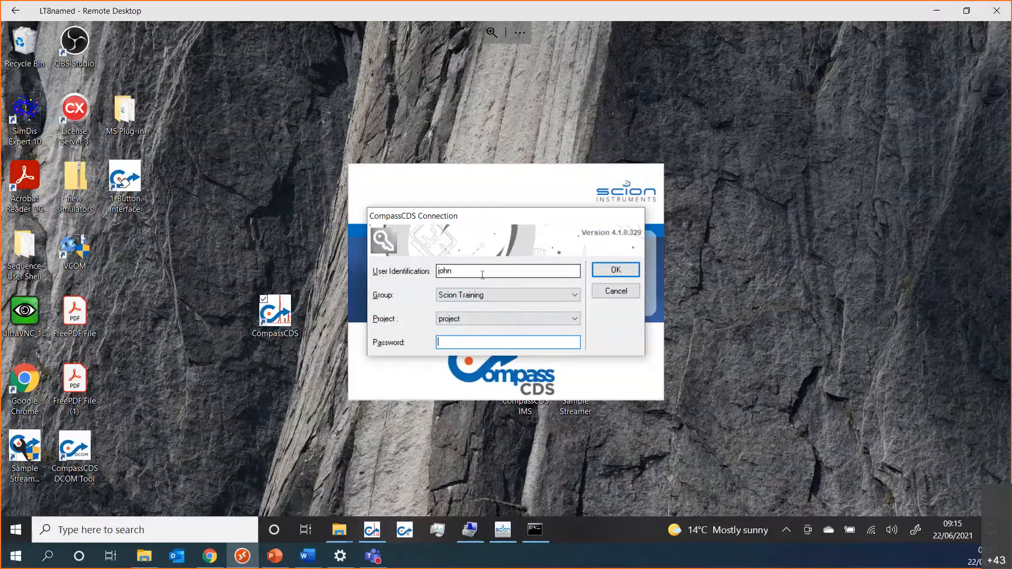
Step: Keep Scion Training as the group and replace the user ID with 'user1'
click(507, 271)
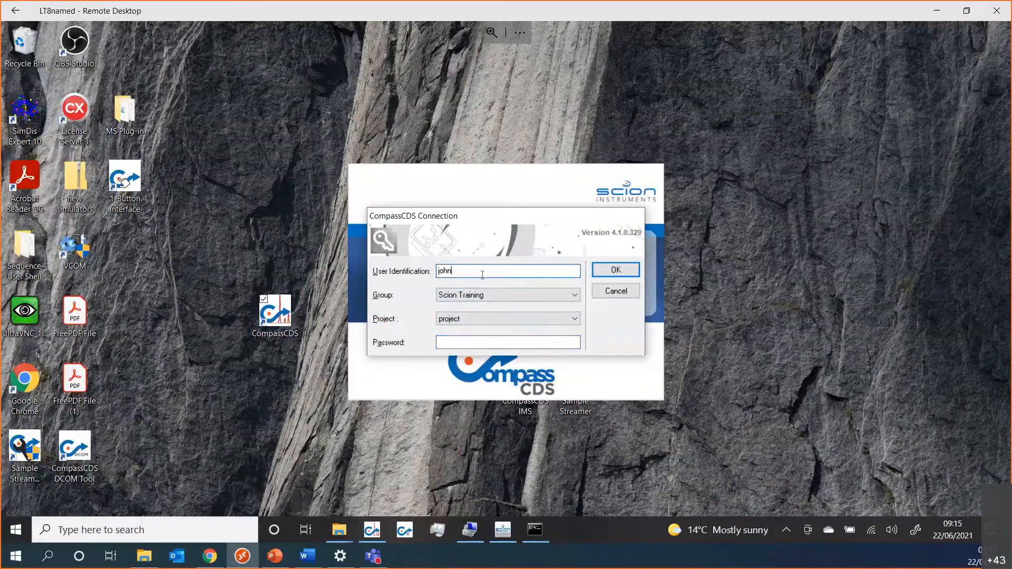
mouse_move(585, 291)
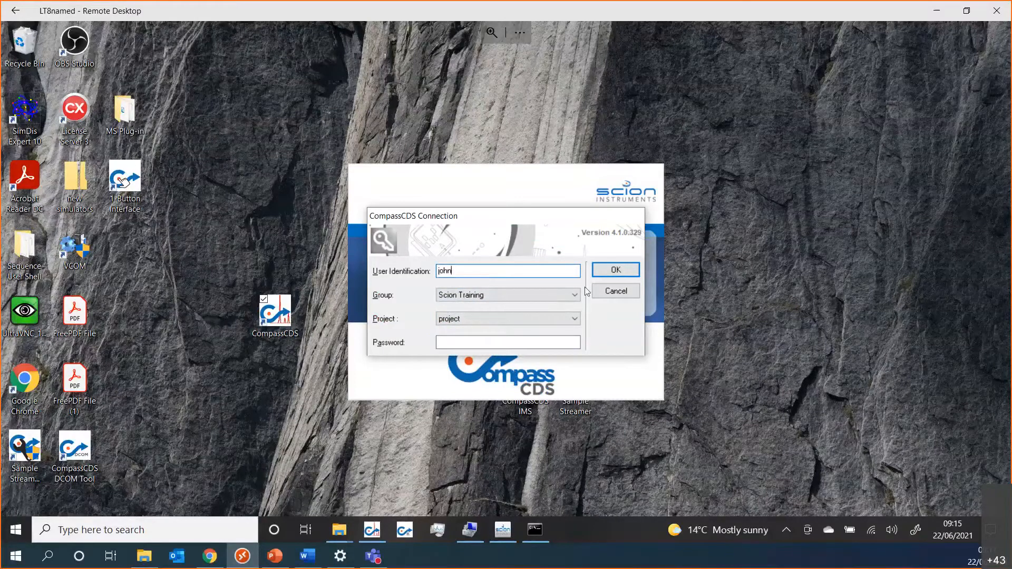
click(572, 295)
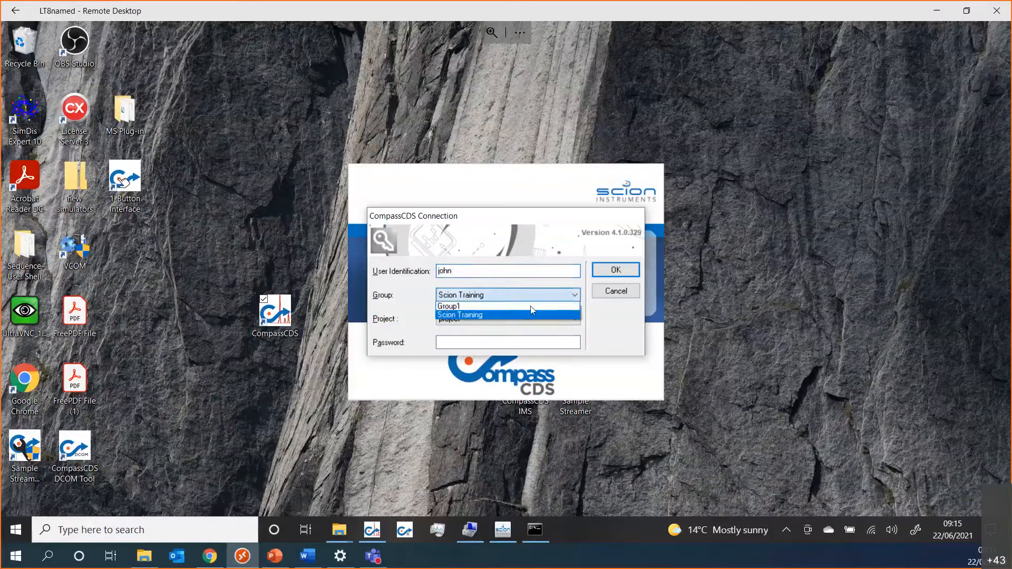
click(507, 315)
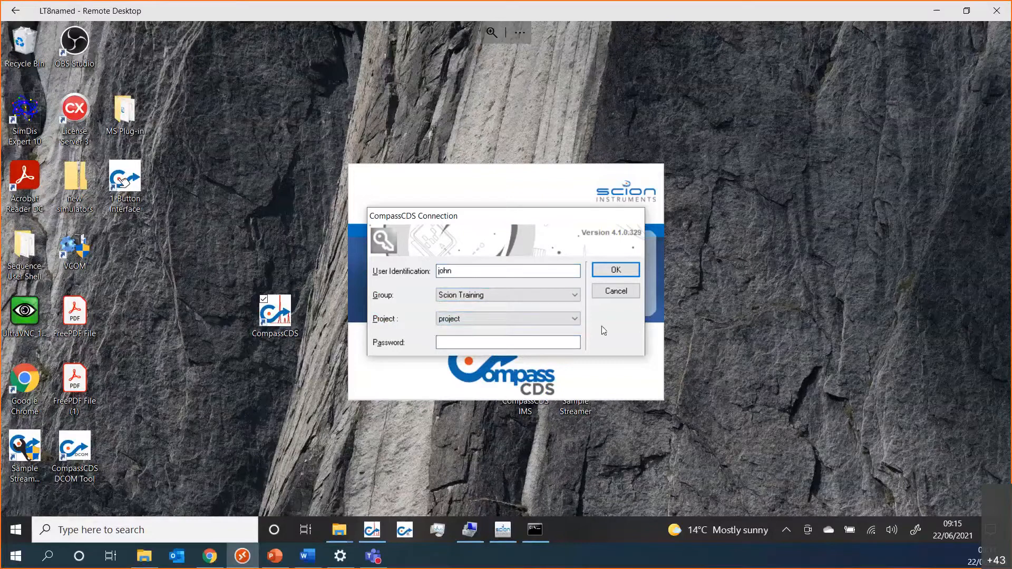
triple_click(507, 271)
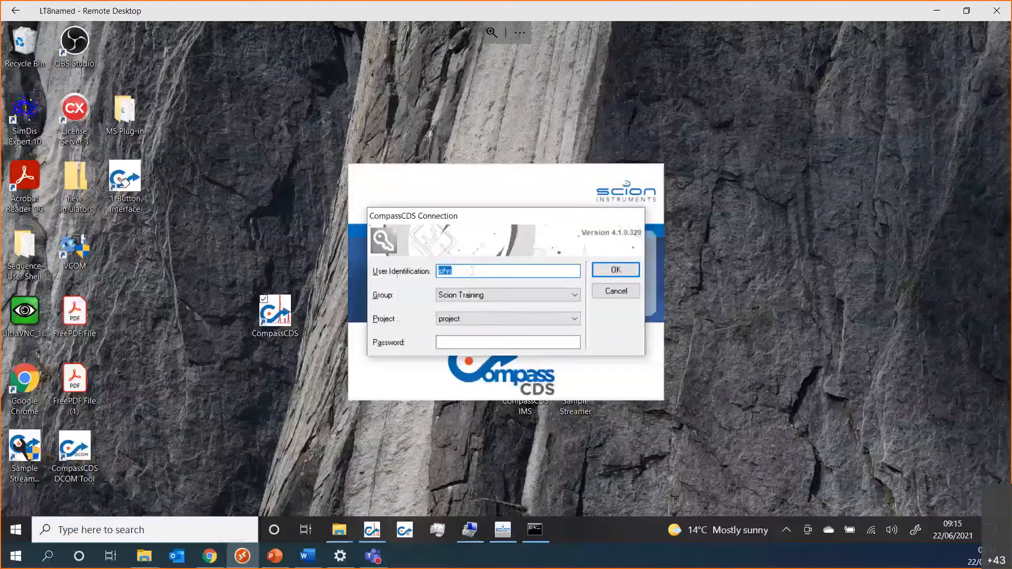
text(u)
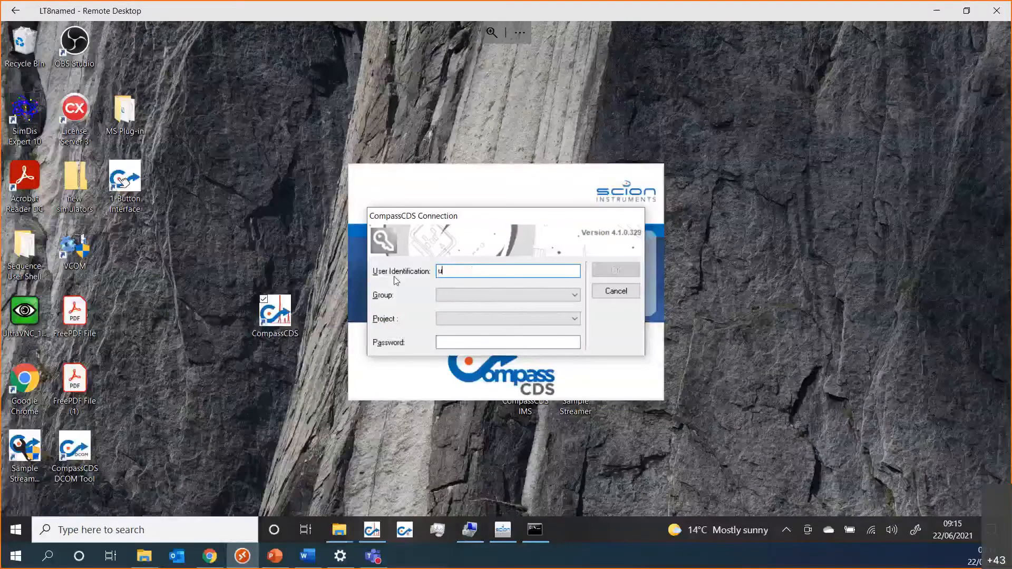
text(ser1)
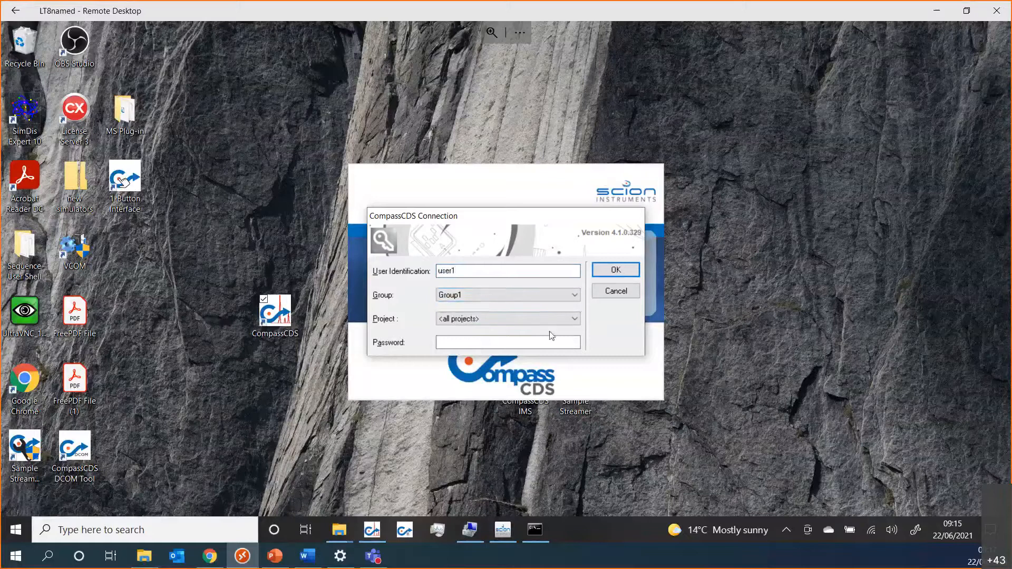
Step: Choose the project, enter user 'john', confirm the Scion Training project and sign in
click(570, 318)
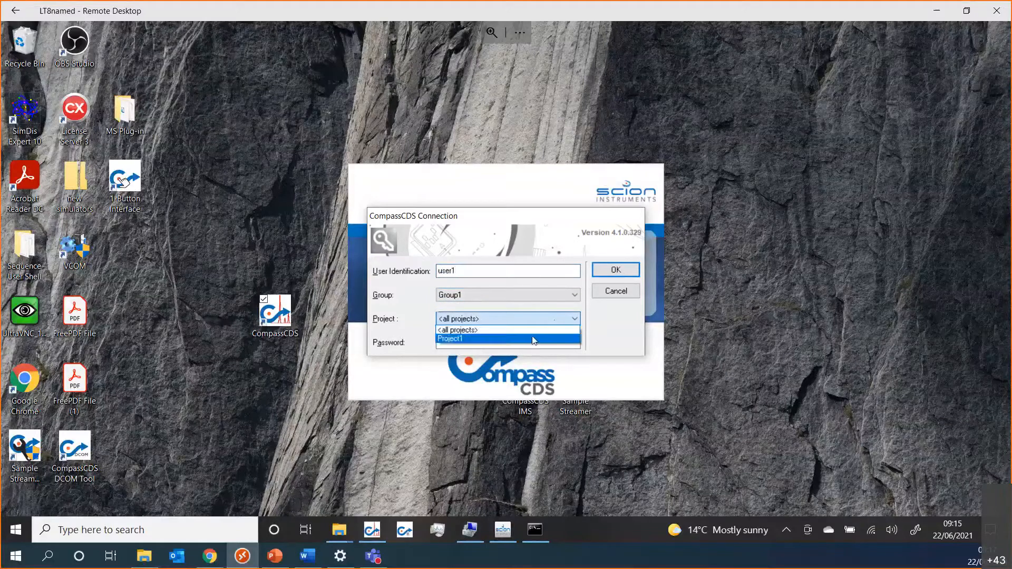
click(507, 318)
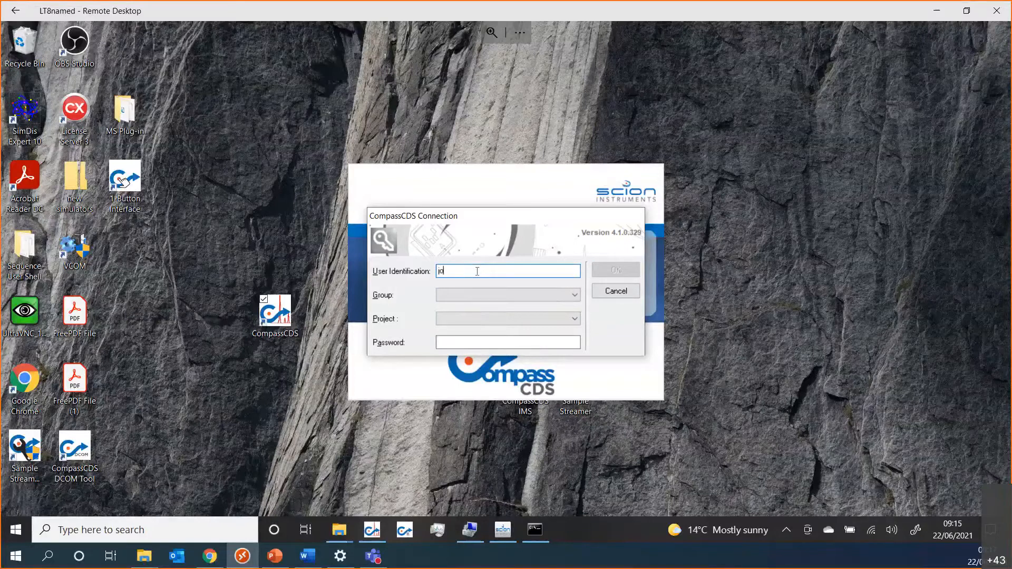
text(john)
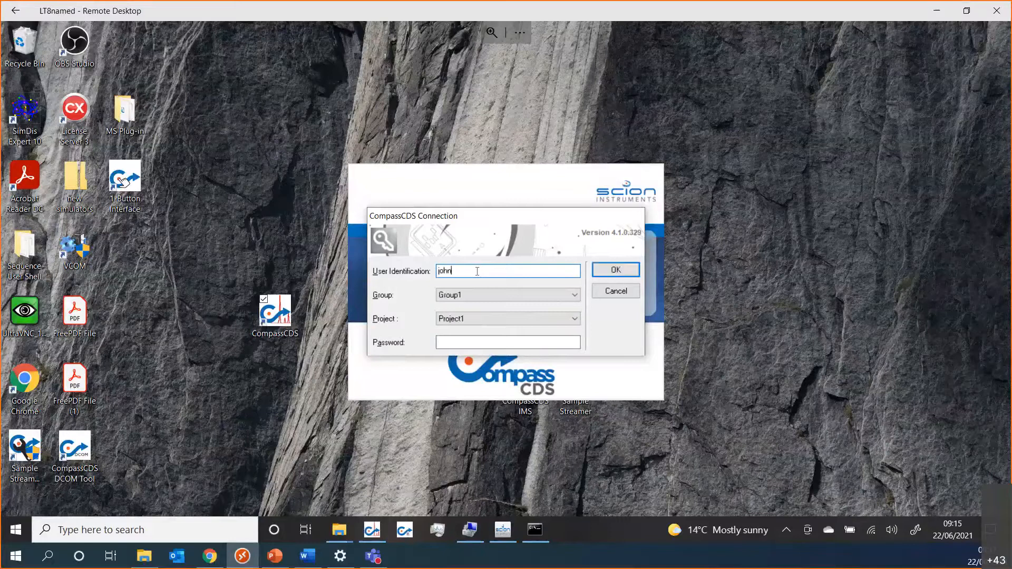
mouse_move(532, 304)
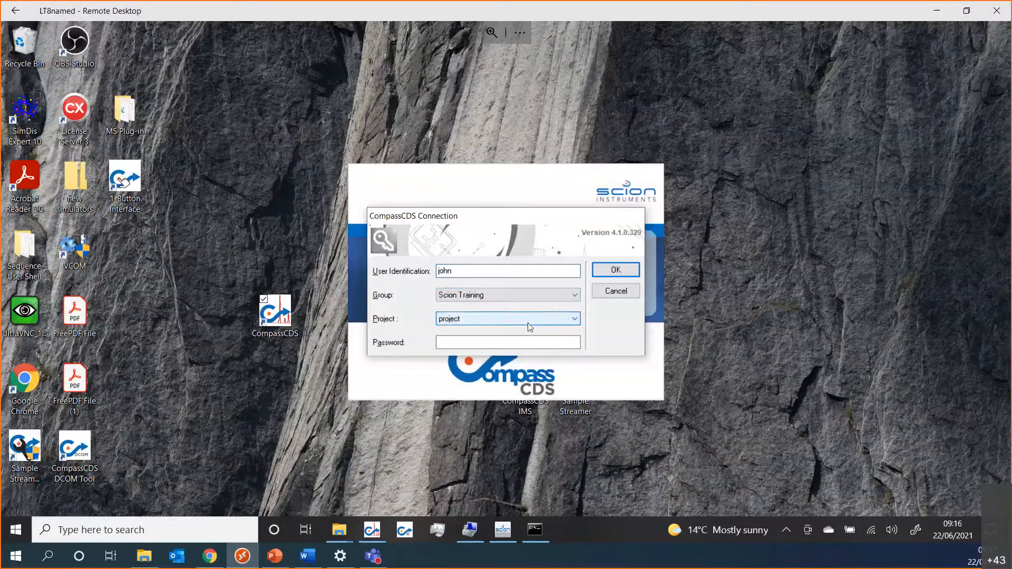
click(508, 342)
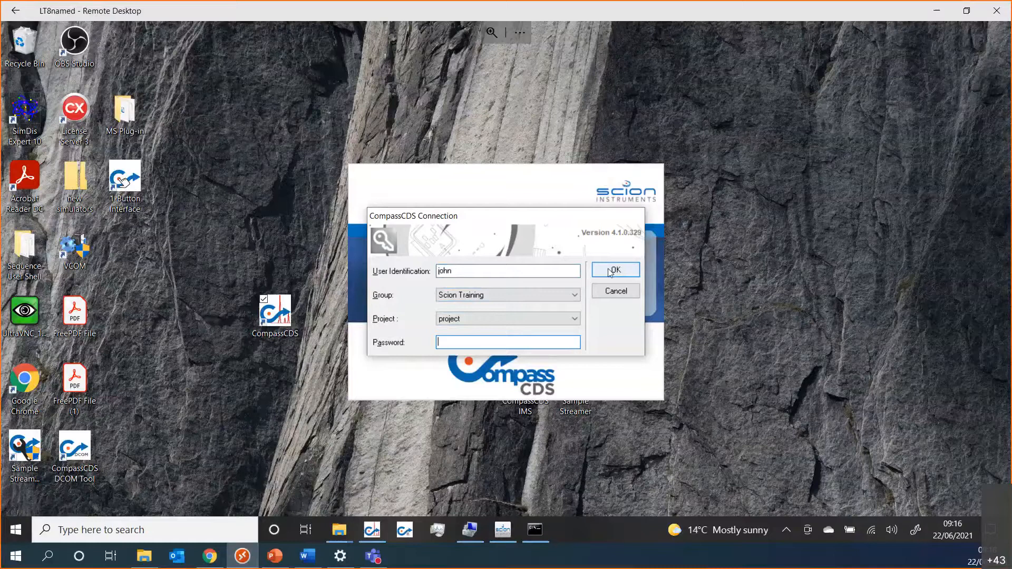
click(614, 269)
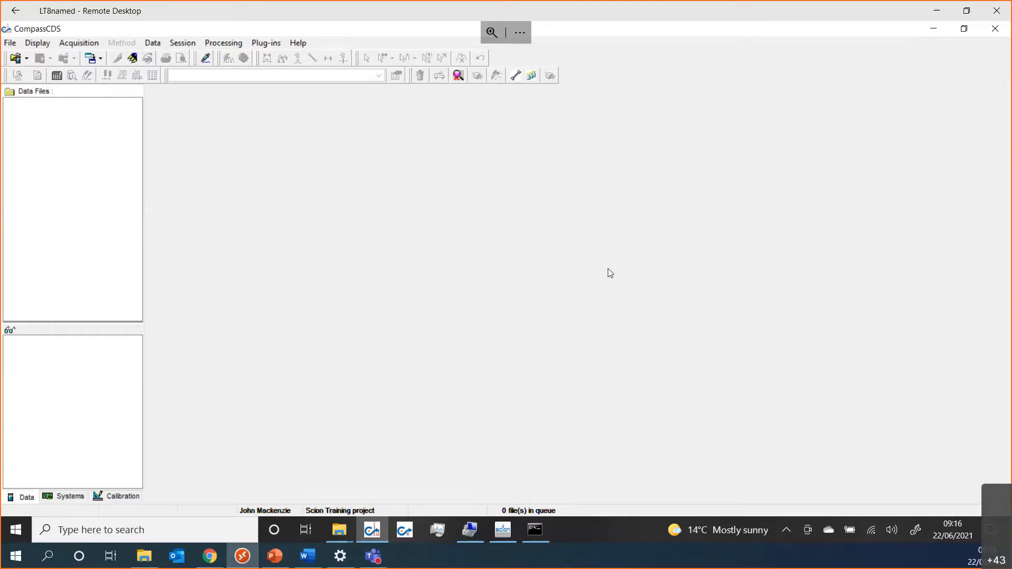
mouse_move(37, 76)
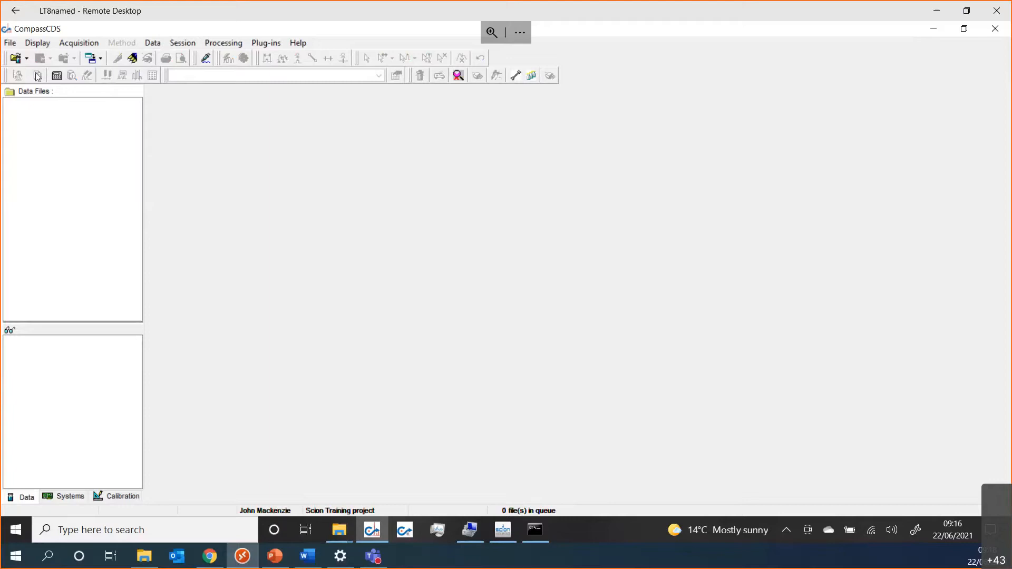
Step: Browse the File and Data menus to reveal the New Method command
click(10, 42)
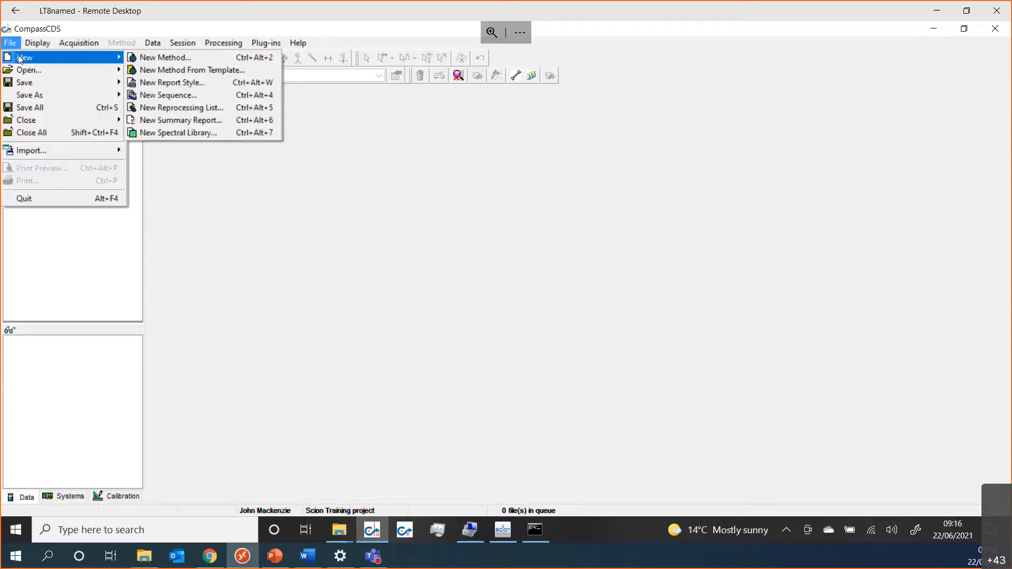
click(153, 43)
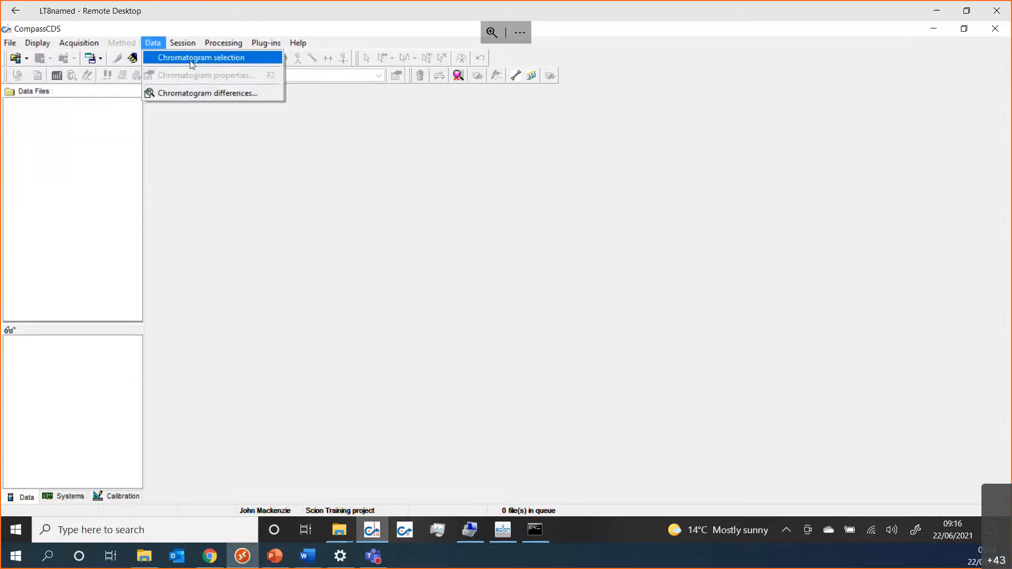
click(10, 43)
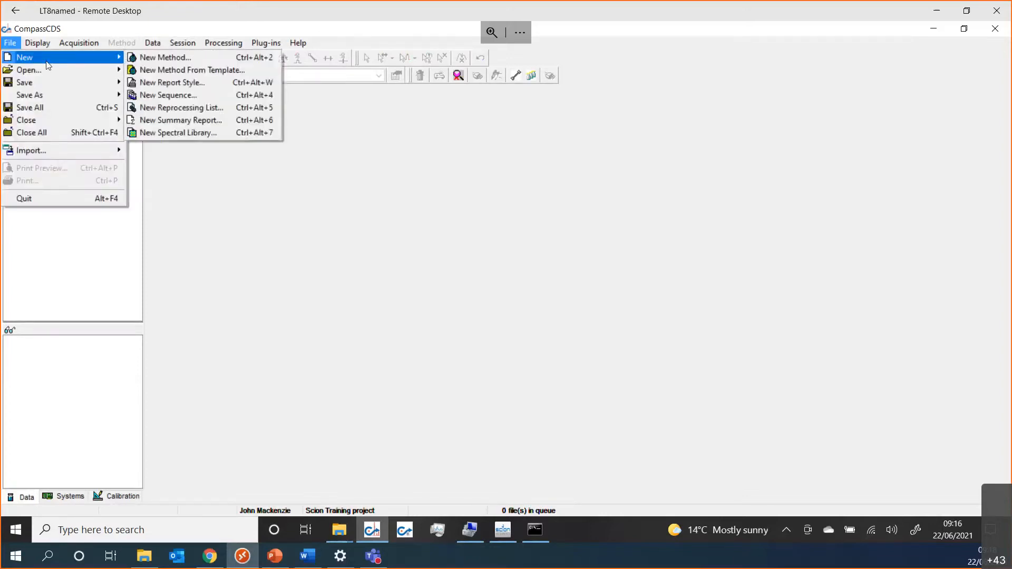
mouse_move(165, 57)
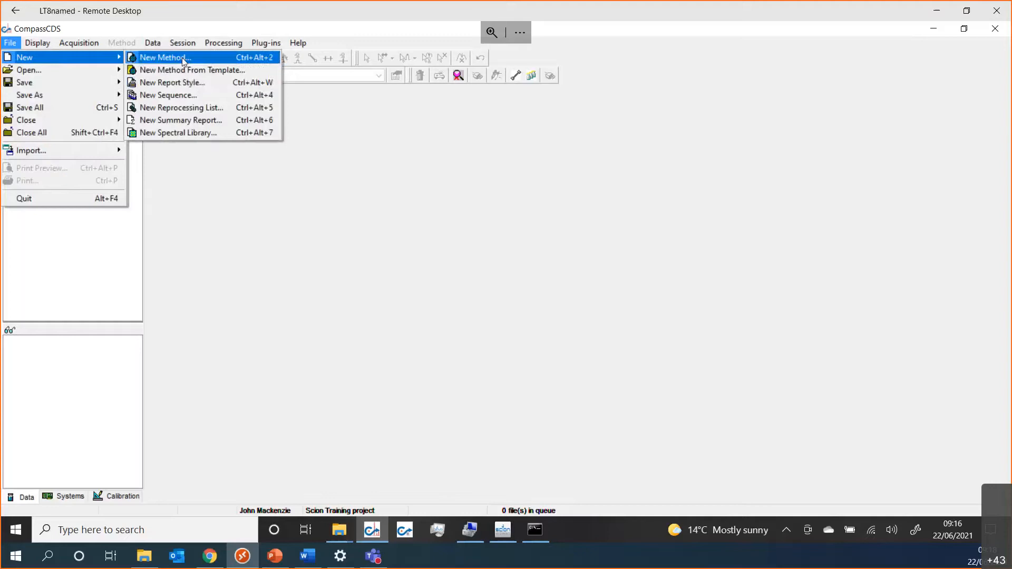
Step: Start a new method linked to the Scion GC system
click(163, 57)
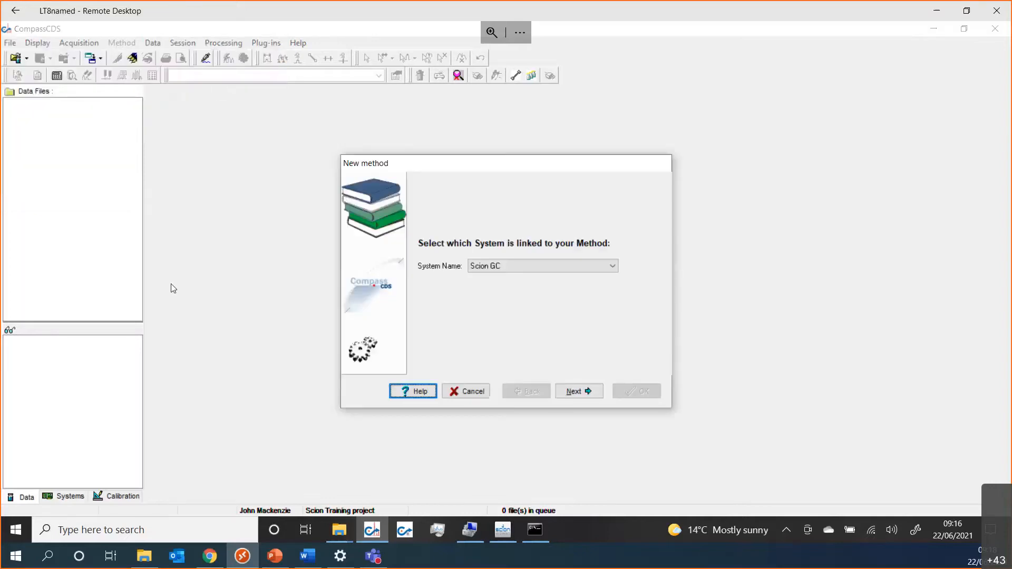
click(610, 266)
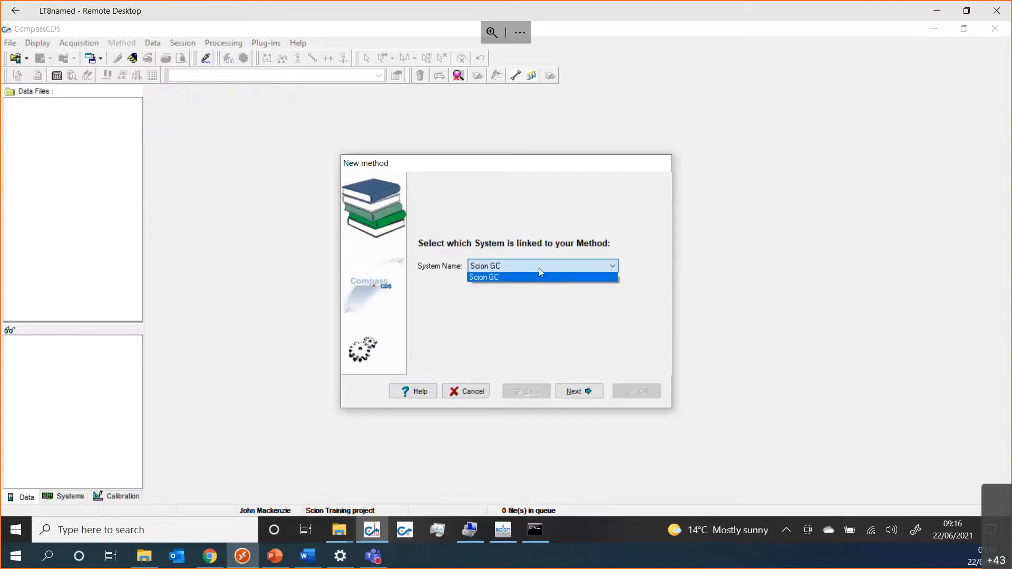
mouse_move(538, 278)
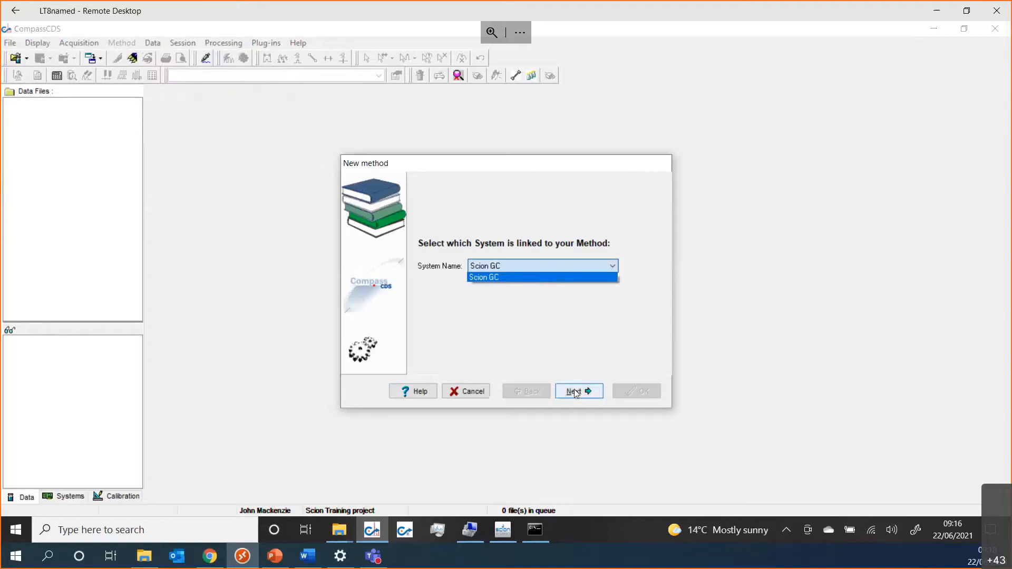
click(542, 276)
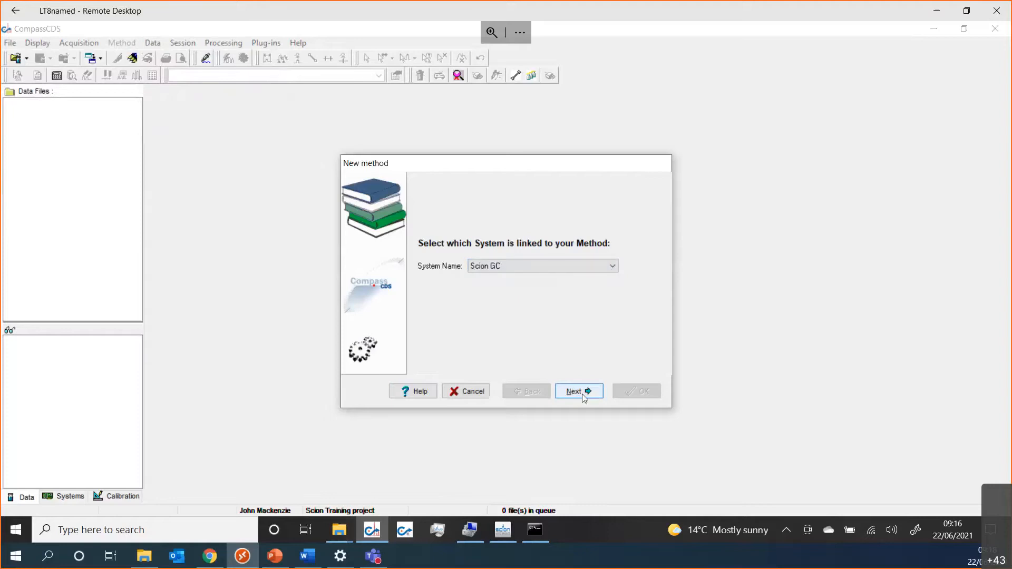
click(574, 391)
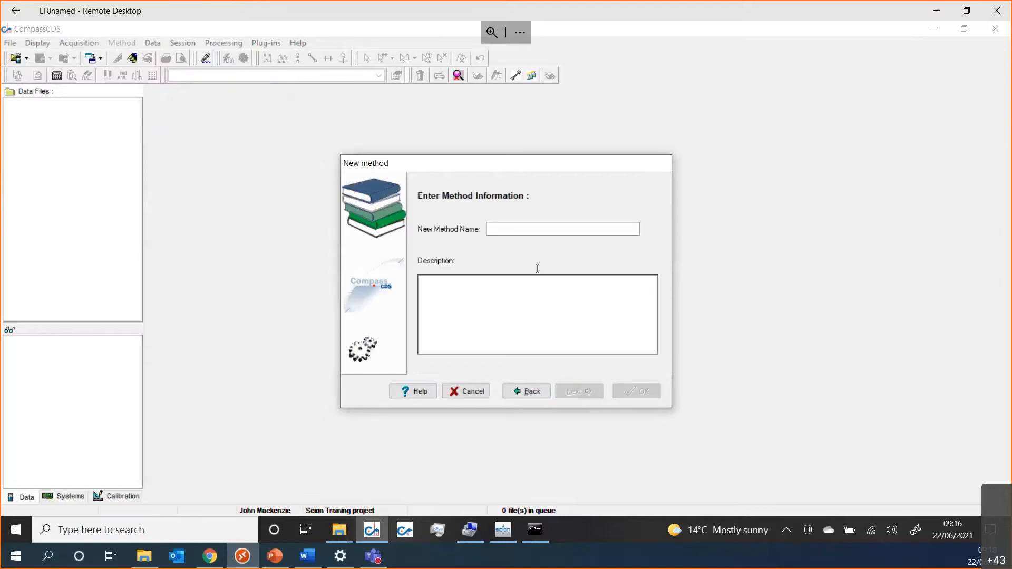
Step: Name the new method JUN2021 and confirm its creation
click(561, 229)
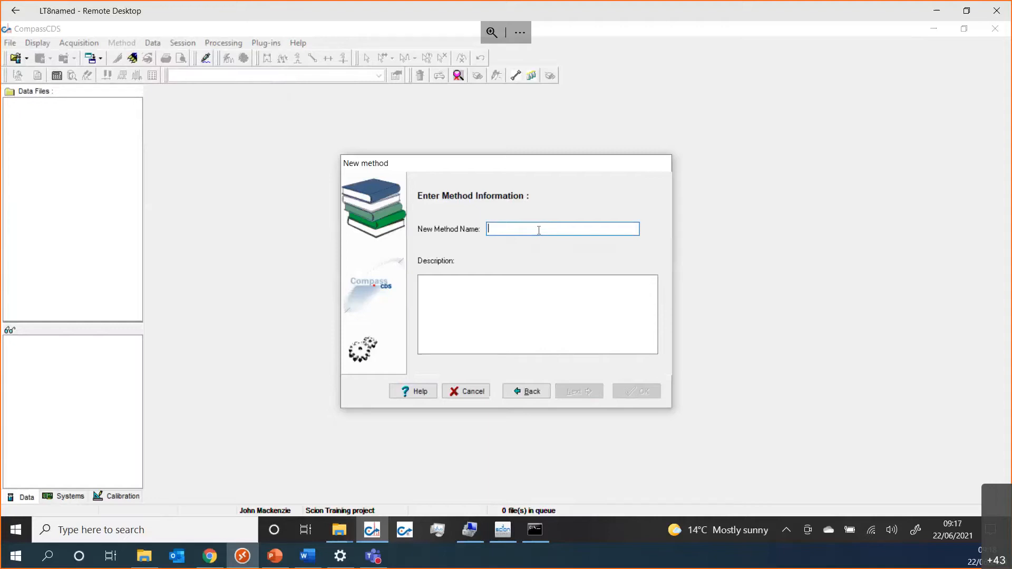
text(JUn20)
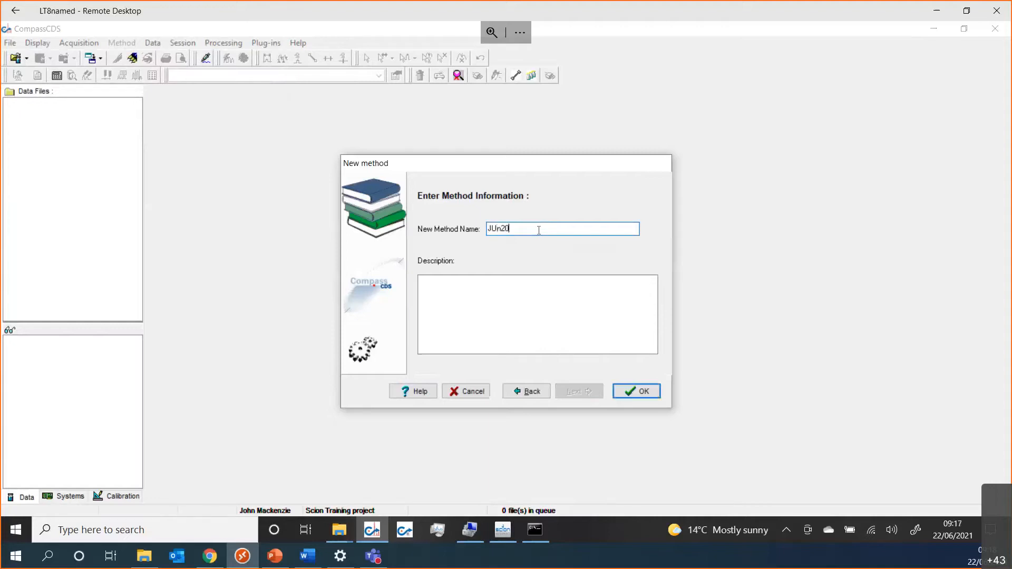
key(Backspace)
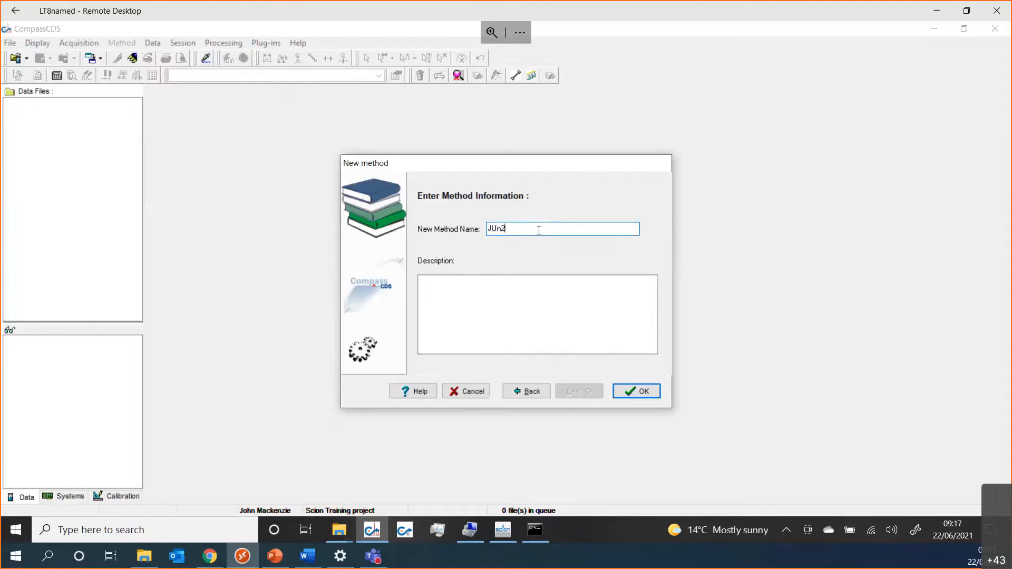
key(BackSpace)
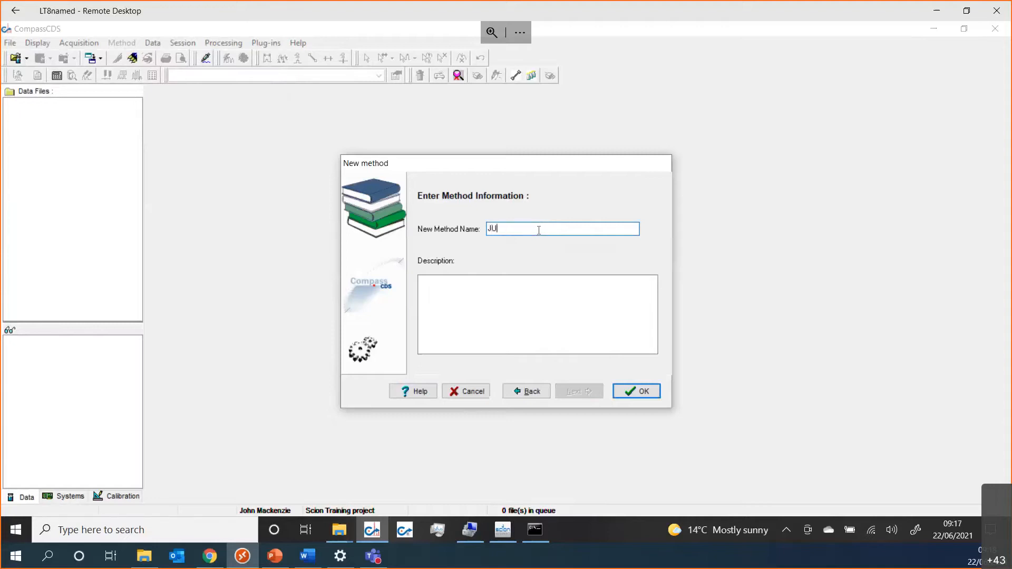
text(N2021)
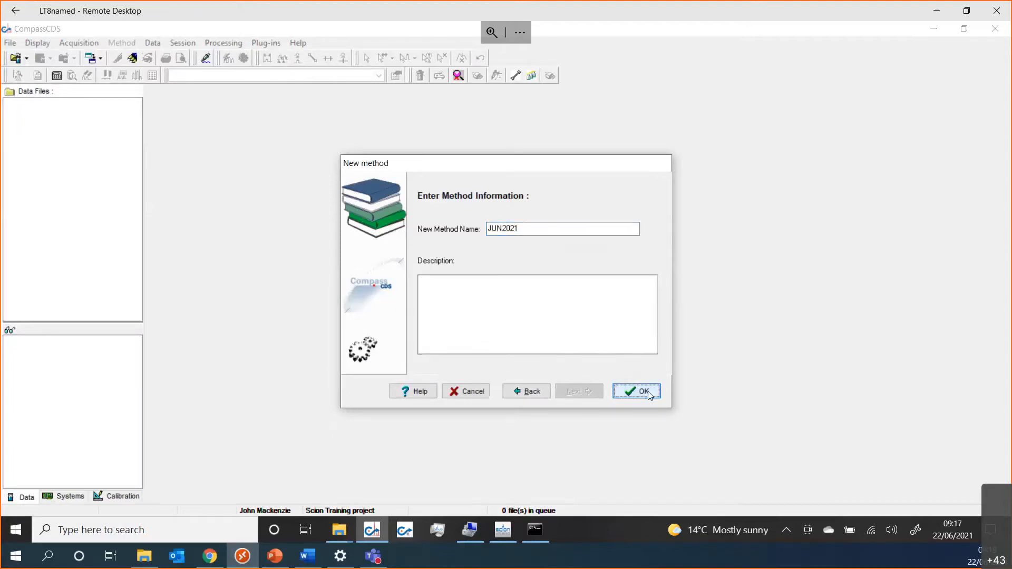
click(637, 391)
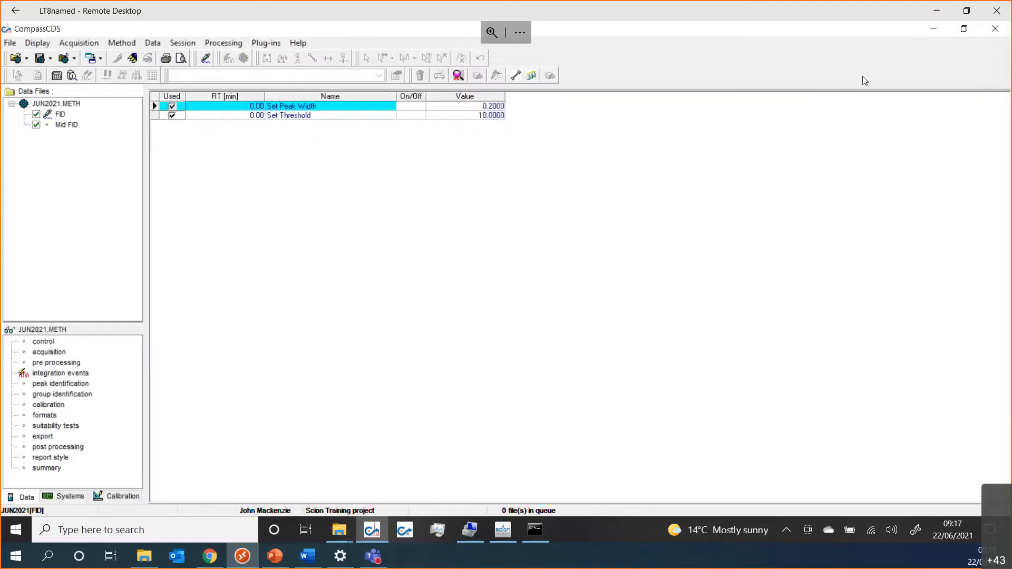
mouse_move(641, 30)
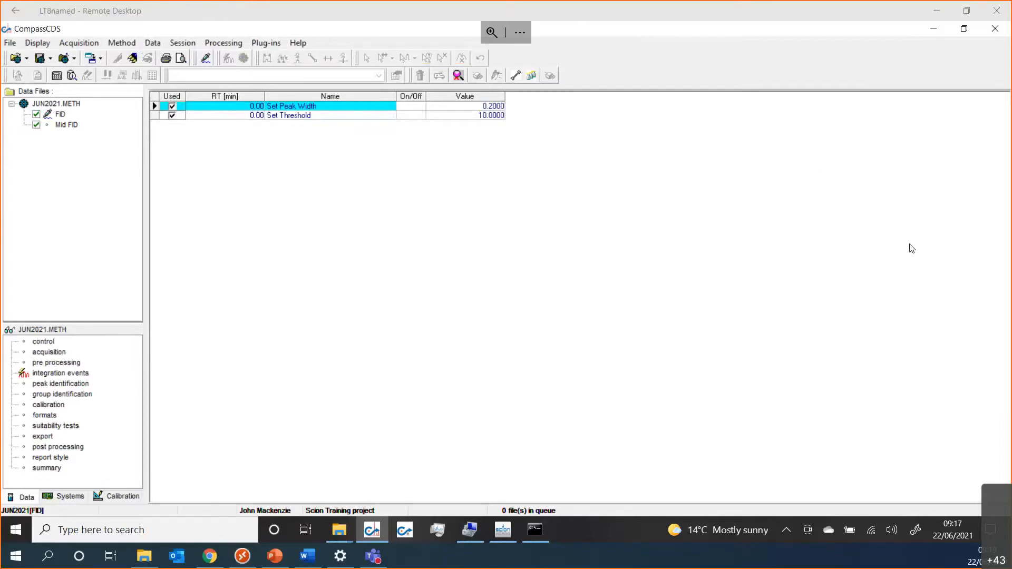
mouse_move(604, 296)
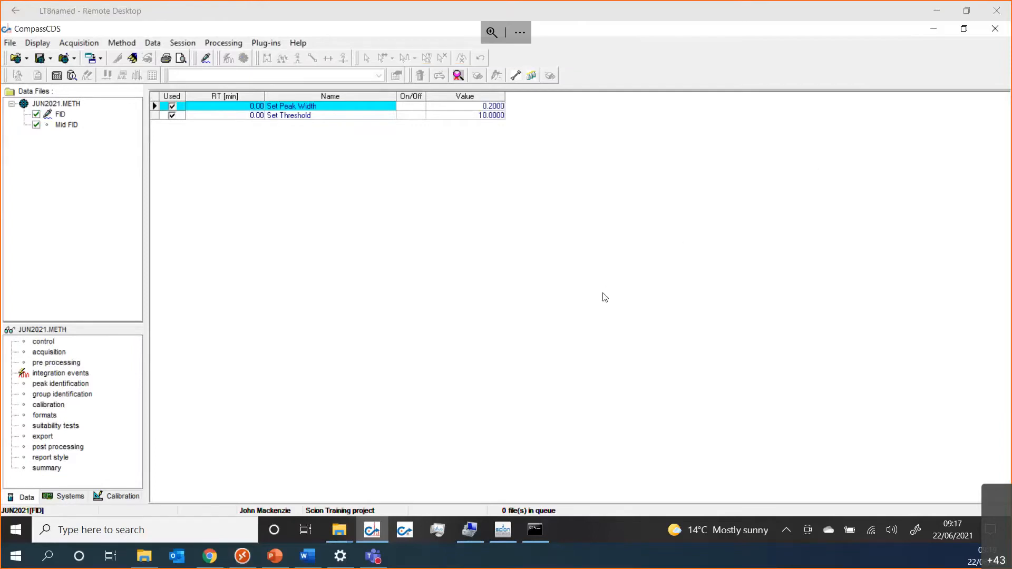
mouse_move(632, 383)
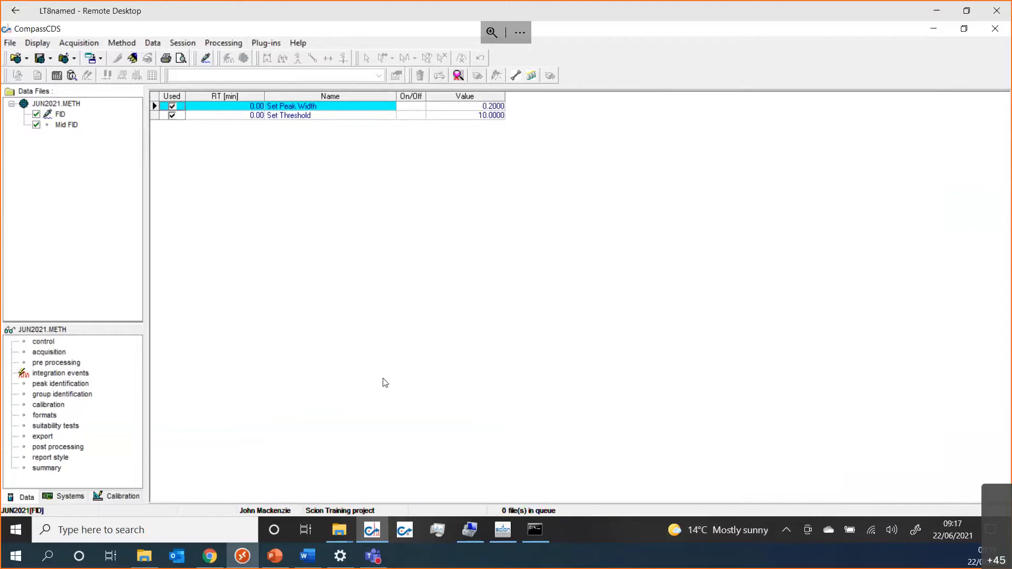
mouse_move(364, 255)
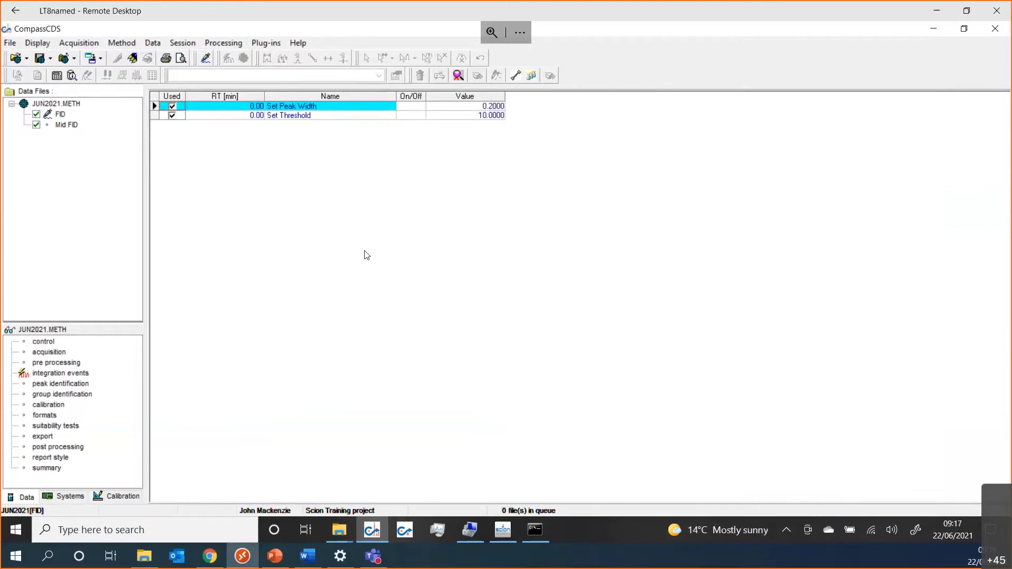
mouse_move(53, 345)
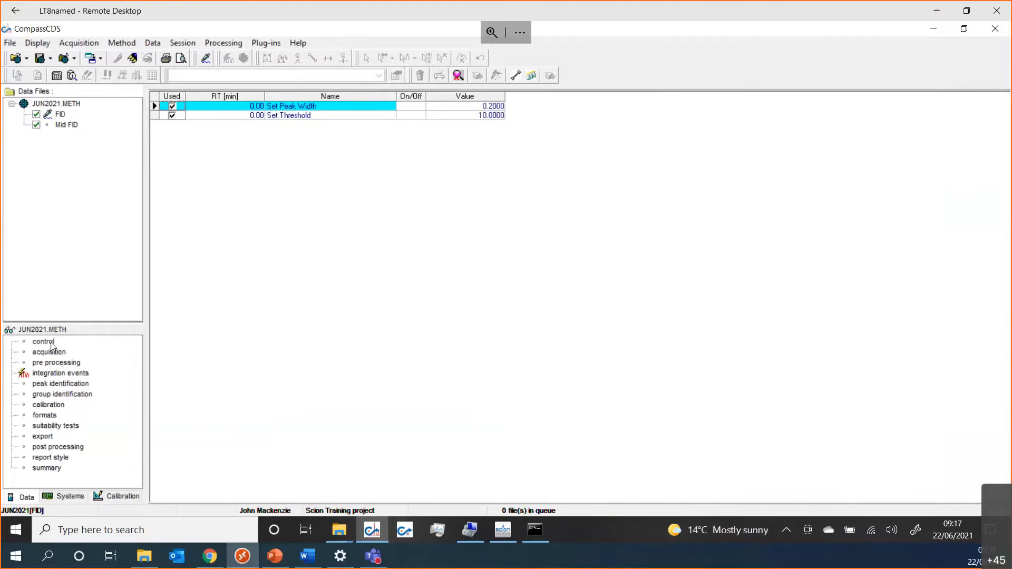
Step: Open the control section of the JUN2021 method from its tree
click(43, 341)
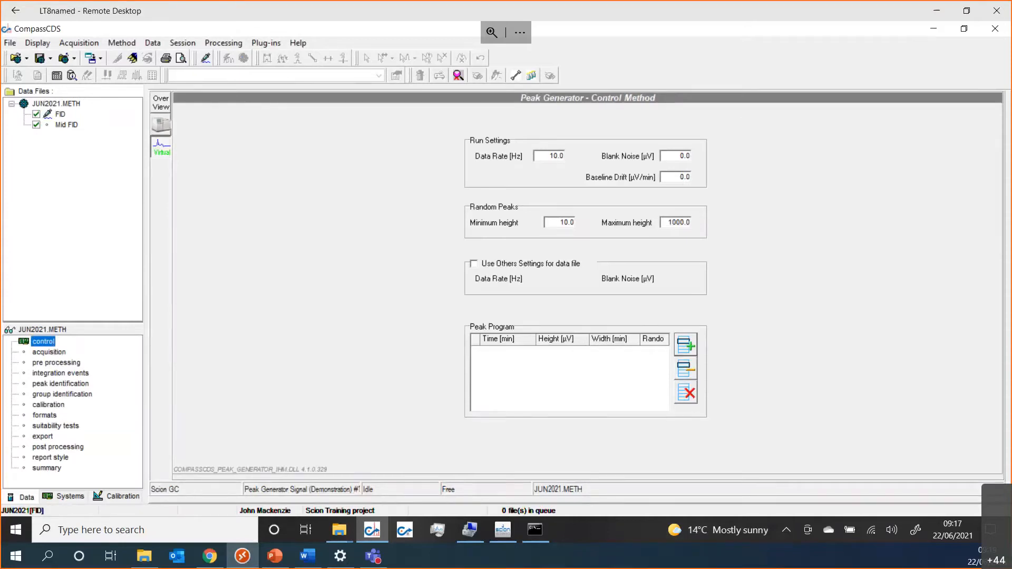
Step: Switch to the 456-GC control settings and select the Front (S/SL) injector under Autosampler
click(160, 124)
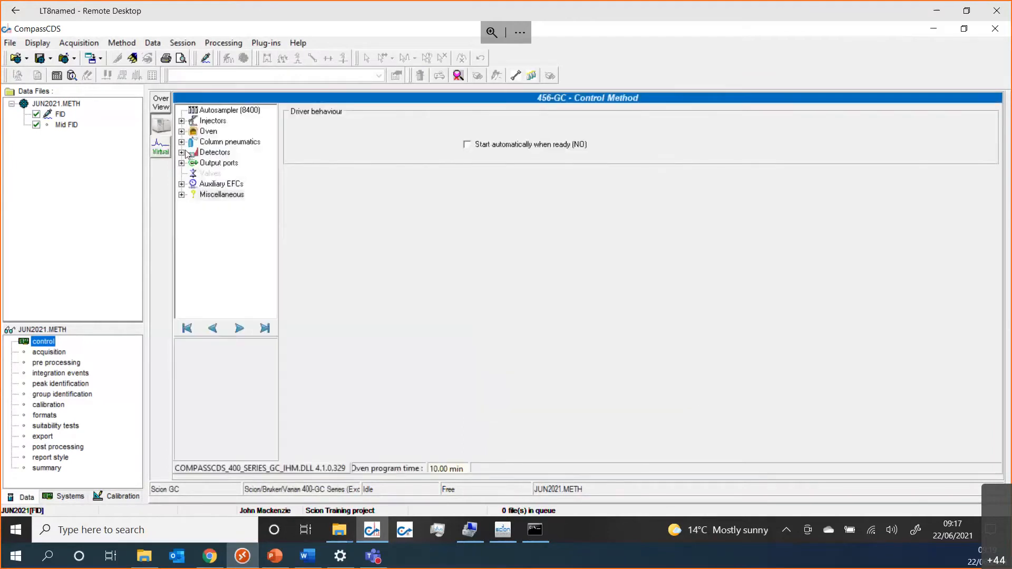
click(161, 146)
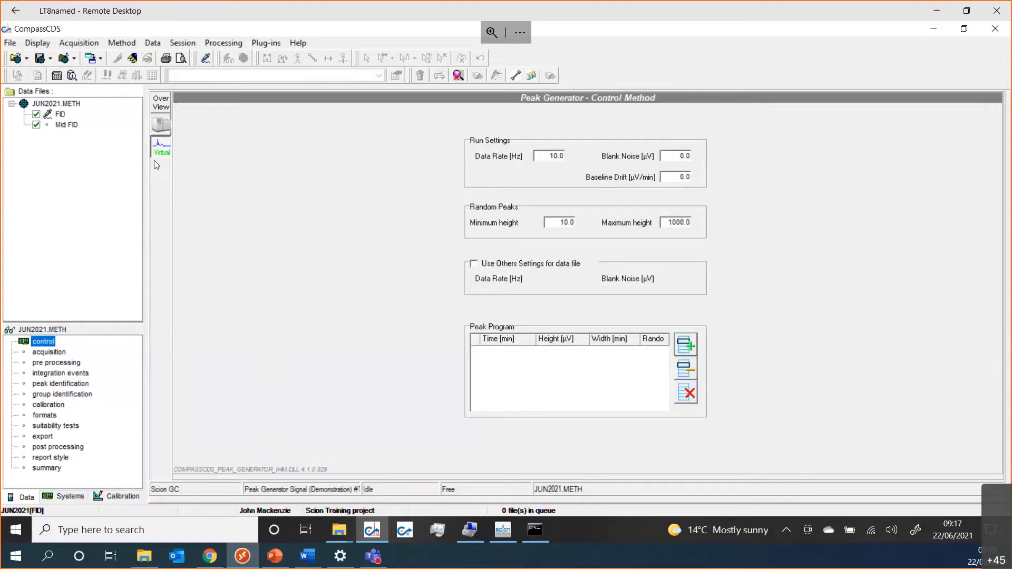
click(159, 124)
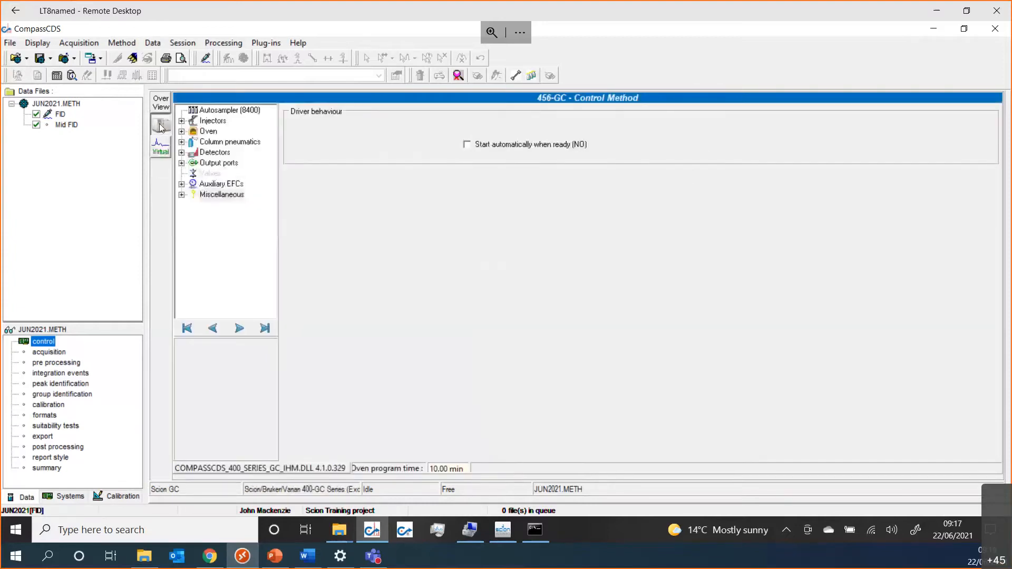
mouse_move(95, 324)
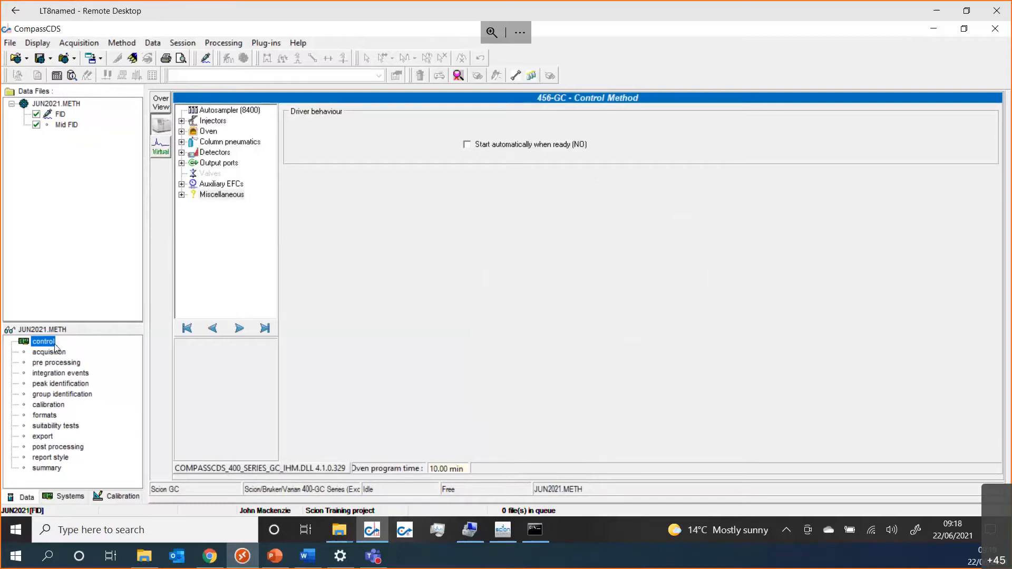
click(229, 109)
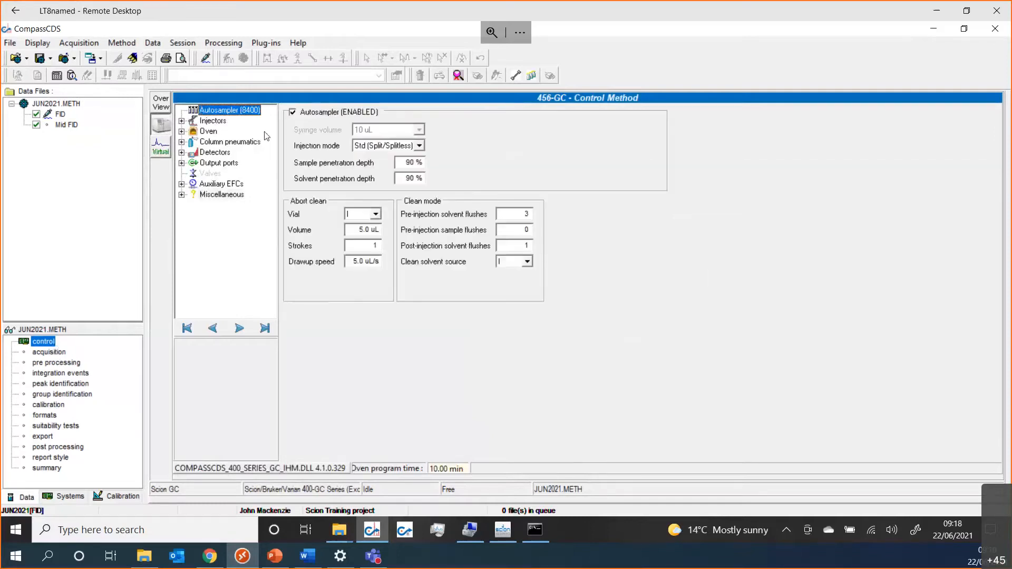
click(213, 121)
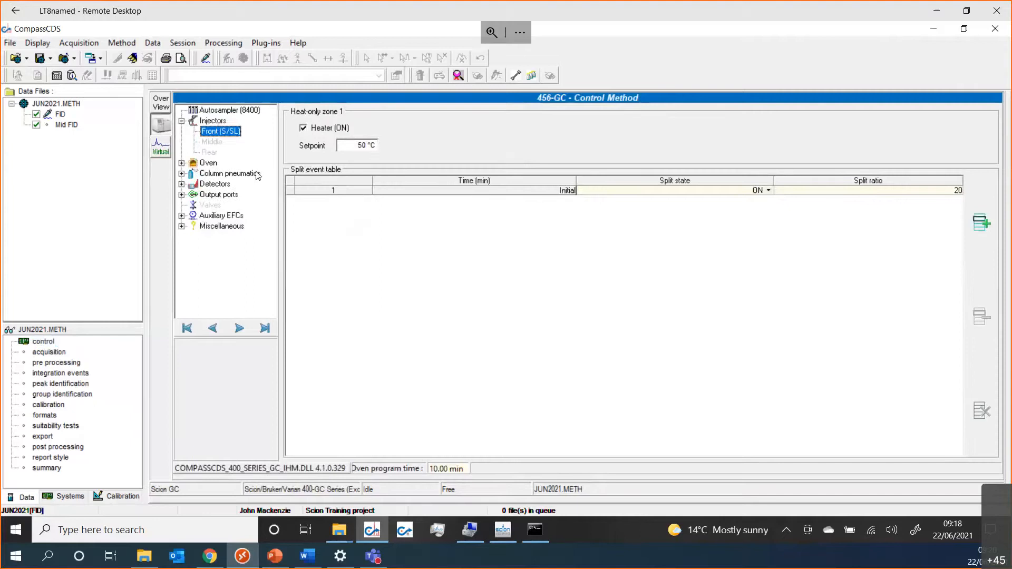
click(207, 163)
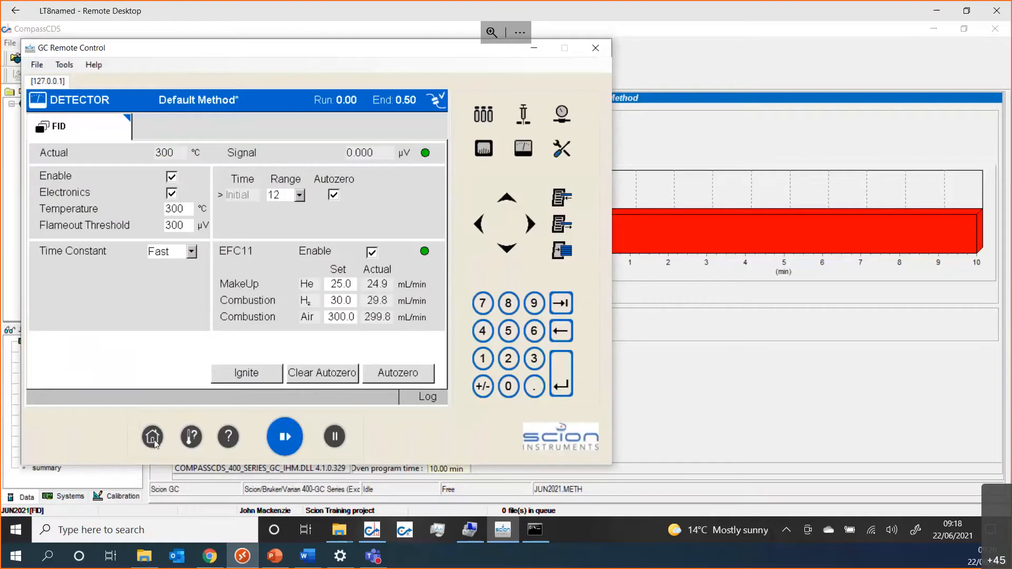
Step: Navigate Home > Sample Delivery > Injector to view the live S/SL injector at 200 °C, split 20
click(152, 437)
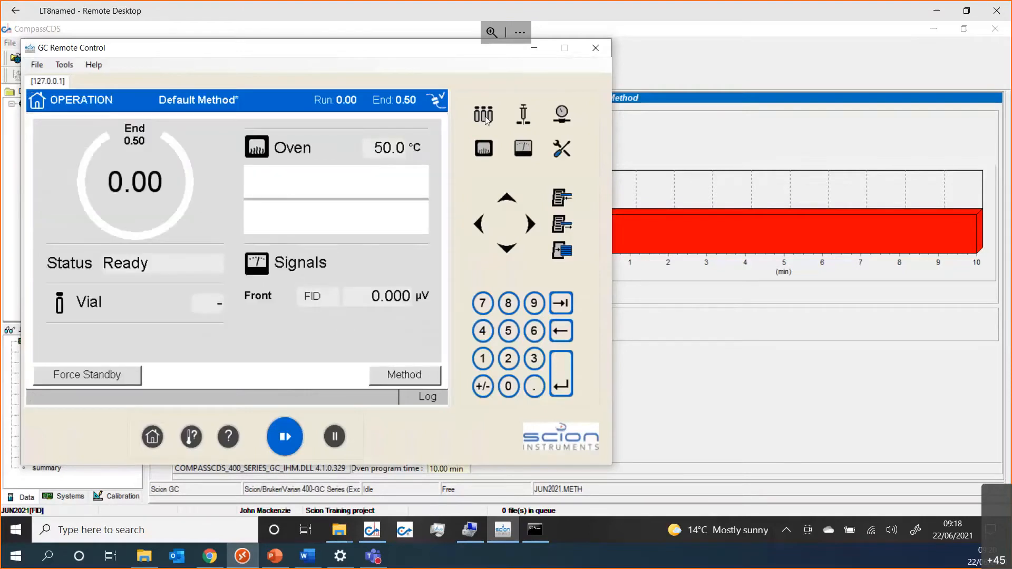
click(483, 114)
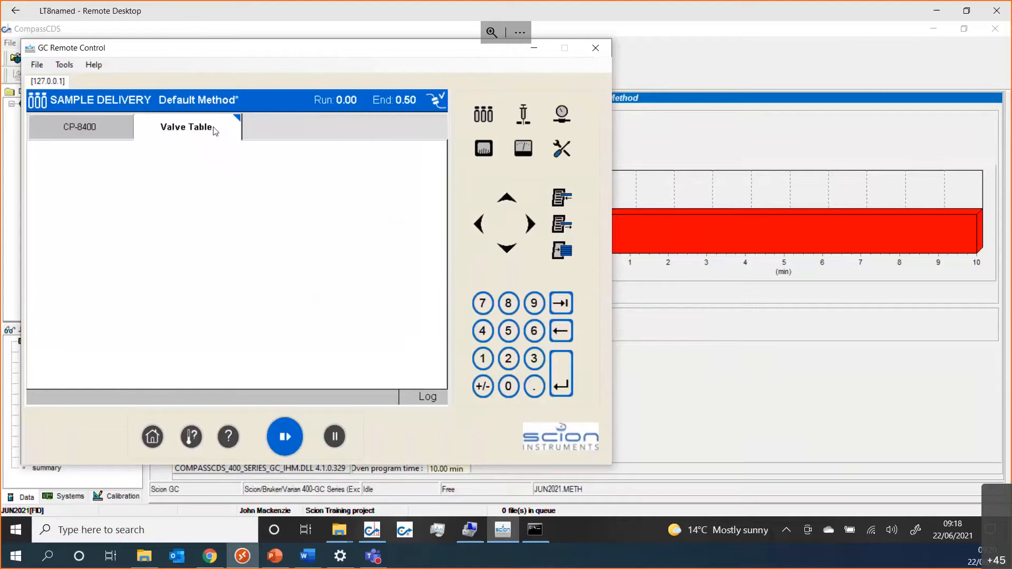
click(522, 114)
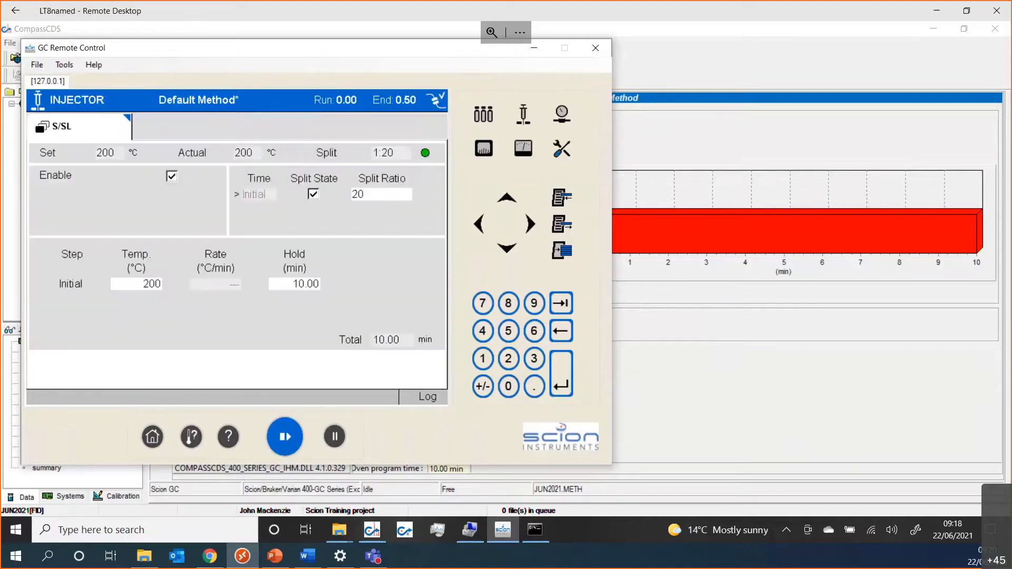
mouse_move(518, 54)
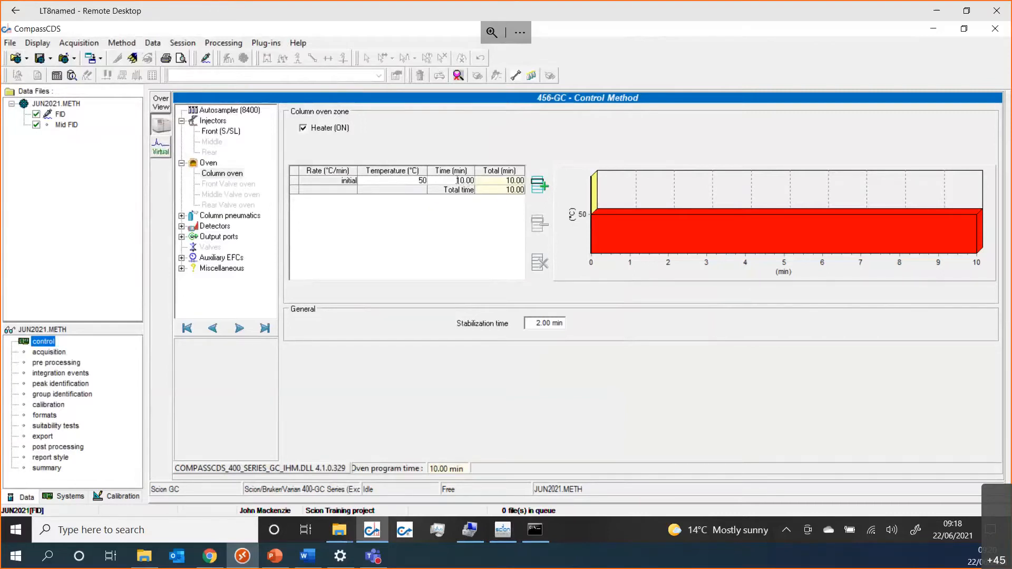
Step: Set the column oven initial hold time to 0.75 min and stabilization time to 0.10 min
click(461, 181)
text(1)
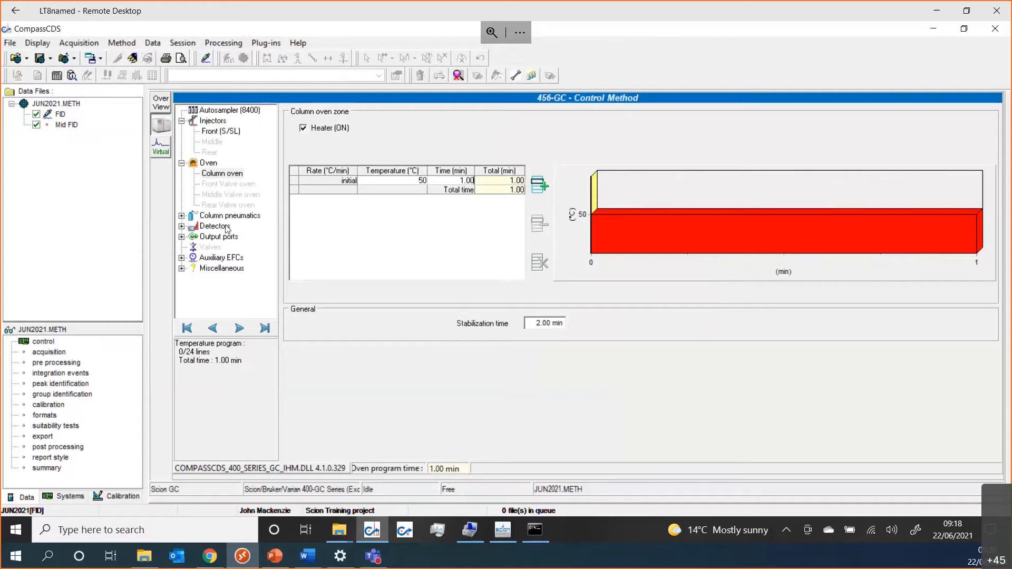
click(466, 180)
text(7)
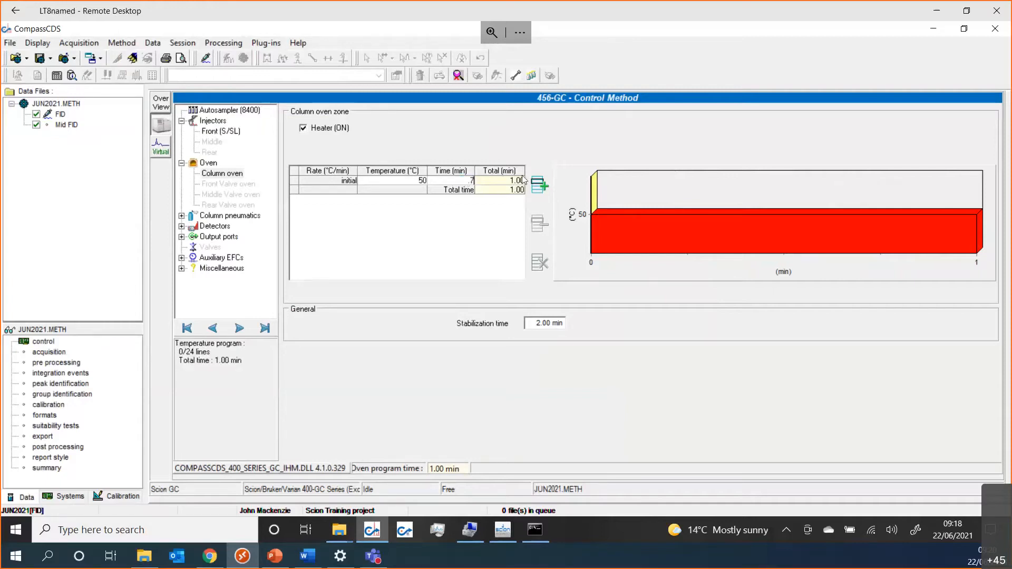
text(0.75)
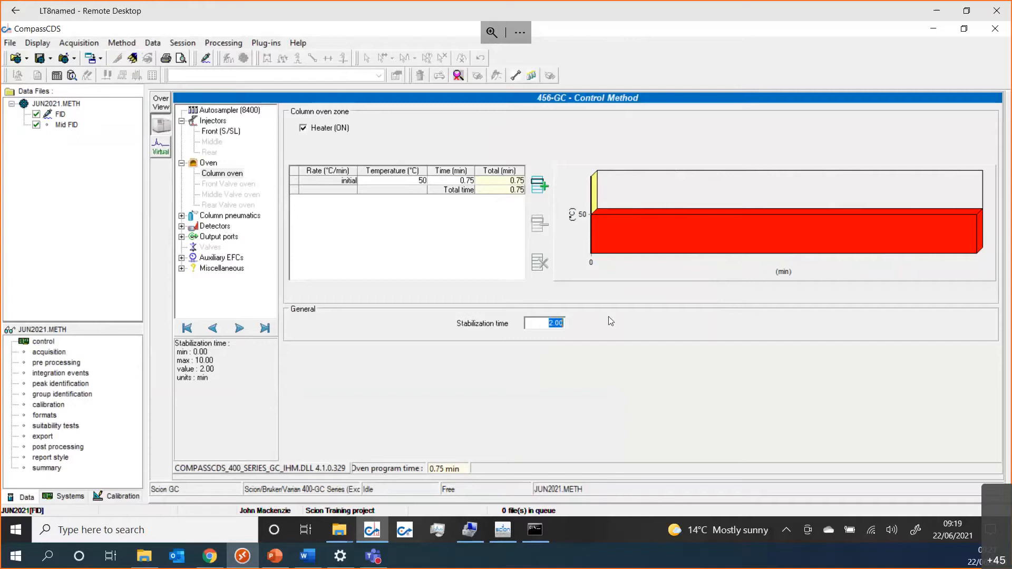
text(10 min)
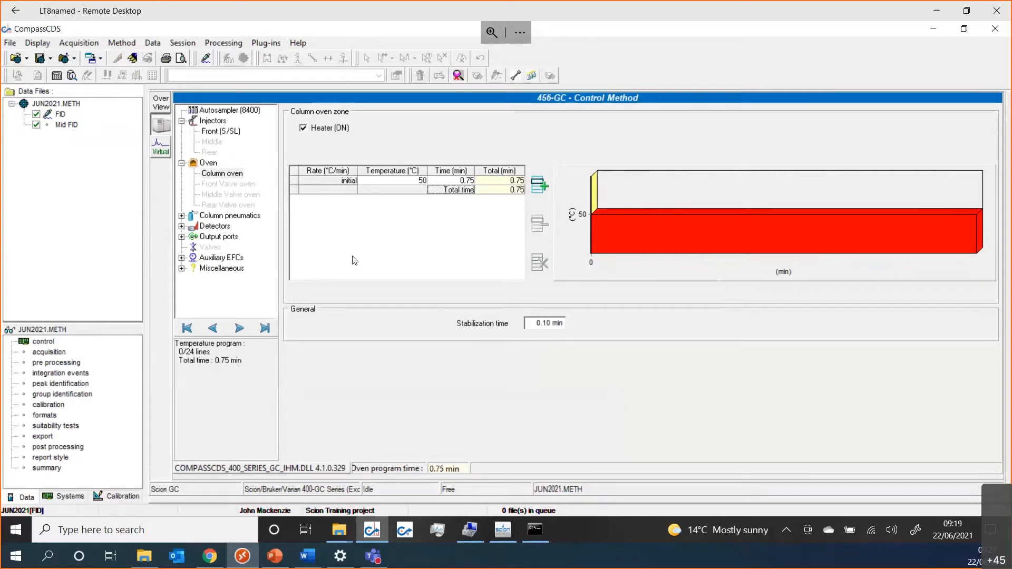
Step: Select the front column pneumatics and switch its pressure mode to constant flow at 1.00 mL/min
click(211, 226)
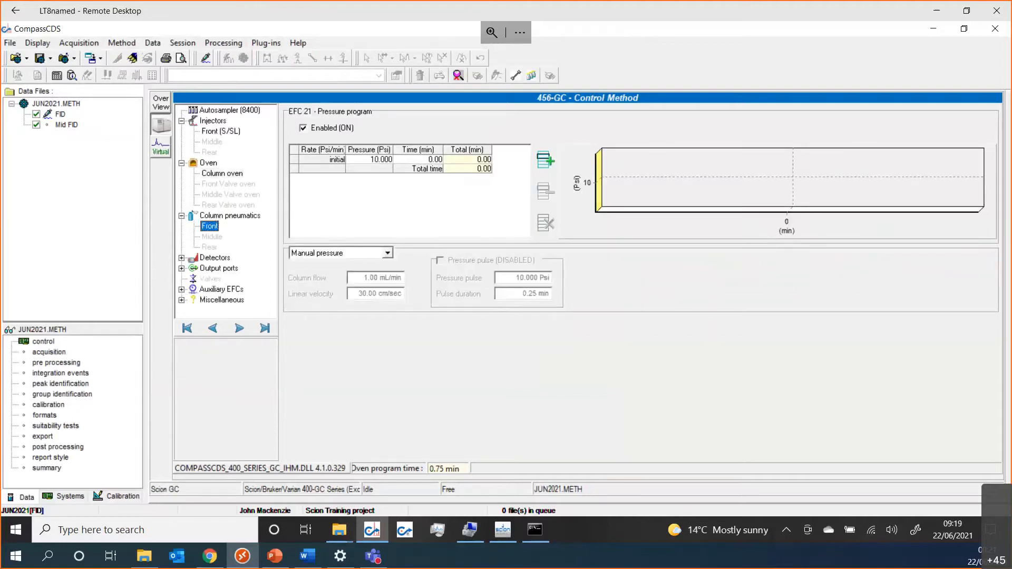
click(387, 252)
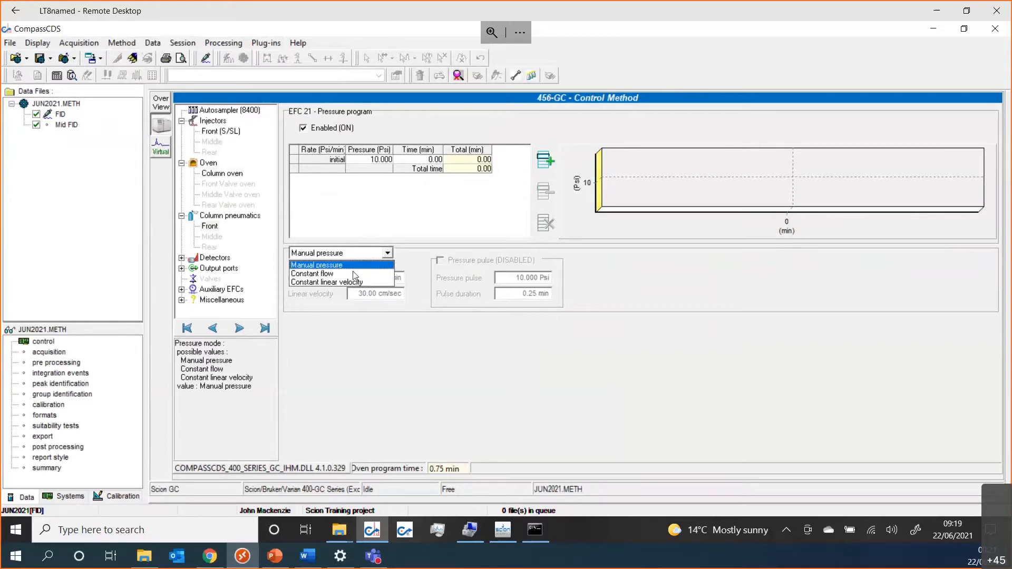
mouse_move(340, 282)
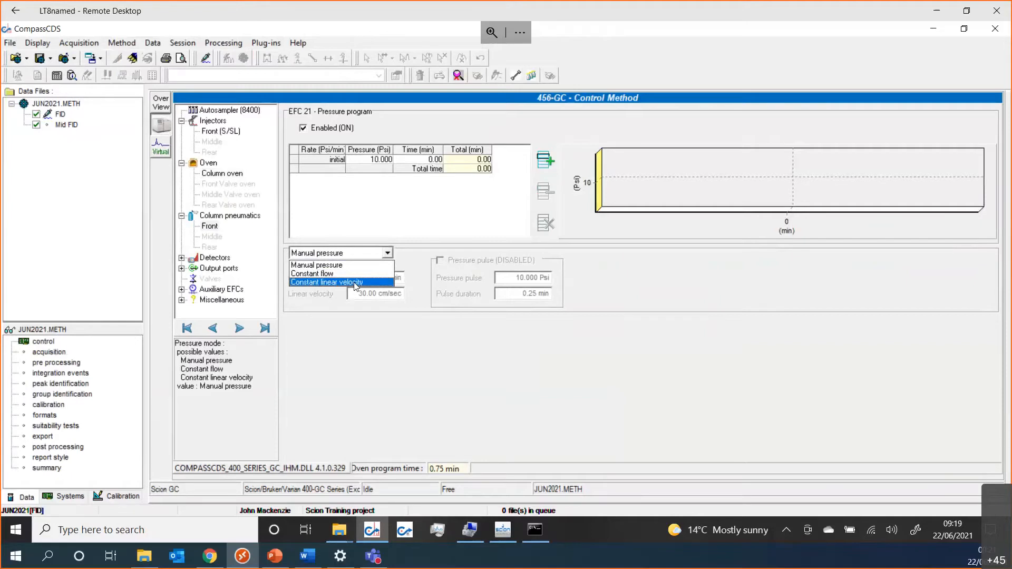
click(311, 273)
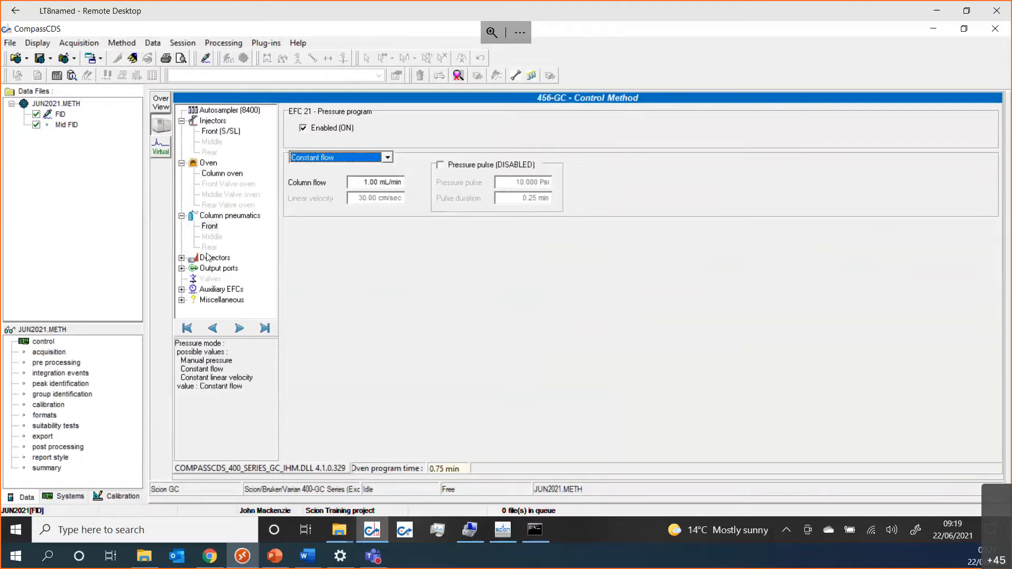
Step: Set the front FID heater setpoint to 300 °C and add a second event line at 0.00 min
click(219, 267)
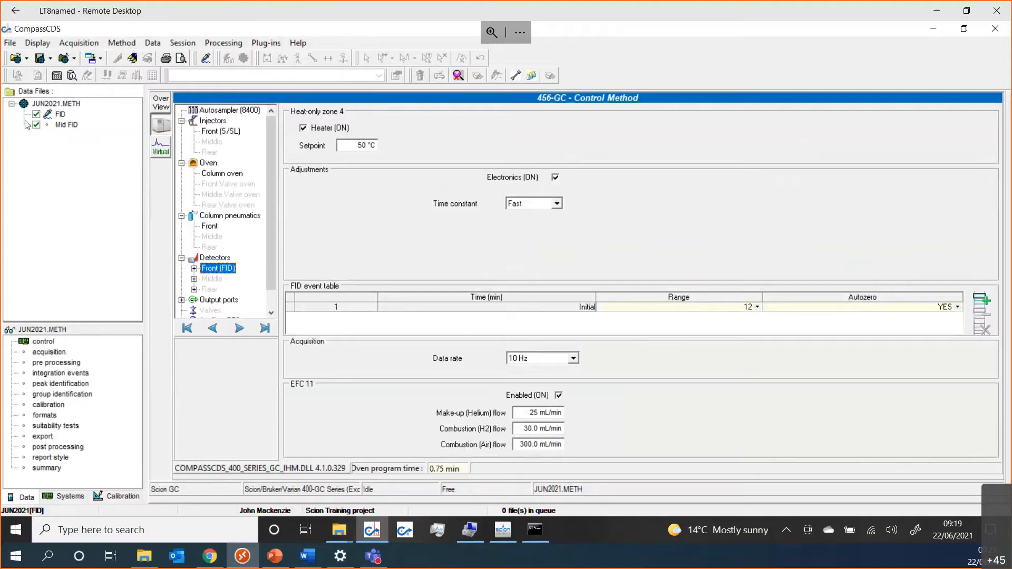
click(67, 124)
text(300)
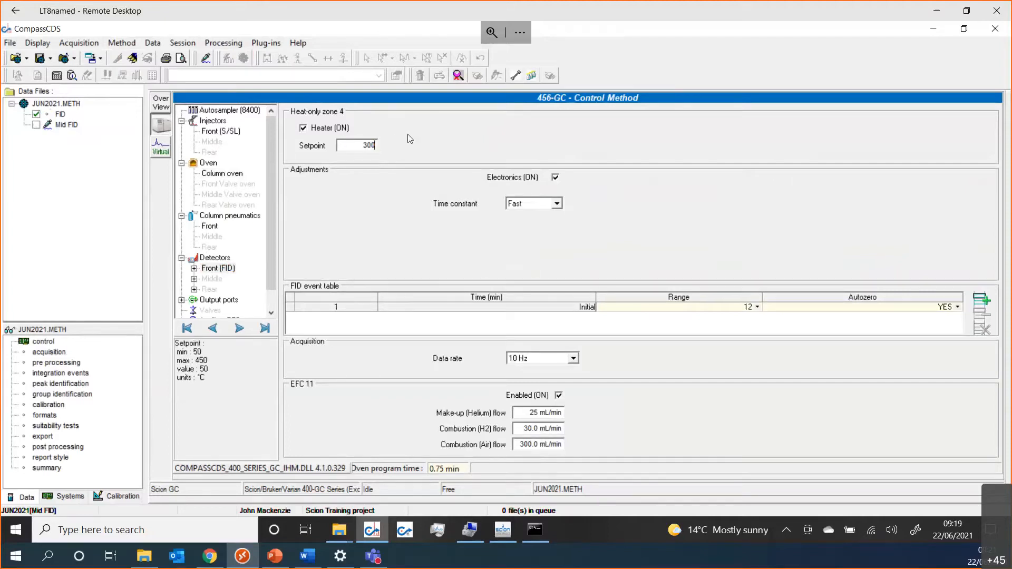
mouse_move(577, 317)
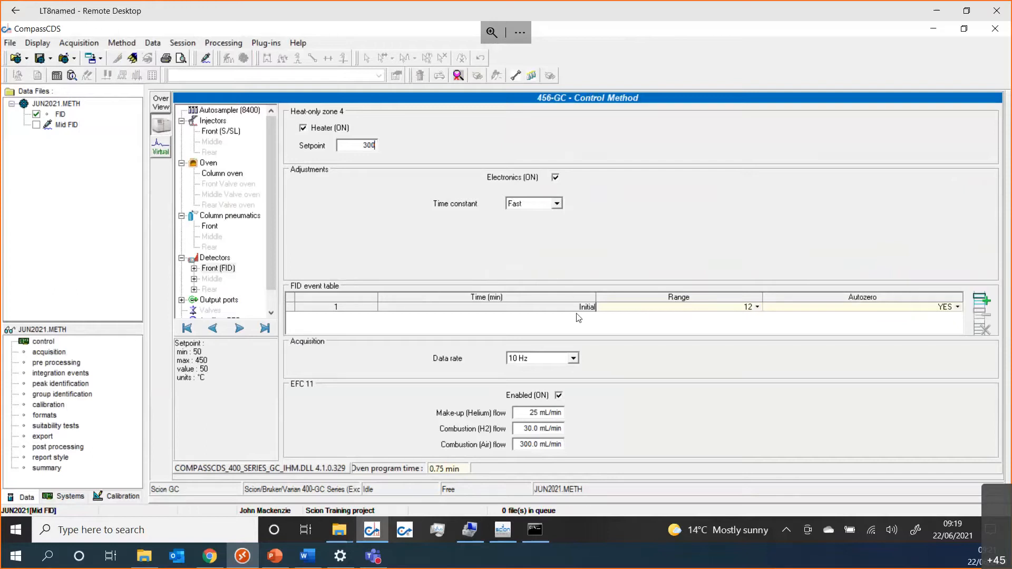
mouse_move(954, 326)
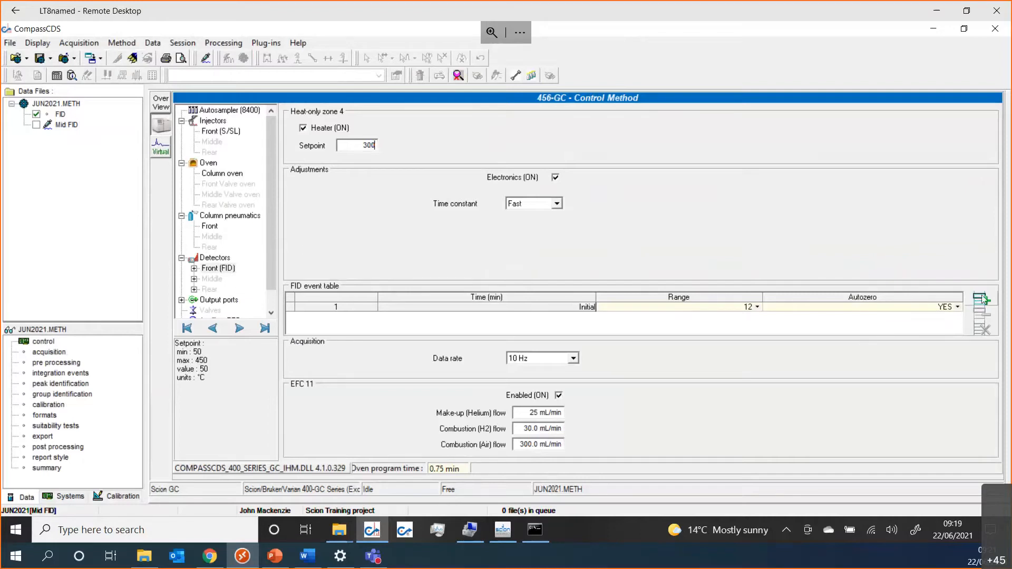
click(980, 299)
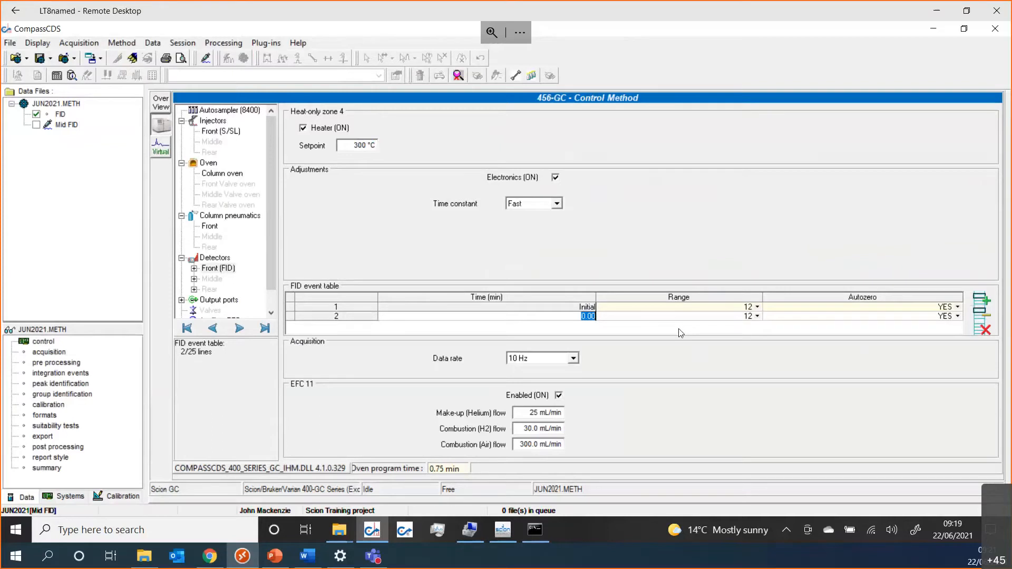
mouse_move(604, 213)
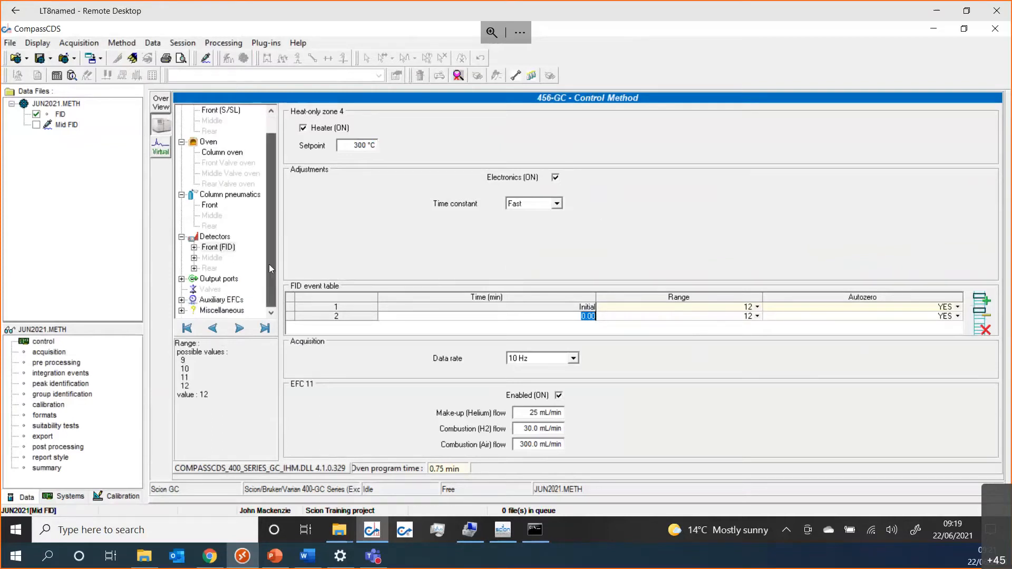
click(218, 247)
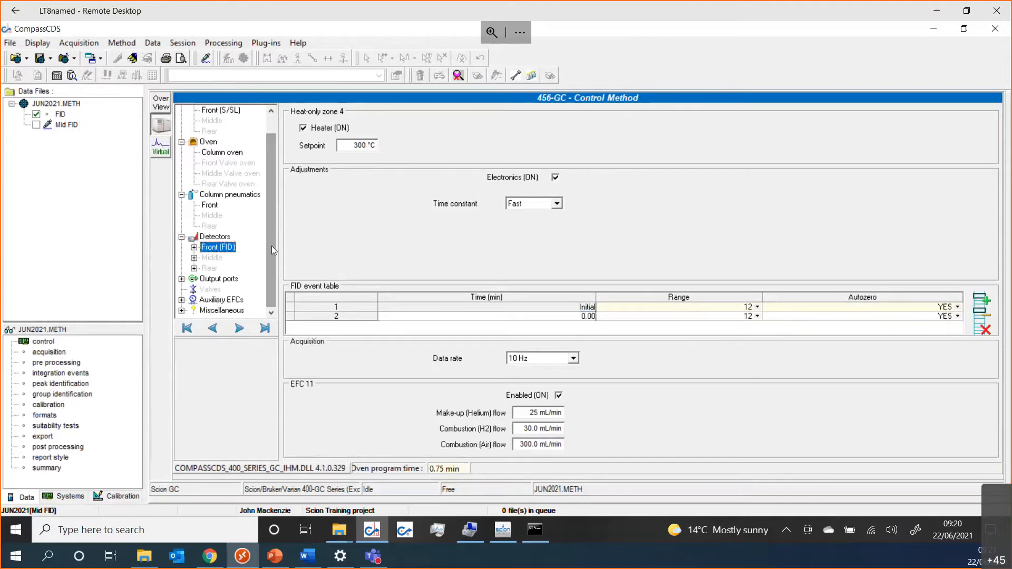
scroll(up, 3)
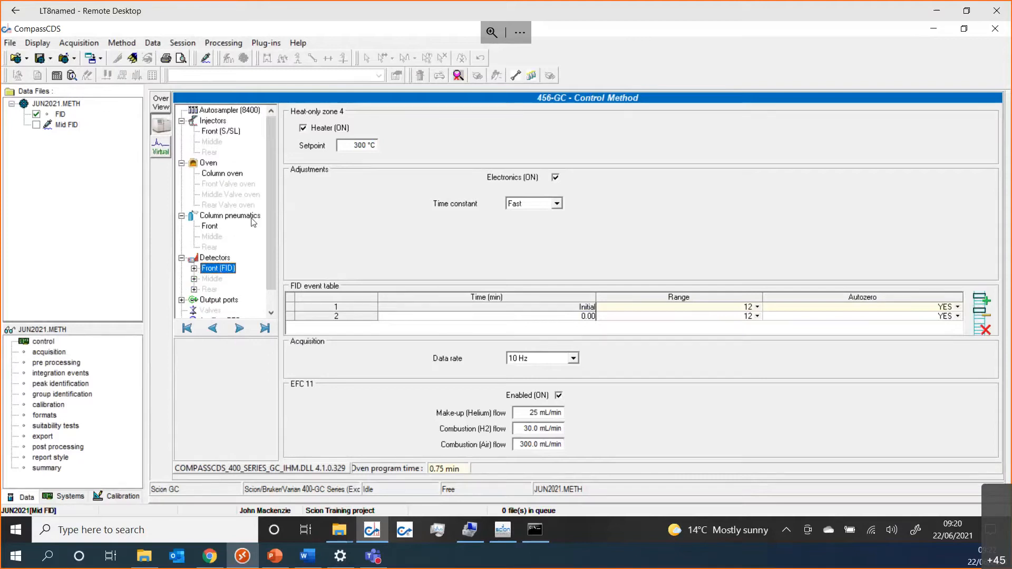
mouse_move(226, 245)
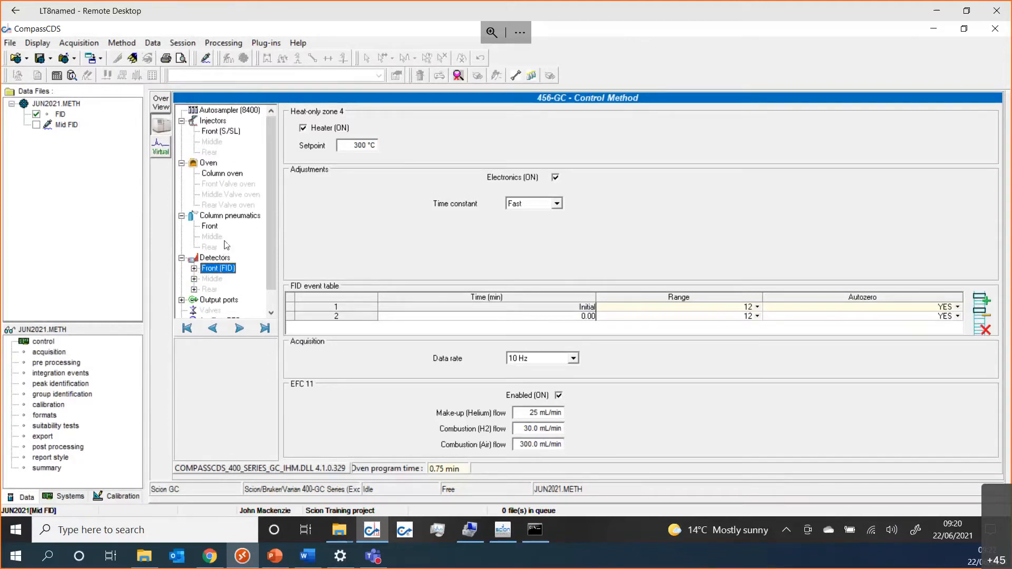
Step: Add three peak-program rows at 0.10, 0.20 and 0.30 min, 0.02 min wide, heights 10000, 300000 and 5000 µV
click(160, 144)
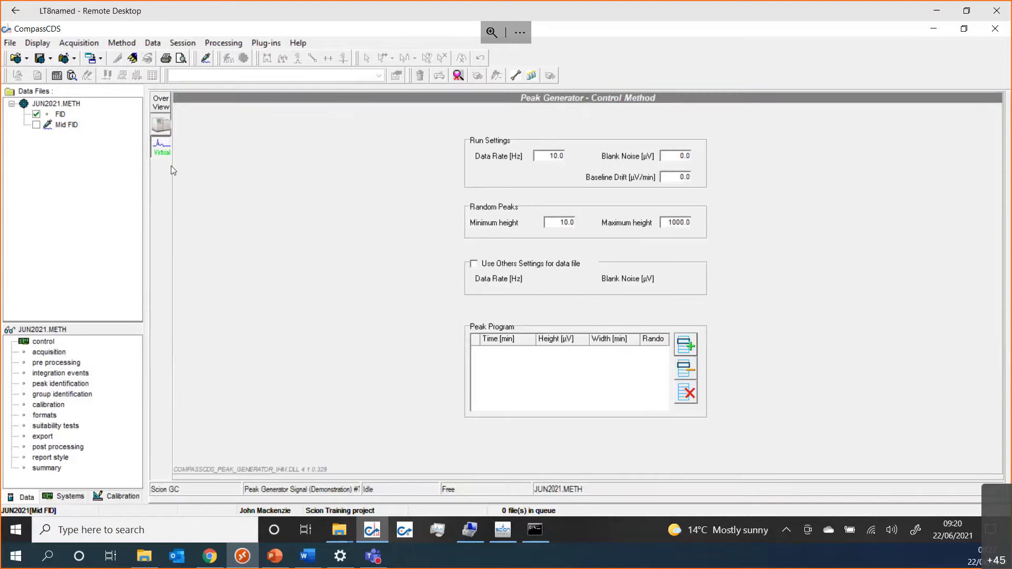
mouse_move(596, 325)
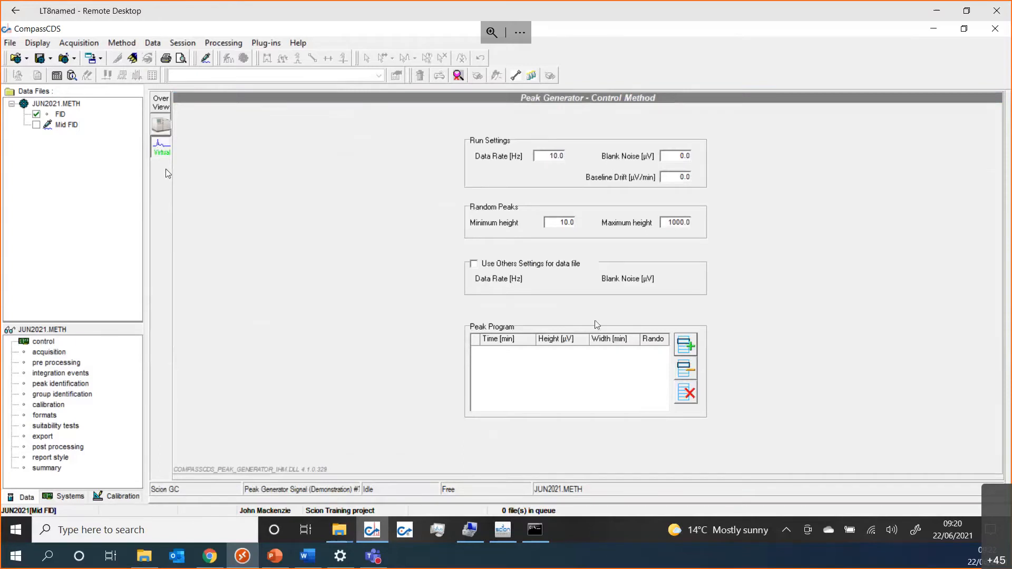
click(685, 342)
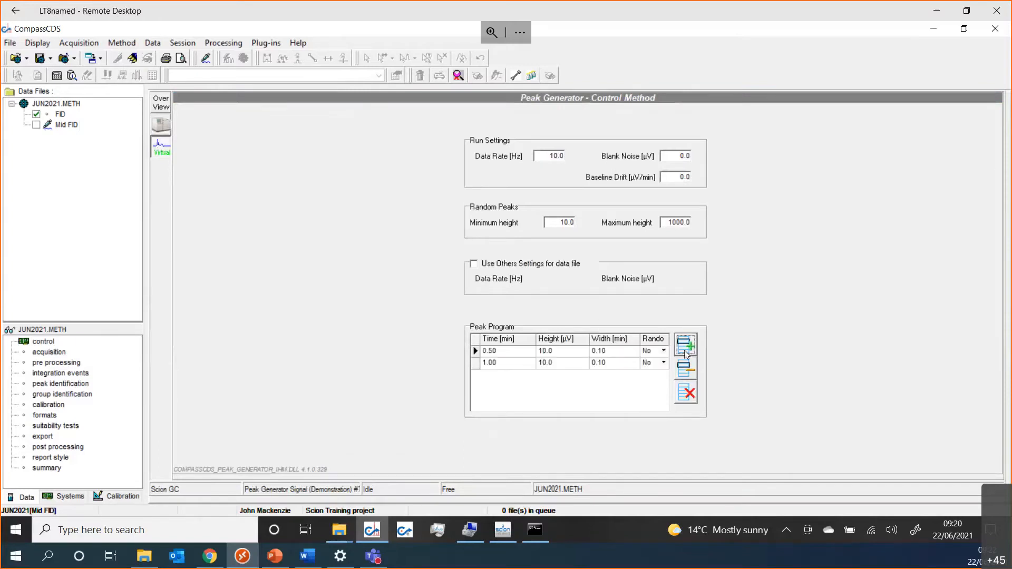
click(685, 344)
text(0.1)
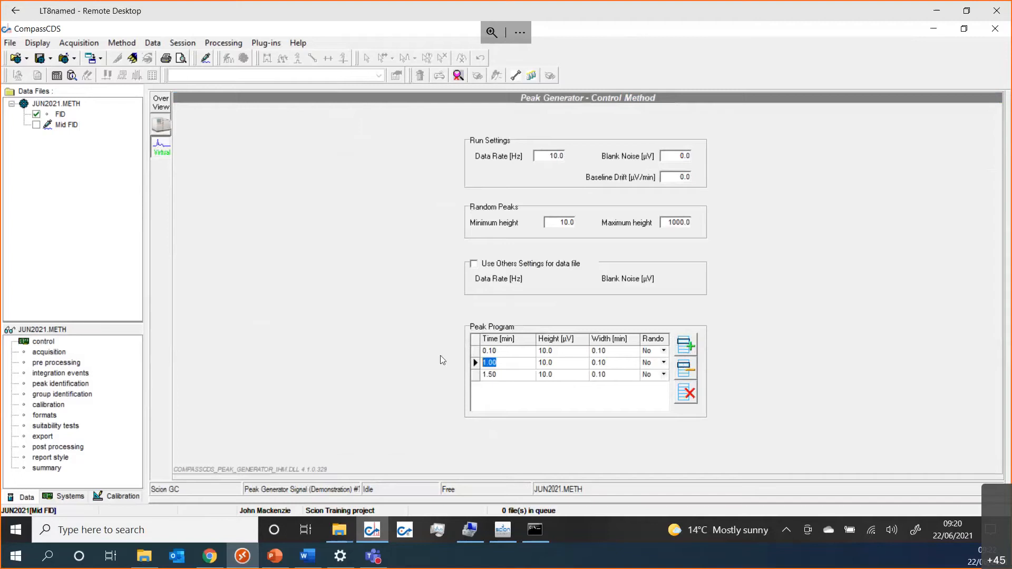
text(0.20)
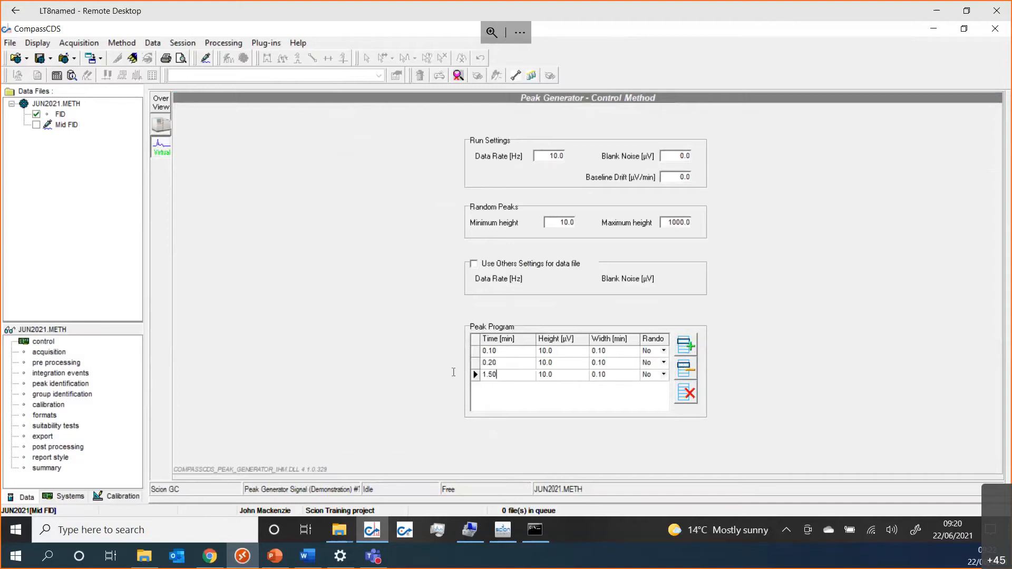
text(.3)
click(562, 374)
text(50)
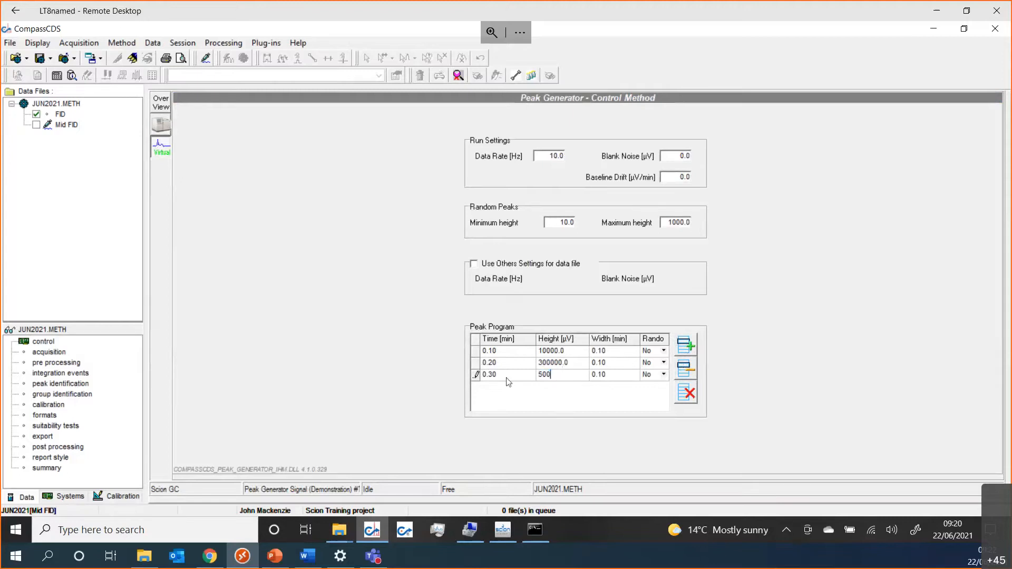
text(0)
click(615, 362)
text(0.02)
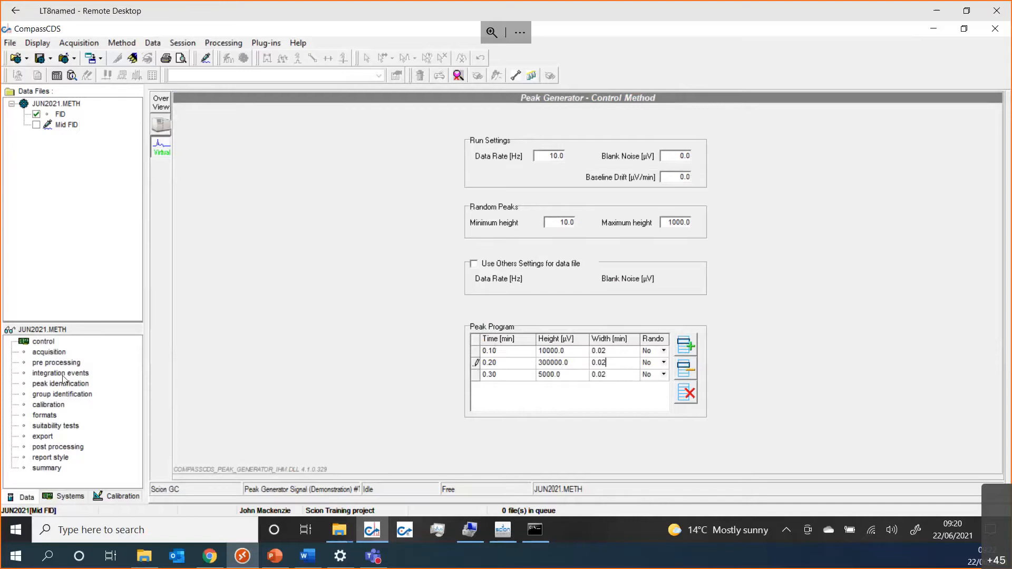
Step: Set the acquisition run time to 0.75 min and the injection volume to 1
click(48, 351)
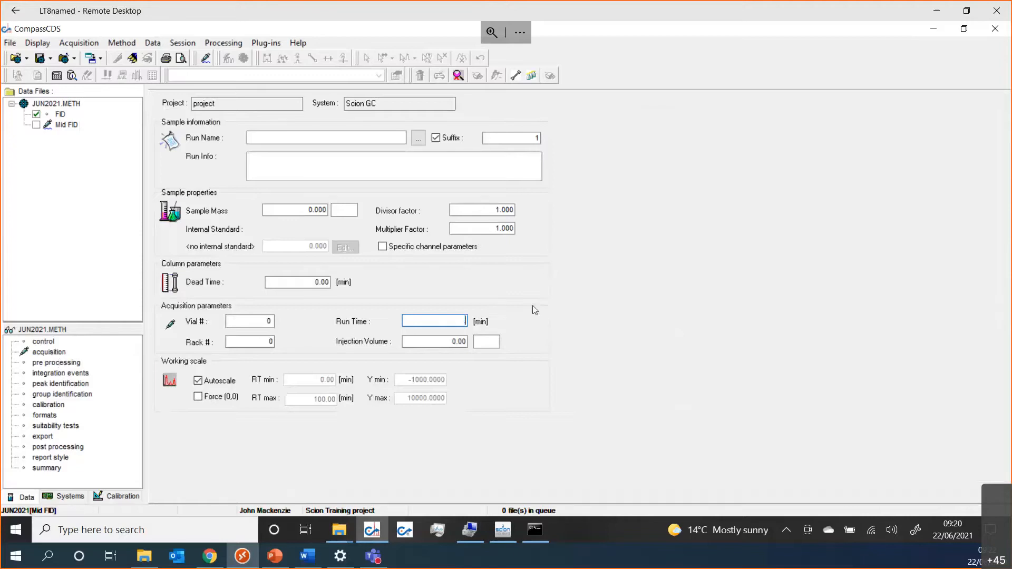
text(0.75)
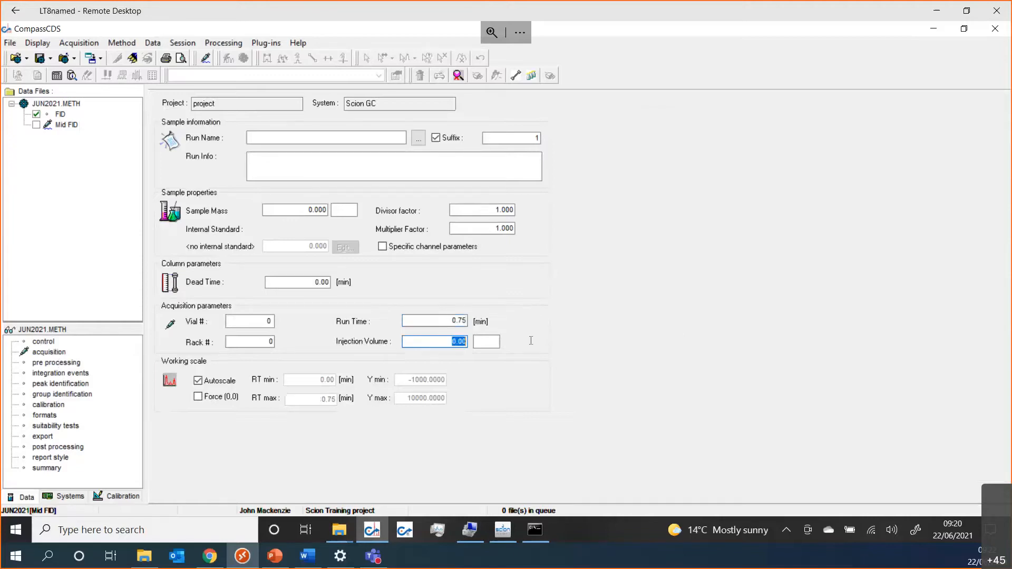
text(1)
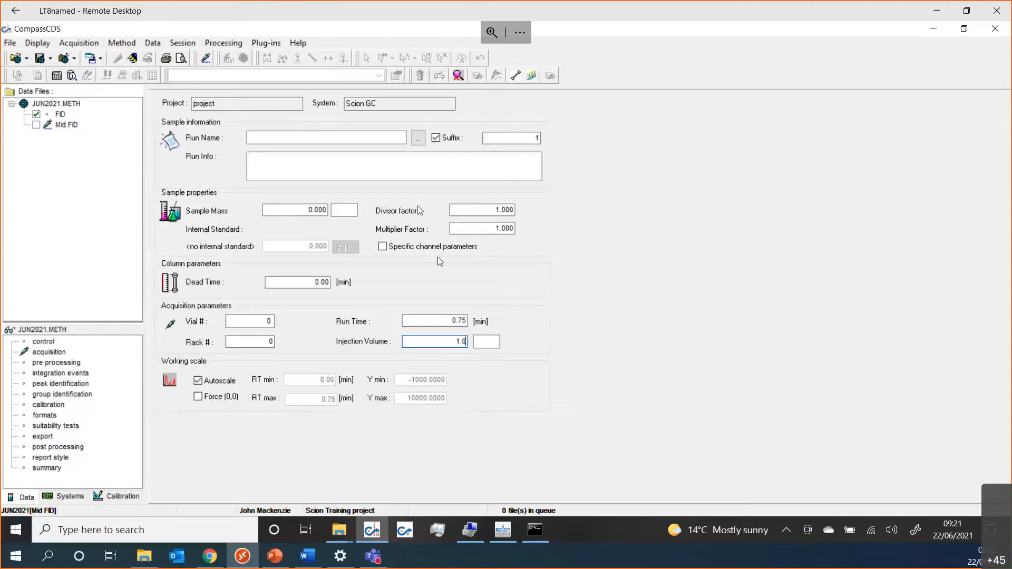
Step: Start a run name 'Te' and clear it again, leaving the run name empty
click(325, 137)
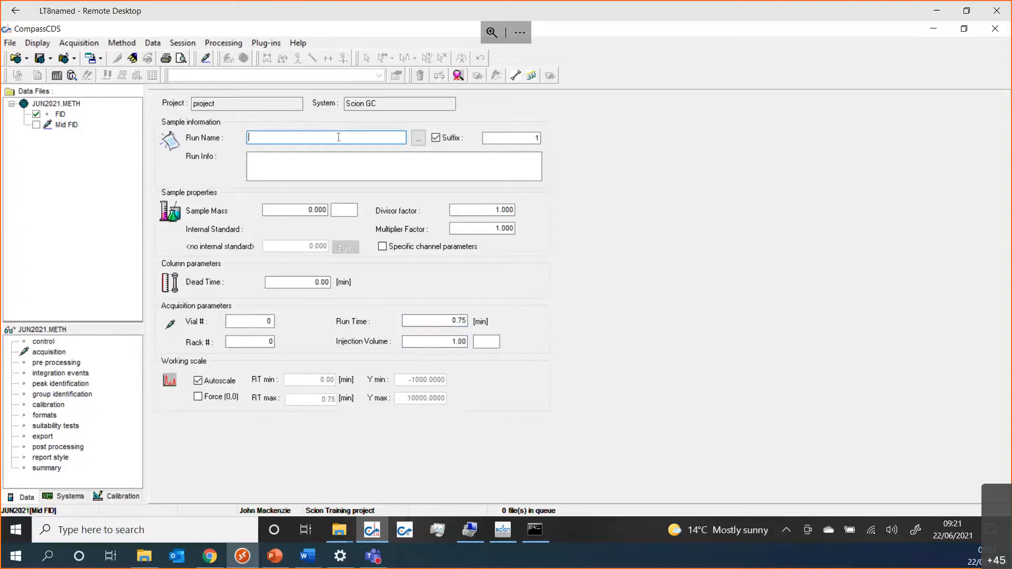
text(Test samples)
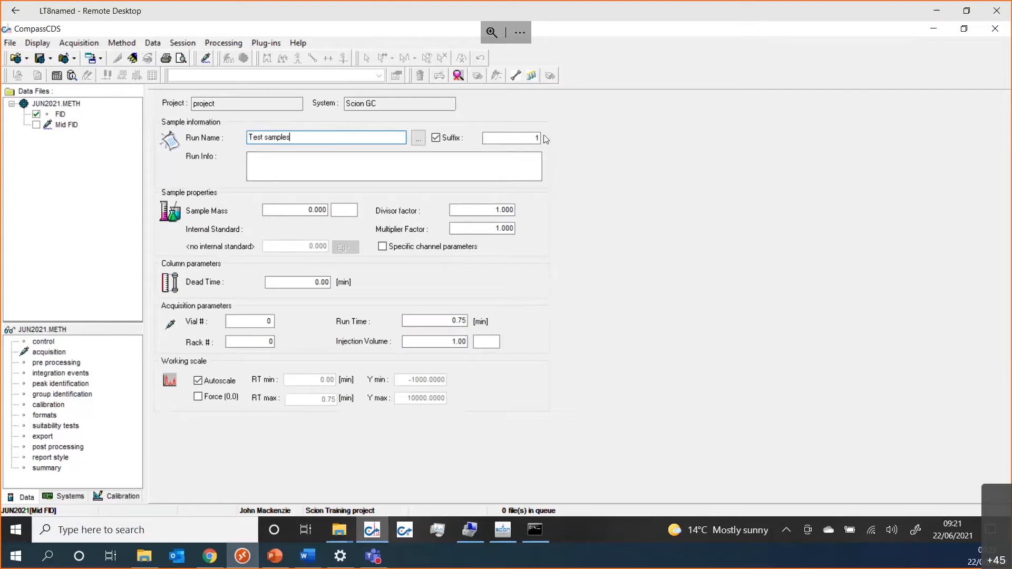
mouse_move(528, 157)
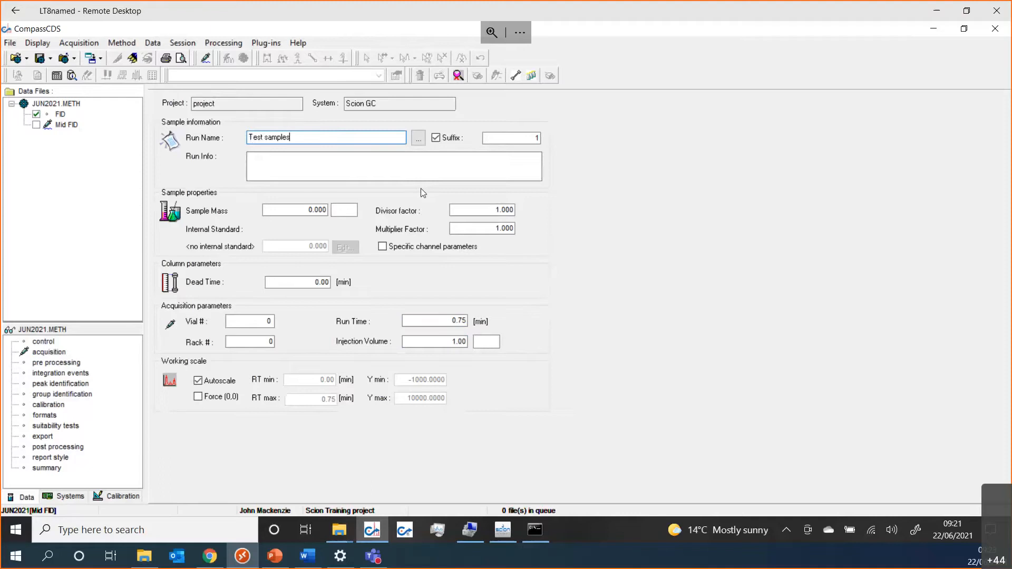
mouse_move(538, 124)
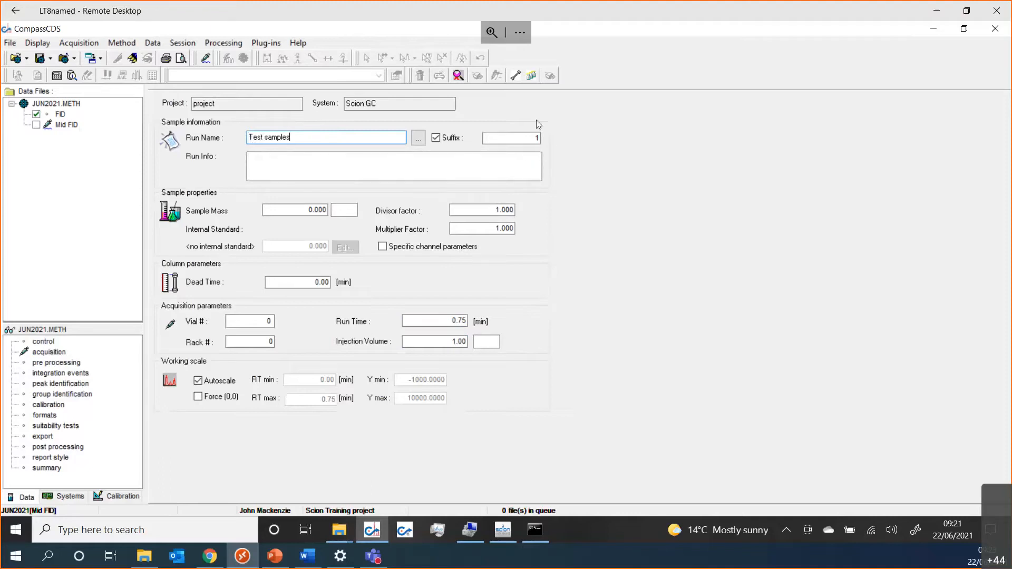
mouse_move(520, 132)
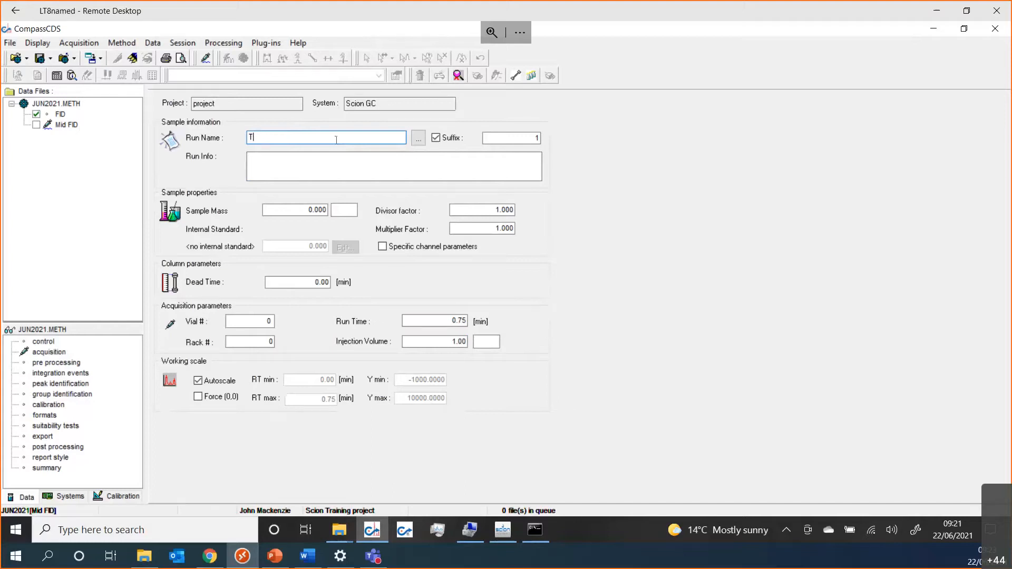
key(Backspace)
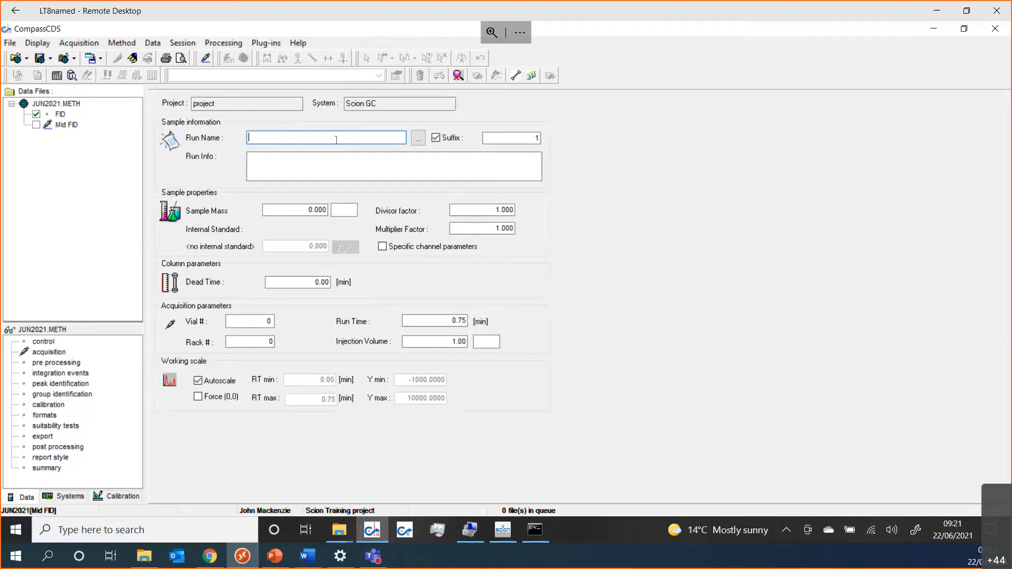
mouse_move(418, 138)
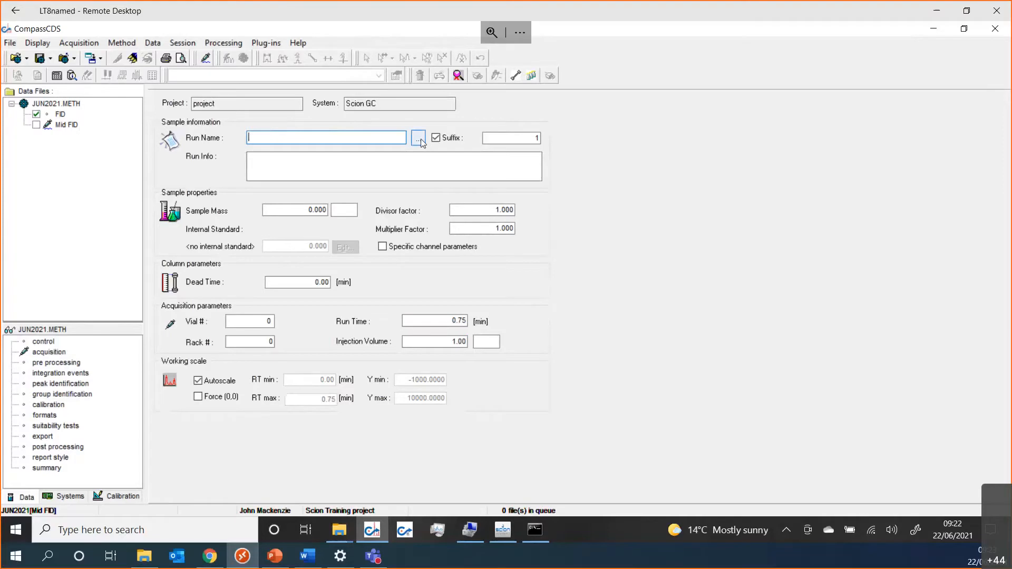
Step: Build the run name formula $AcqMethodName_$StartRunTime in the formula builder and accept it
click(417, 138)
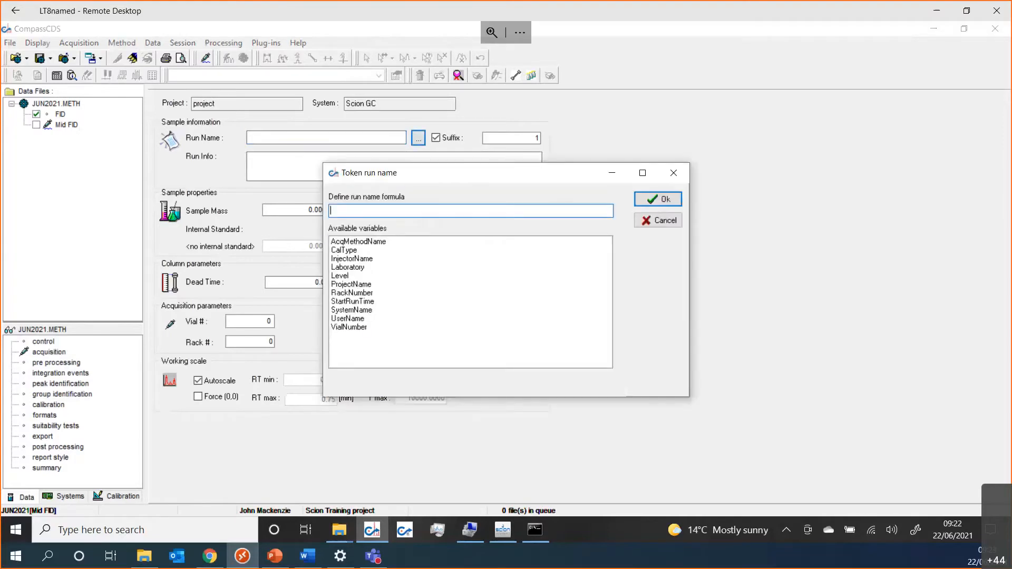
mouse_move(396, 245)
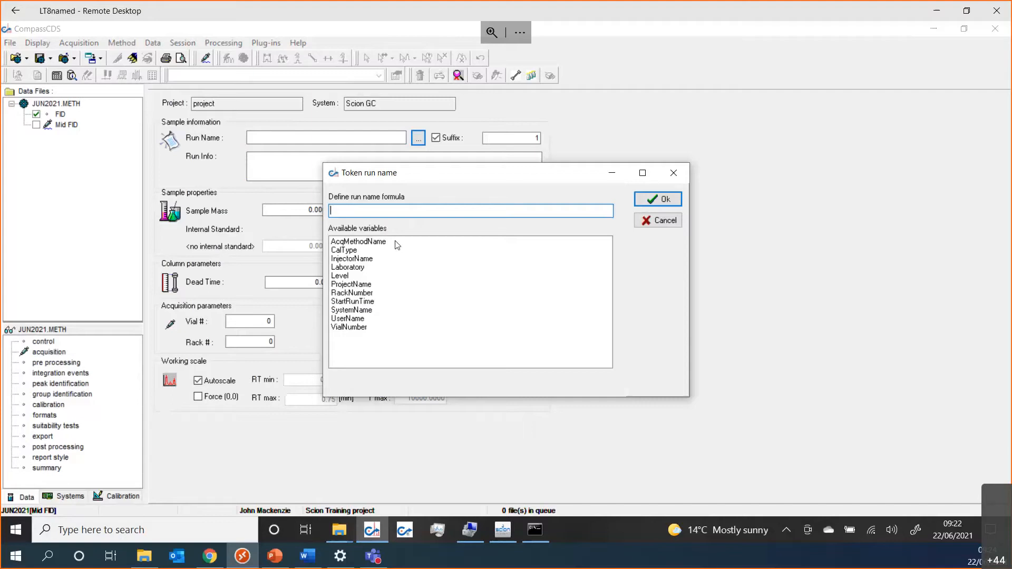
mouse_move(380, 244)
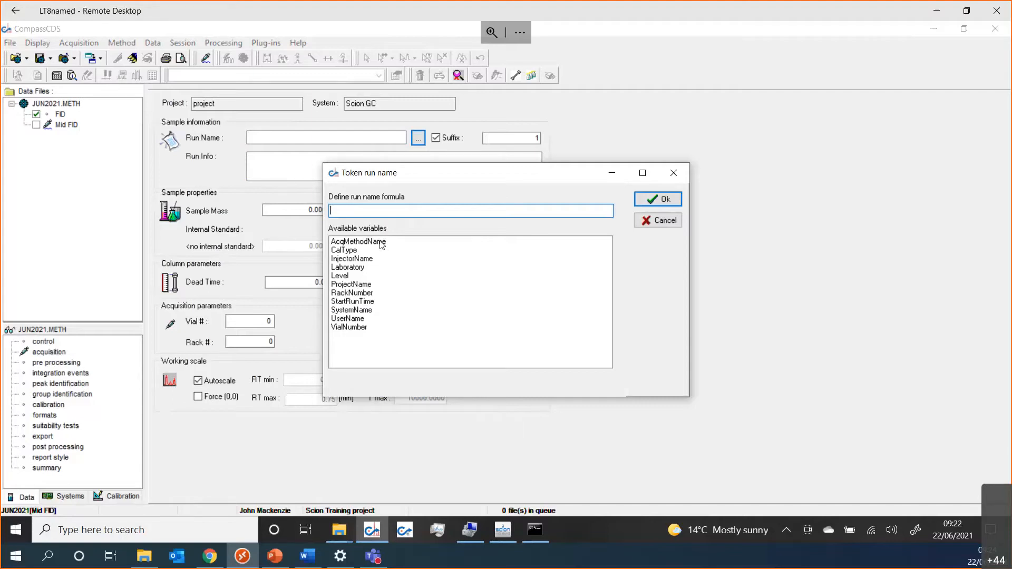
double_click(357, 241)
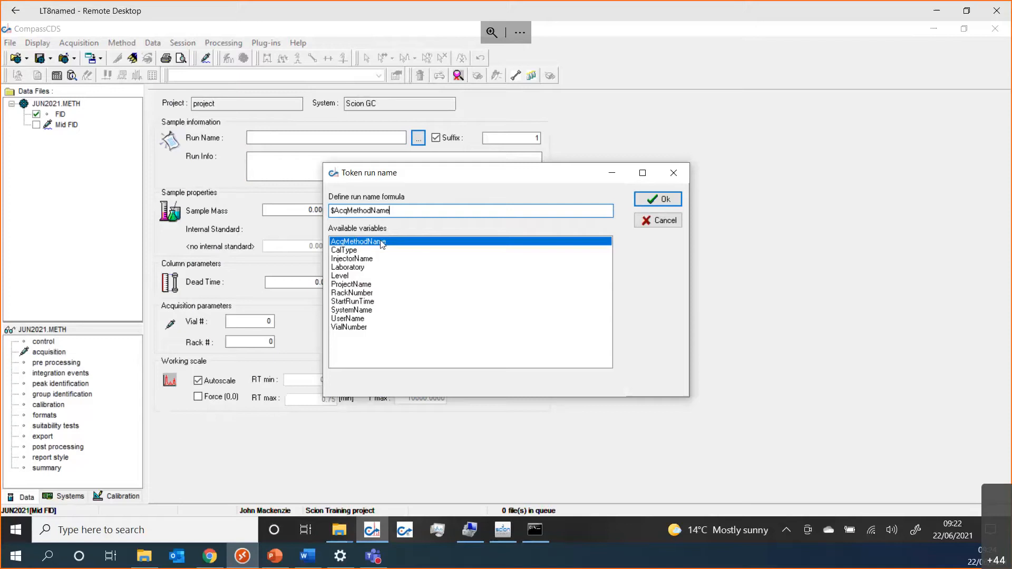
text(_)
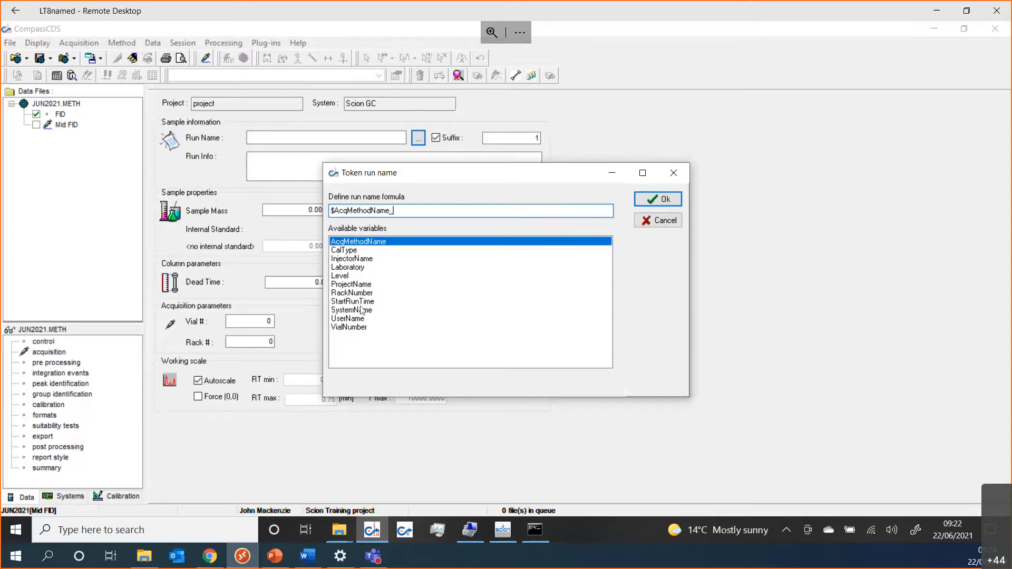
double_click(352, 302)
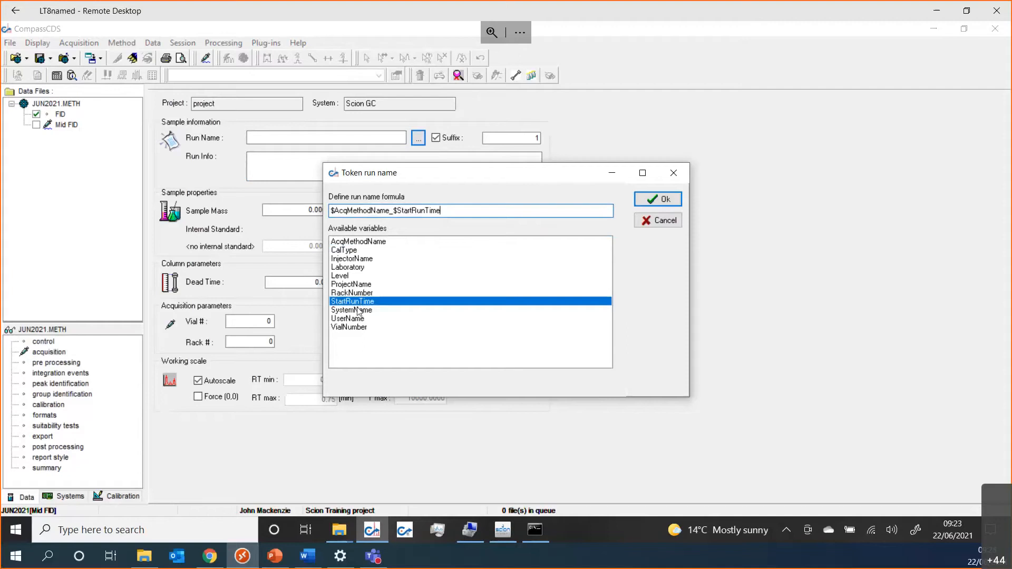
mouse_move(362, 331)
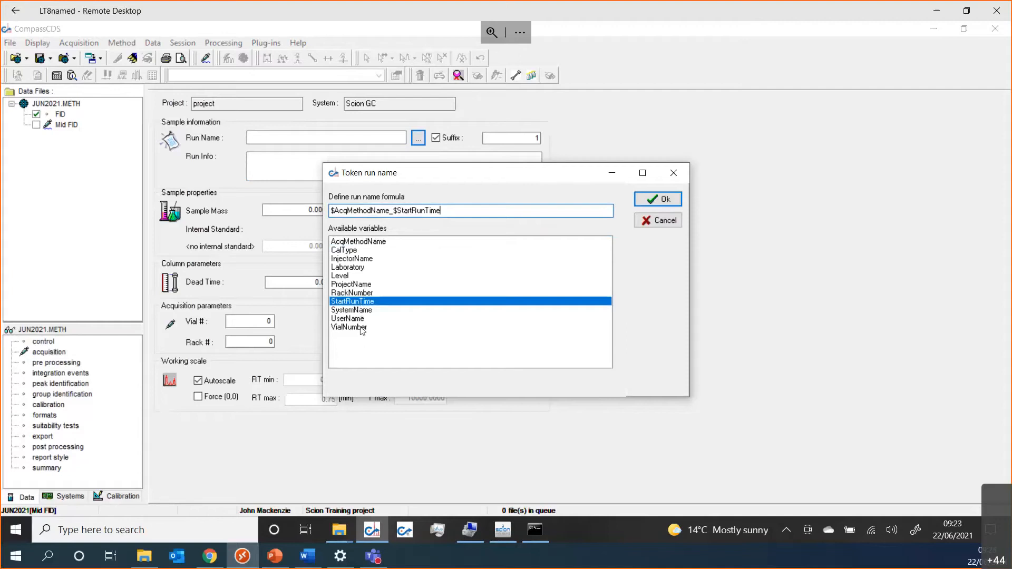
mouse_move(355, 273)
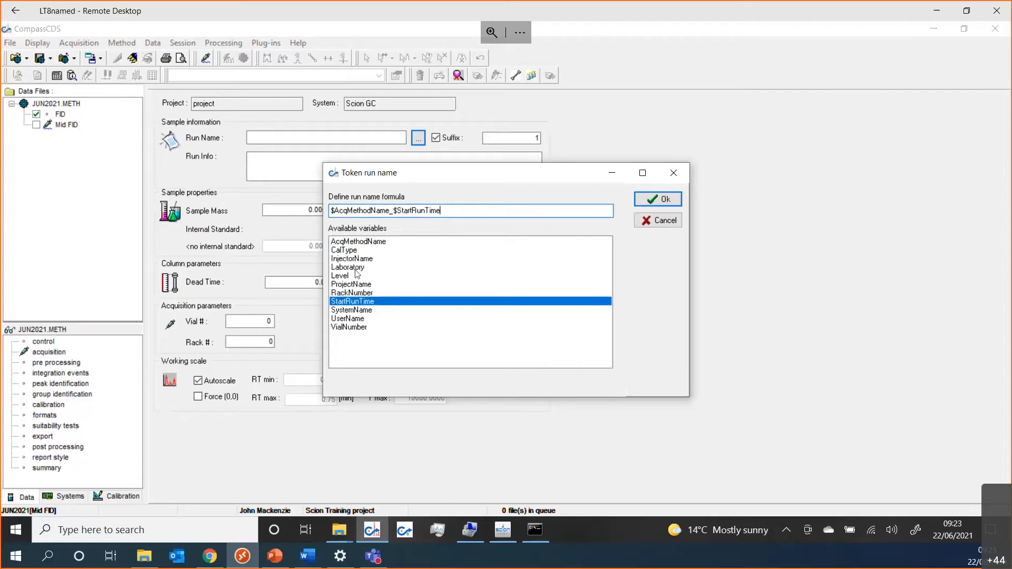
mouse_move(354, 333)
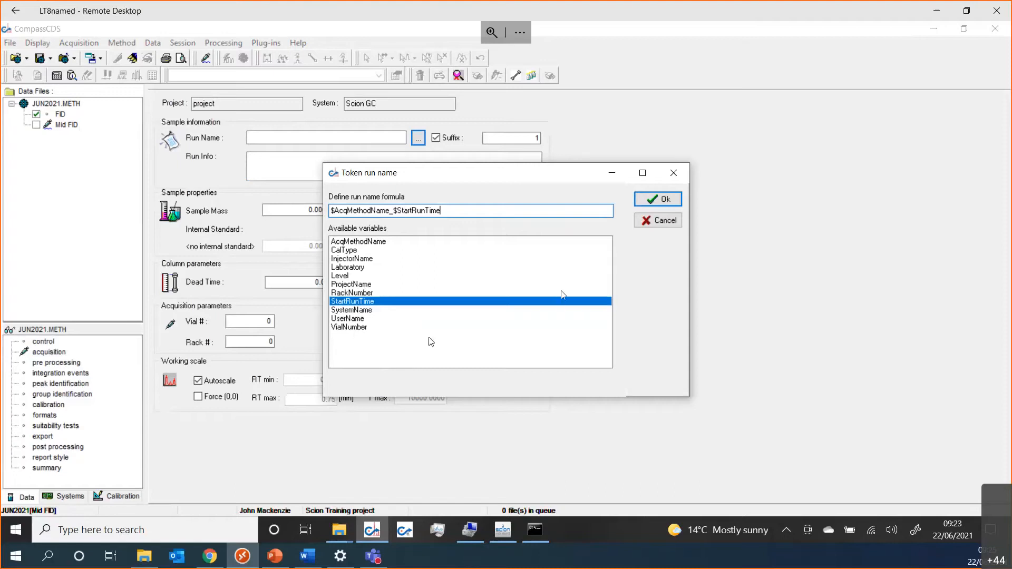
mouse_move(570, 280)
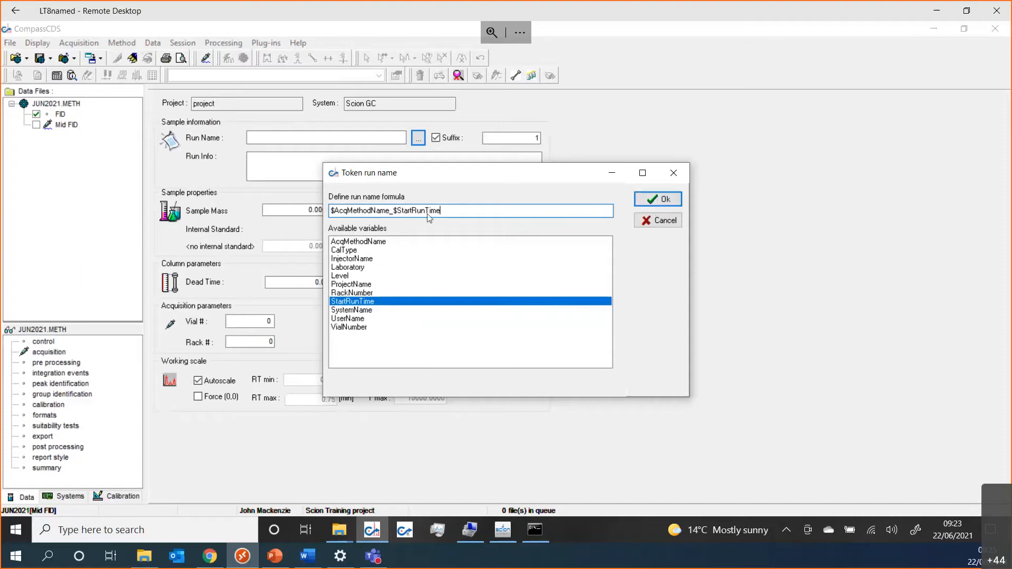
click(658, 199)
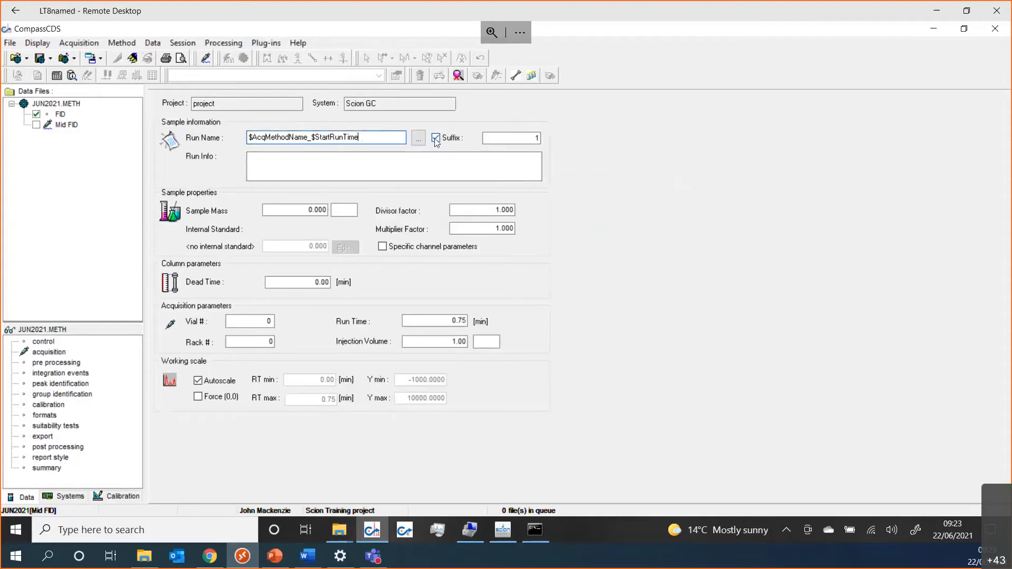
Step: Clear the Suffix option so no numeric suffix is appended to run names
click(436, 137)
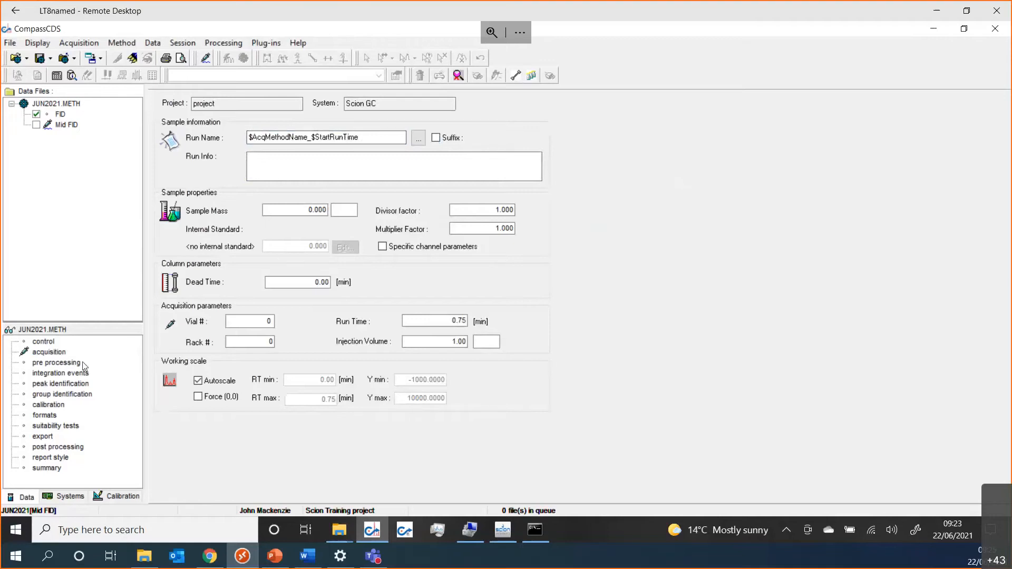
Step: Show the method's pre-processing Blank Subtraction page
click(56, 362)
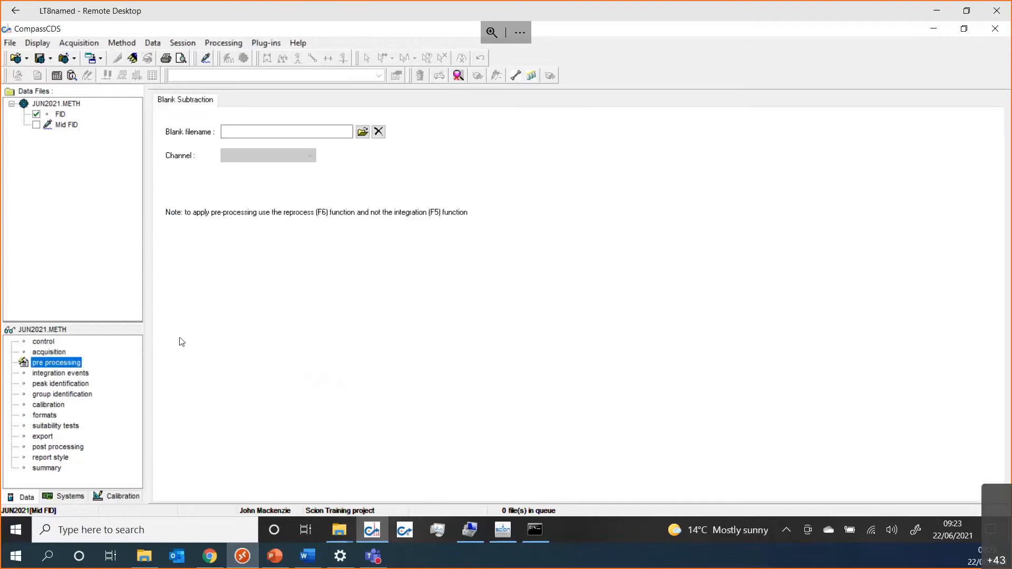
click(287, 131)
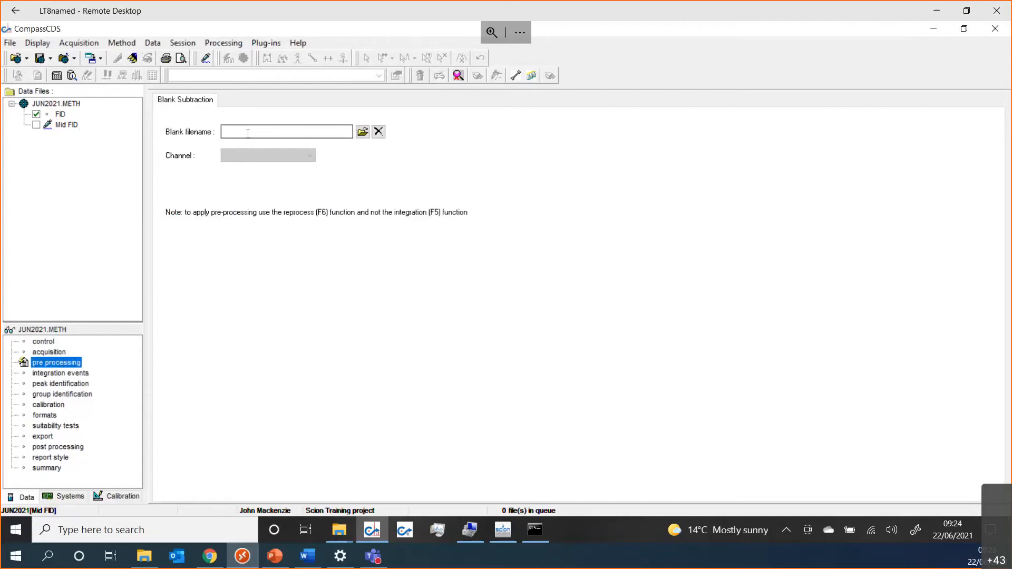
mouse_move(240, 180)
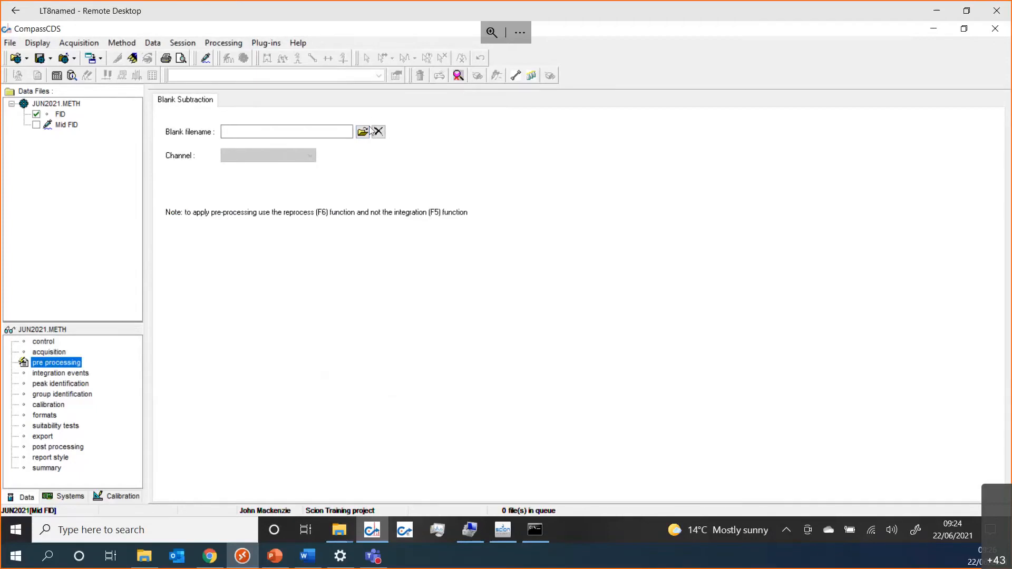
mouse_move(64, 381)
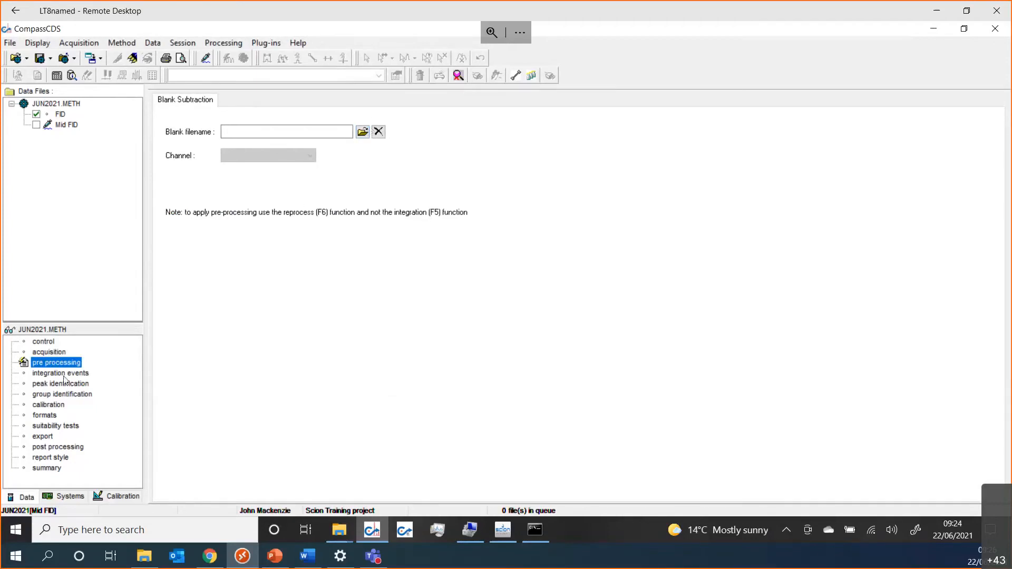
Step: Show the integration events table and bring up the Add Event > Forced Peaks choices
click(60, 373)
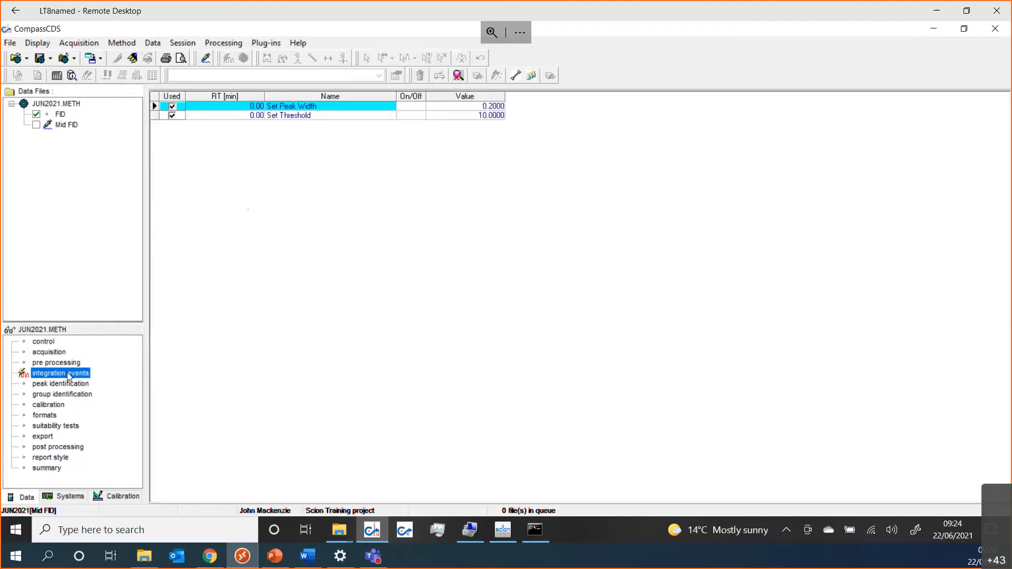
mouse_move(273, 213)
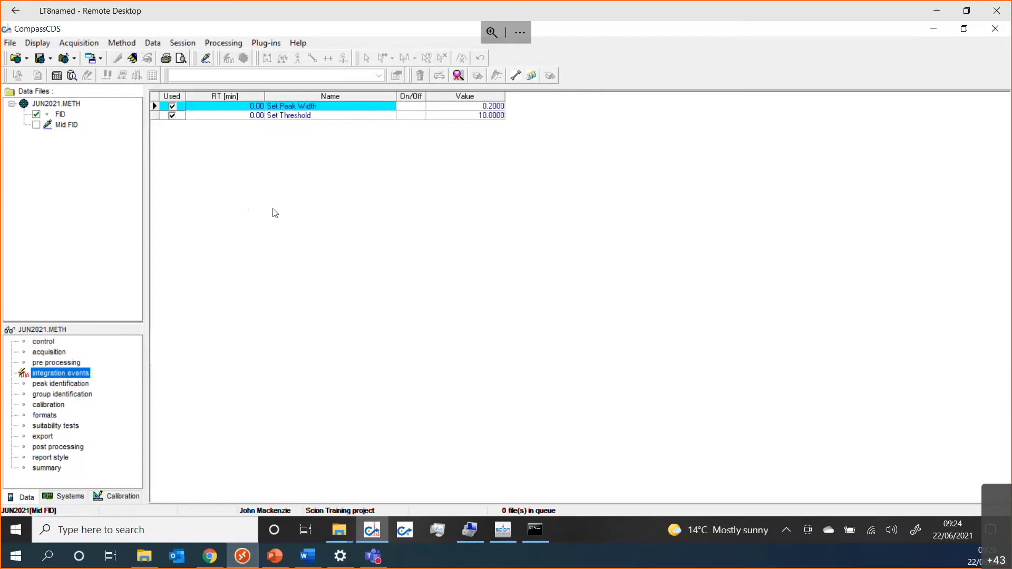
mouse_move(277, 209)
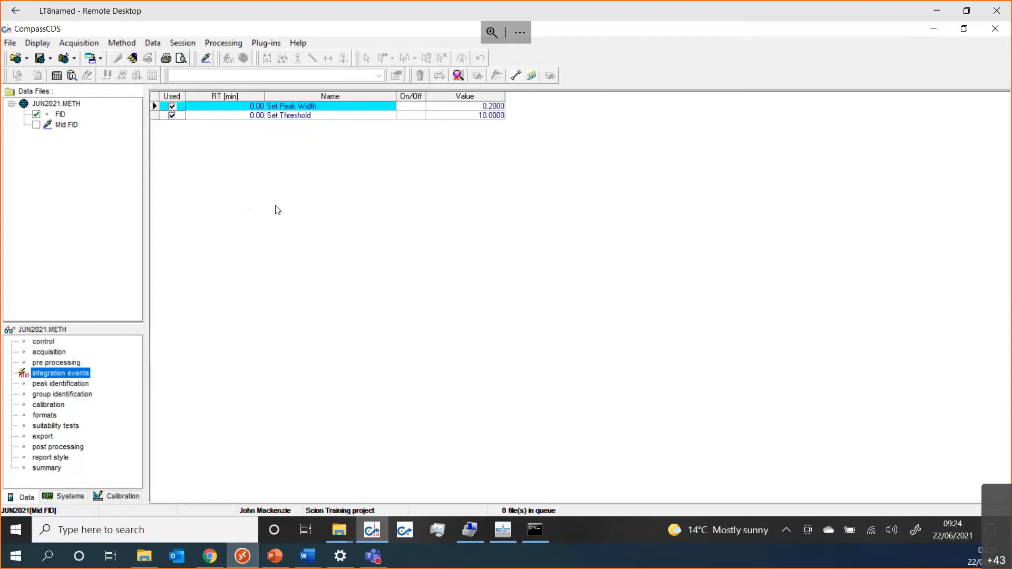
right_click(276, 210)
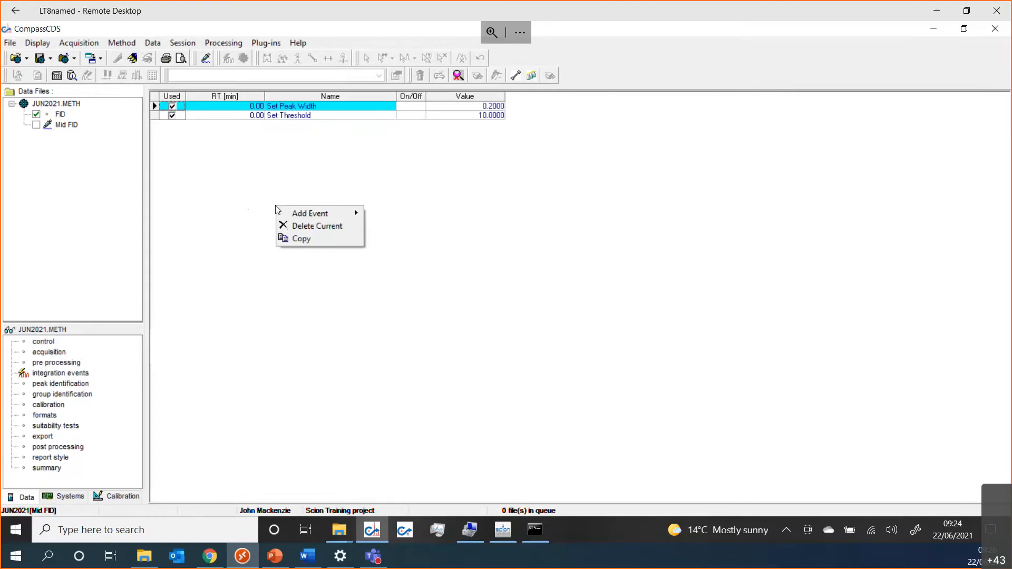
mouse_move(310, 213)
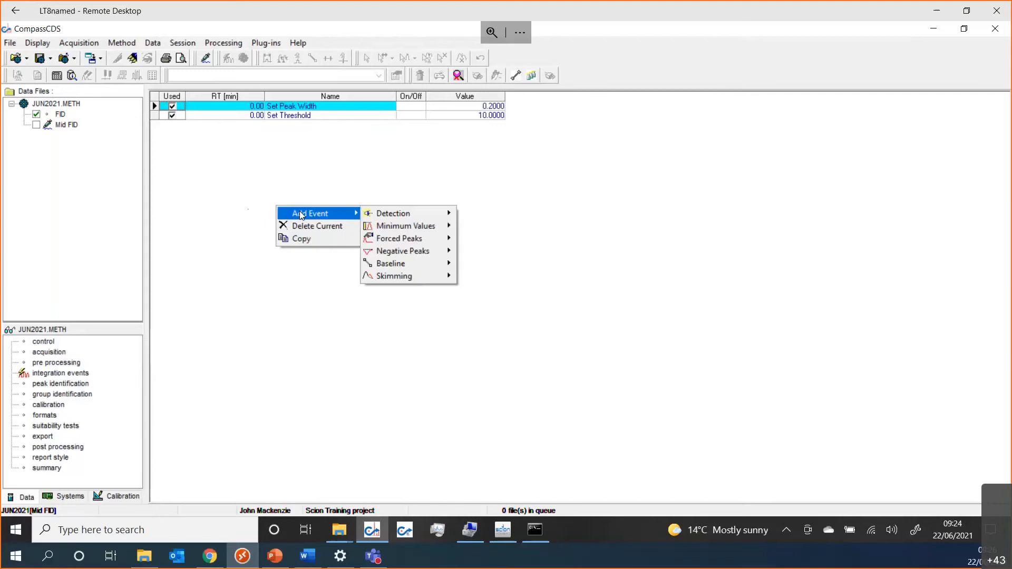
mouse_move(350, 207)
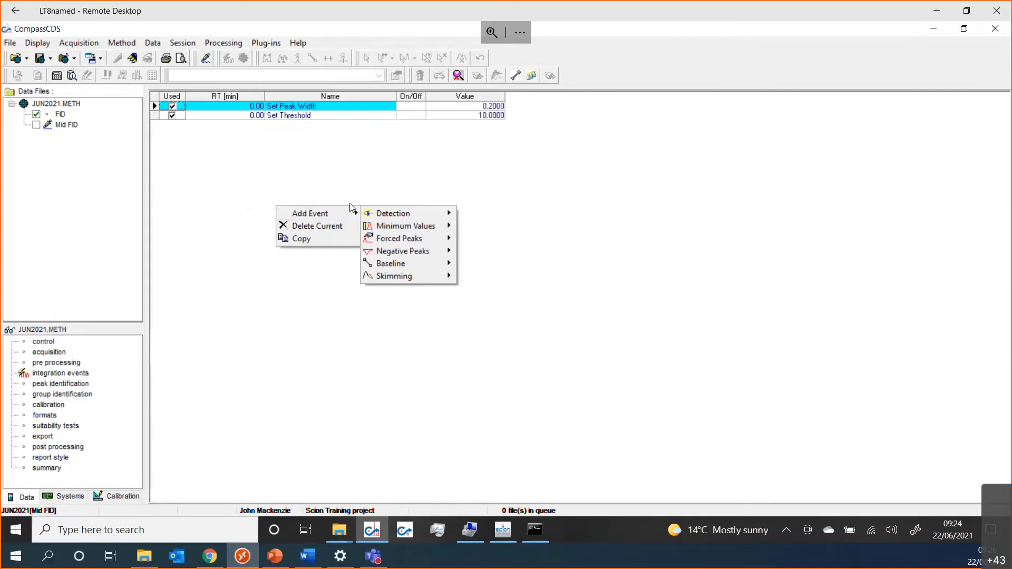
mouse_move(393, 213)
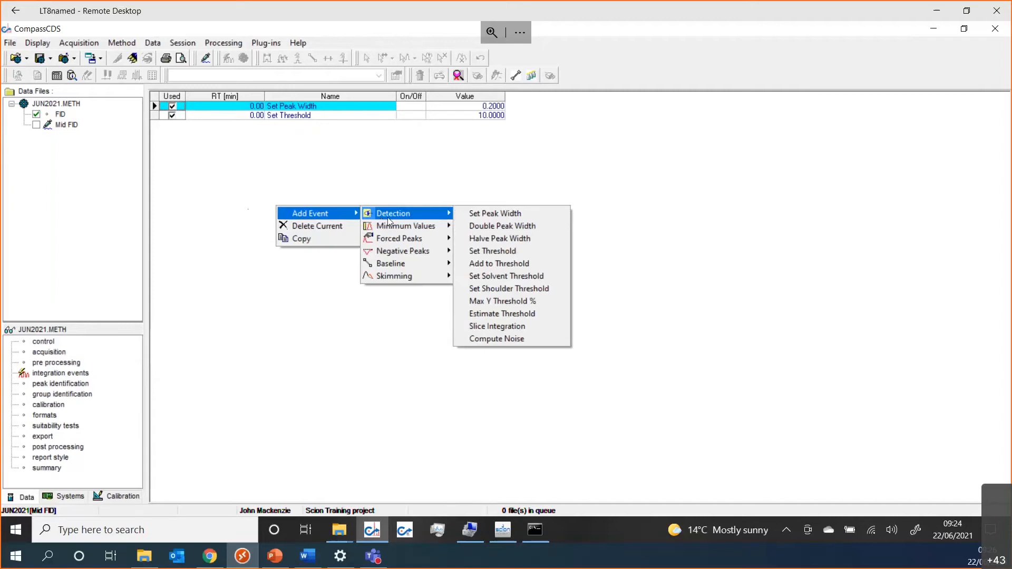
mouse_move(499, 238)
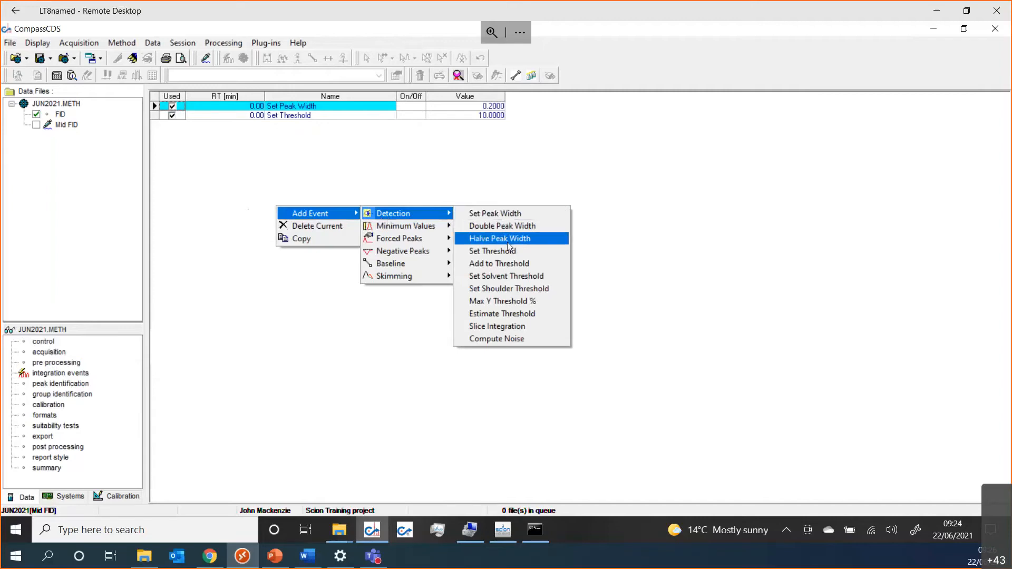
mouse_move(503, 263)
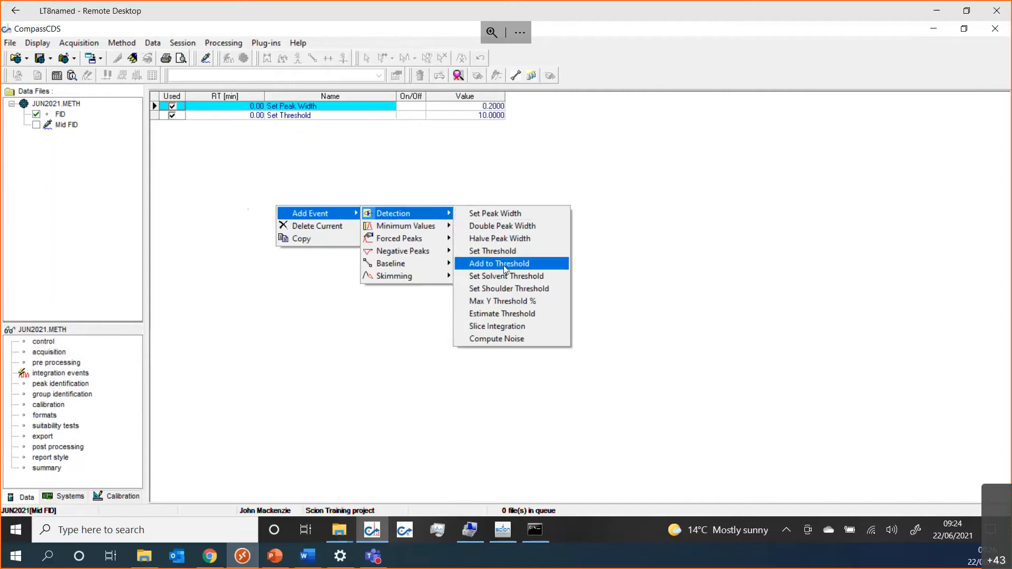
mouse_move(406, 227)
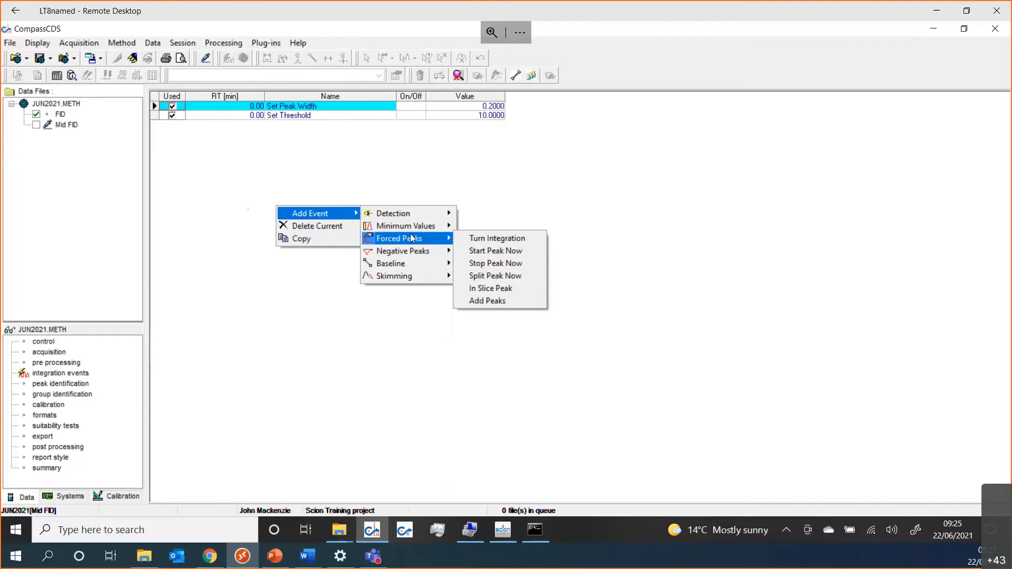
mouse_move(496, 238)
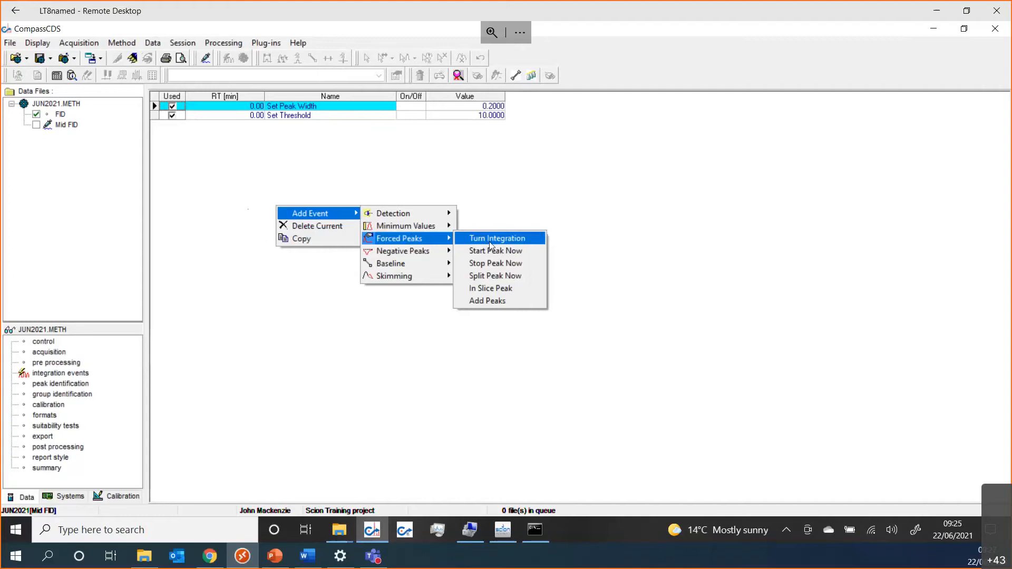
Step: Add two Turn Integration events at 0.00 and 2.00 min, toggle the 2.00 min one, and bring up the add-event choices again
click(496, 238)
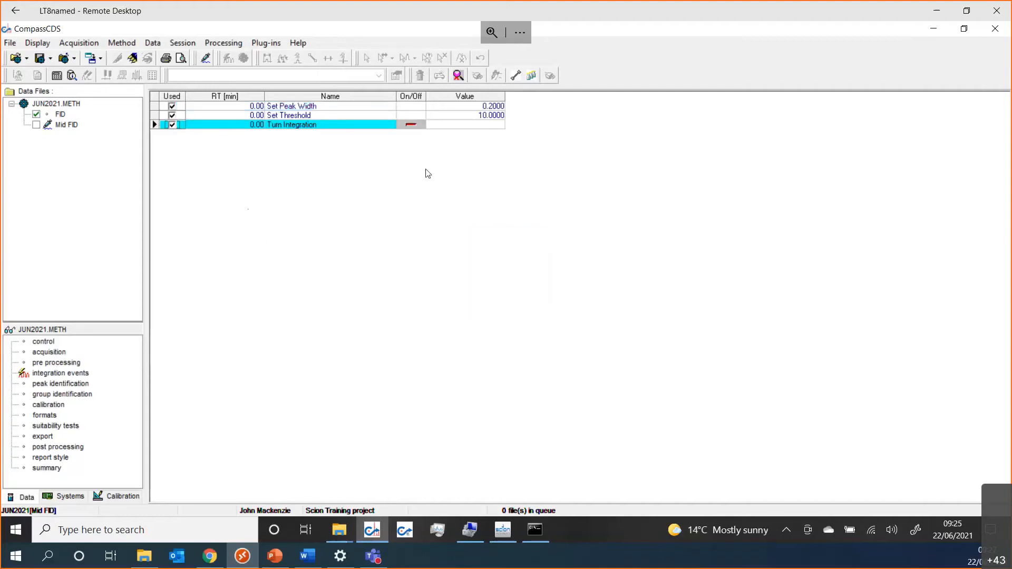
right_click(426, 172)
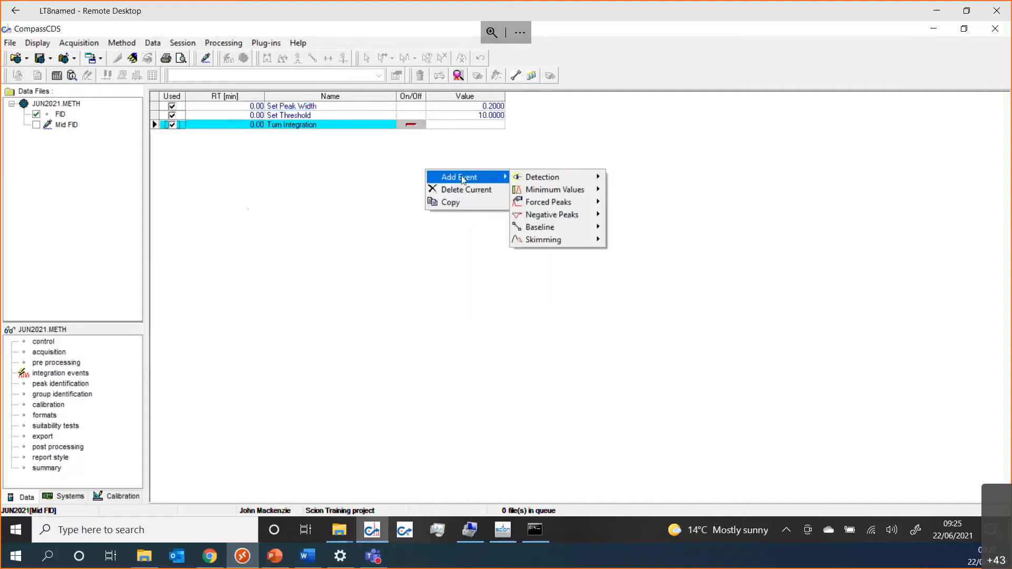
mouse_move(549, 202)
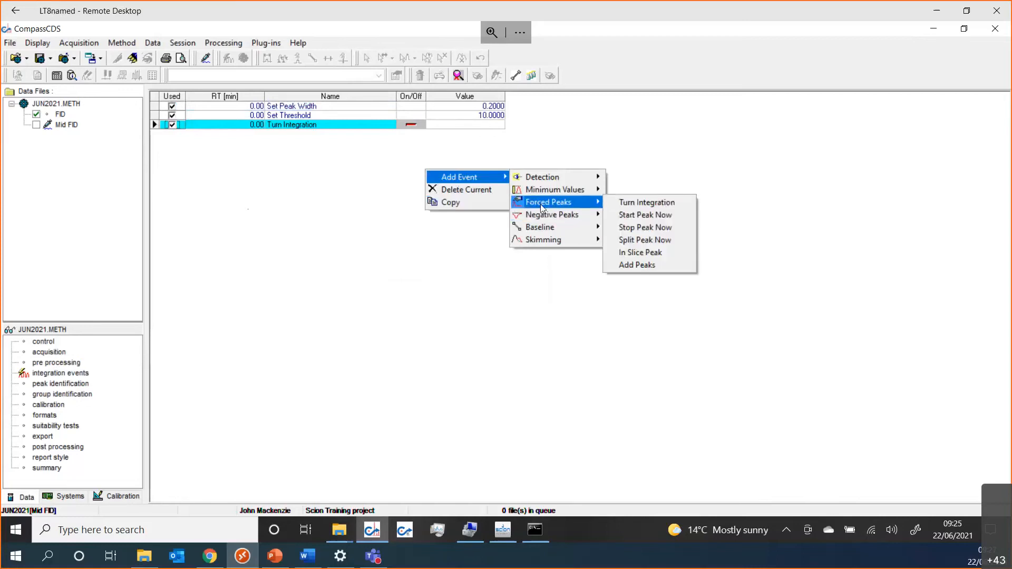
mouse_move(648, 202)
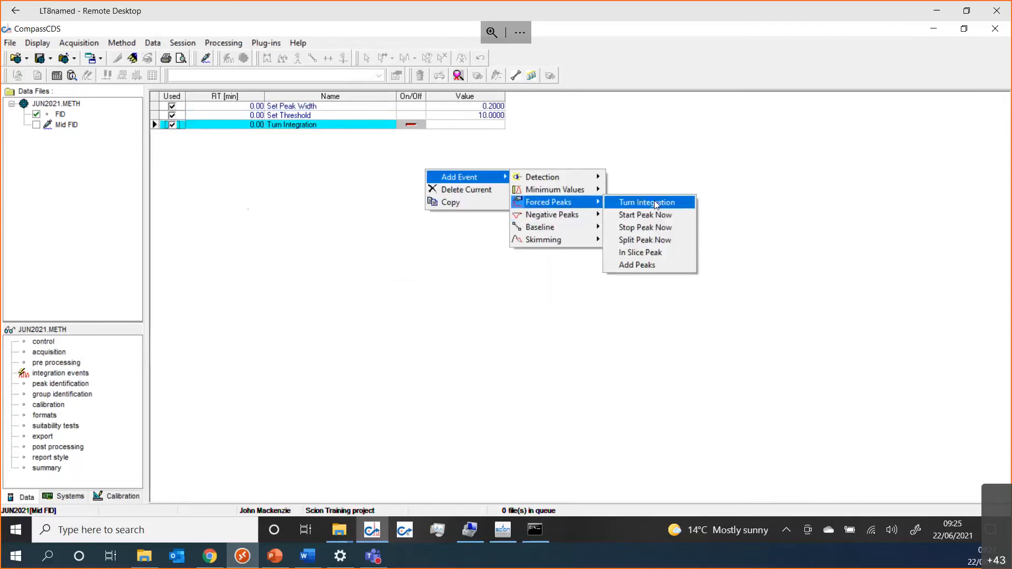
click(647, 202)
text(2)
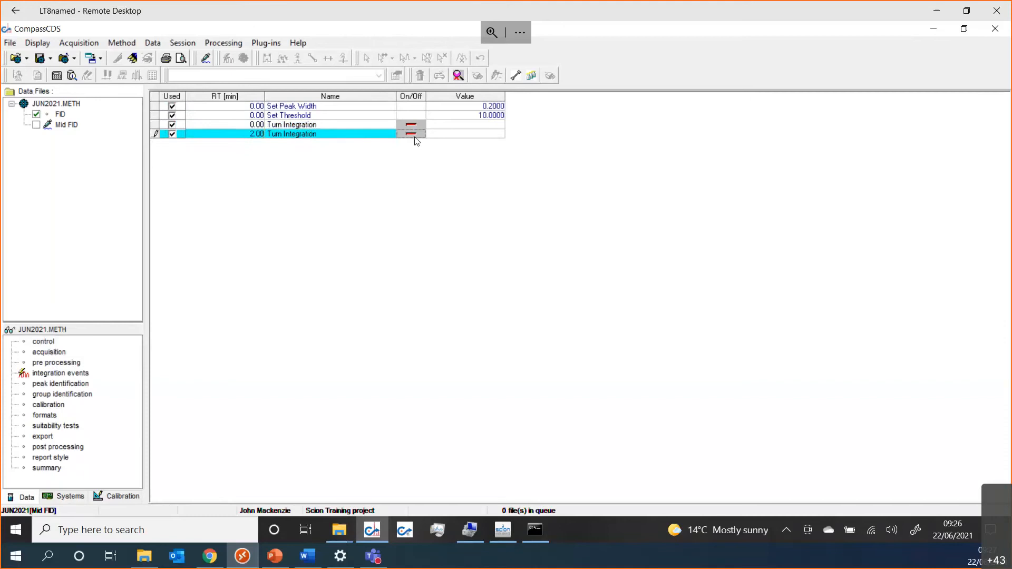
click(410, 133)
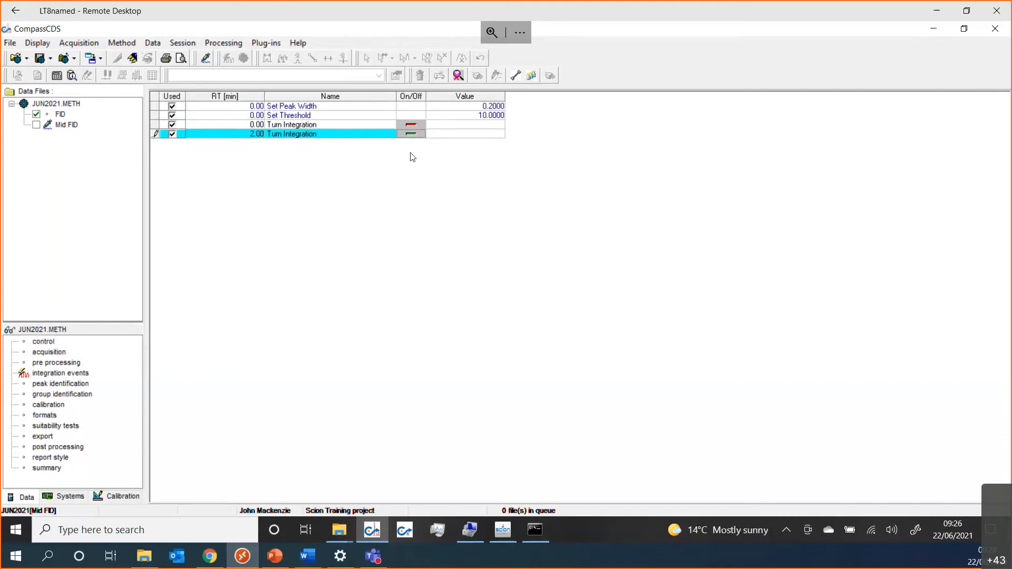
mouse_move(429, 167)
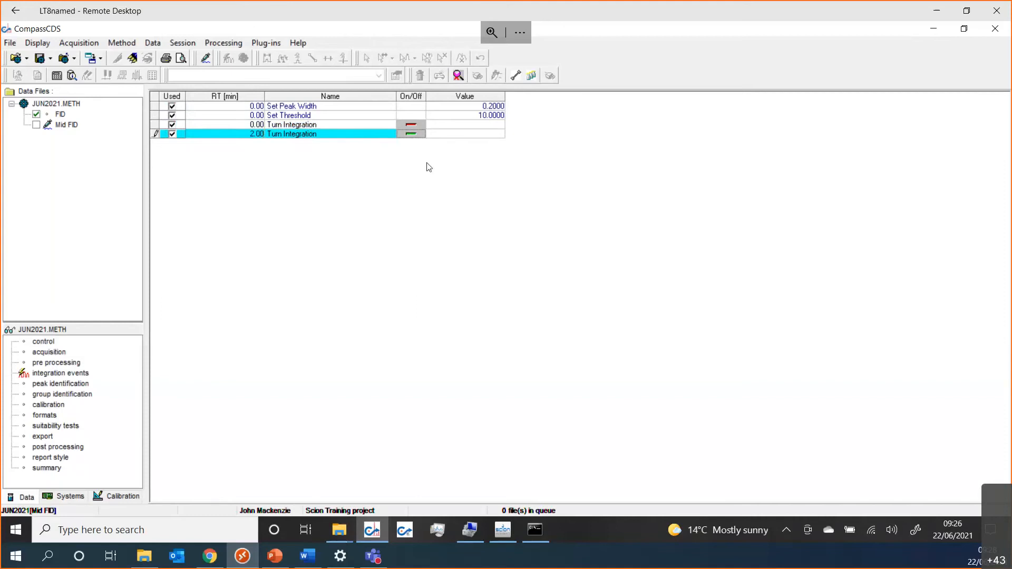
right_click(429, 167)
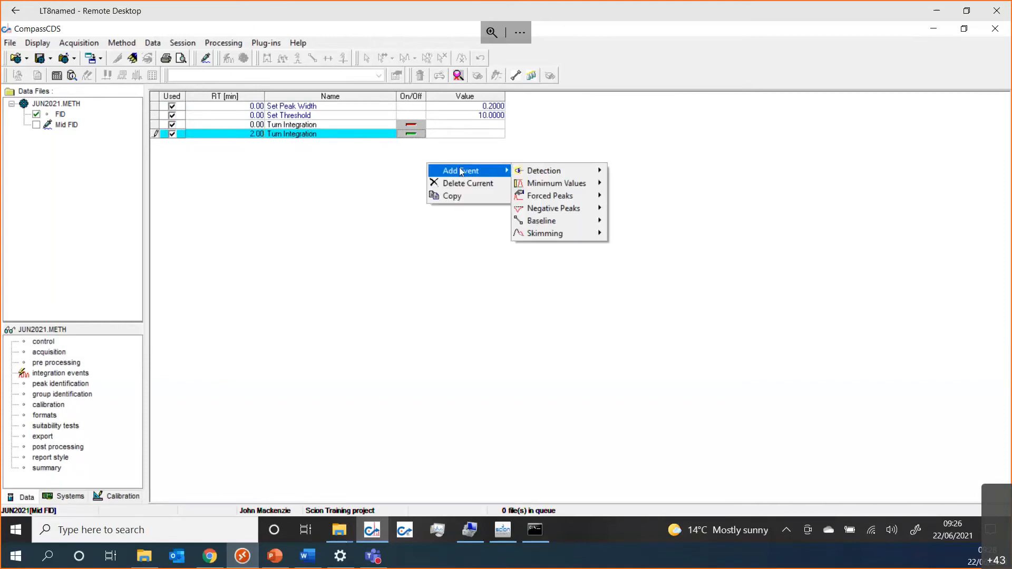
mouse_move(544, 233)
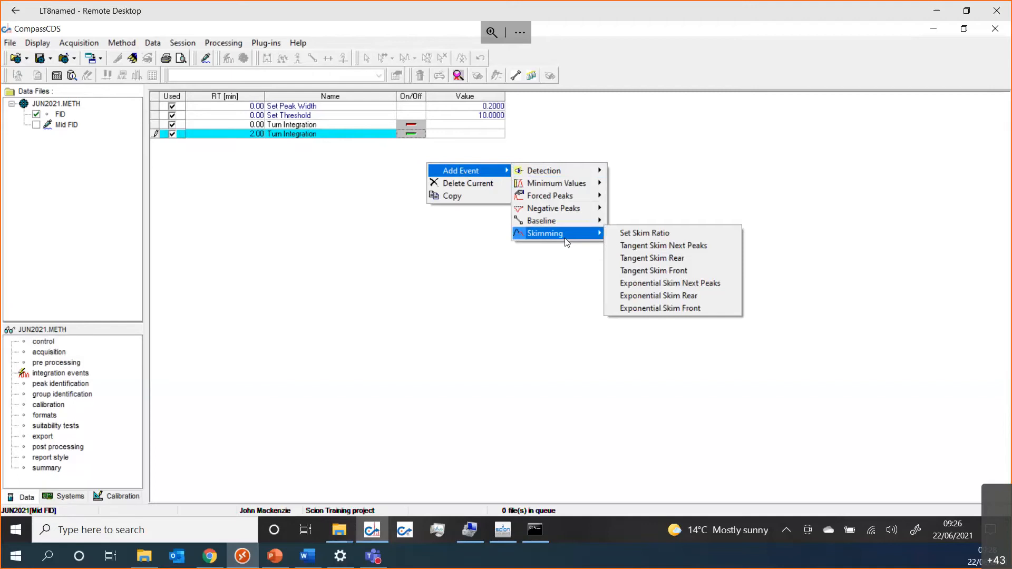
mouse_move(567, 252)
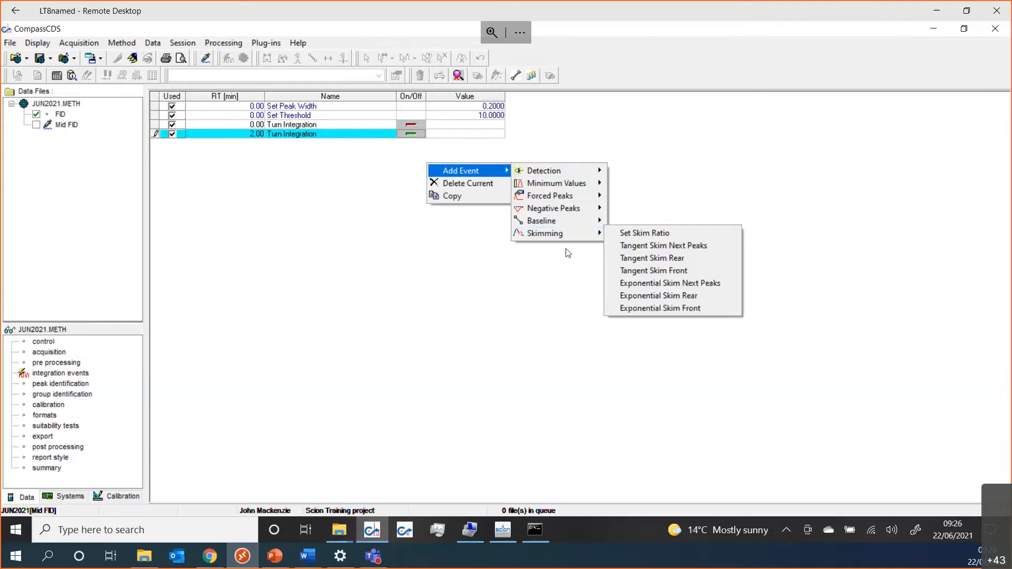
Step: Dismiss the add-event menu and keep the 0.00 min Turn Integration event marked as used
click(537, 253)
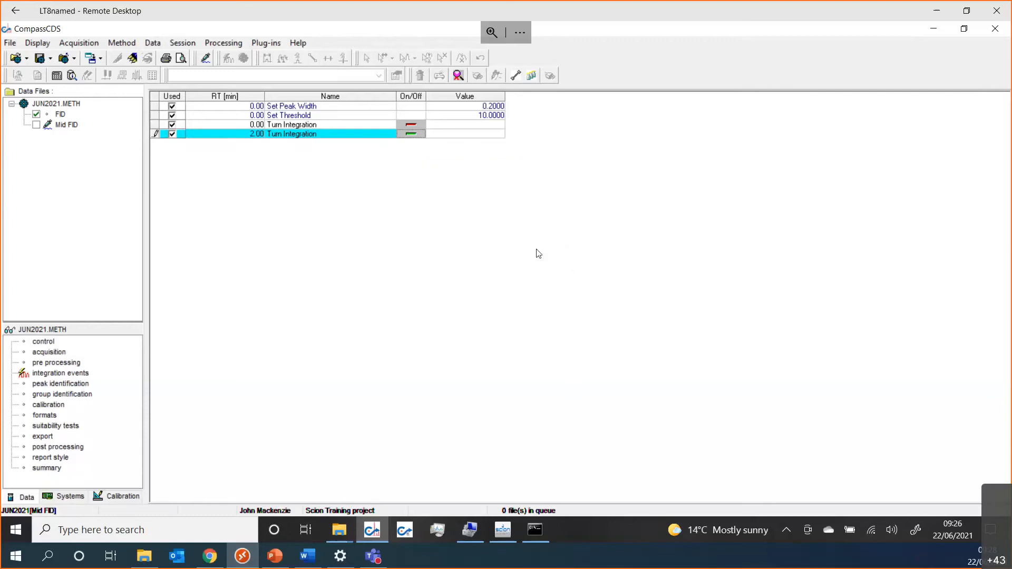
mouse_move(361, 121)
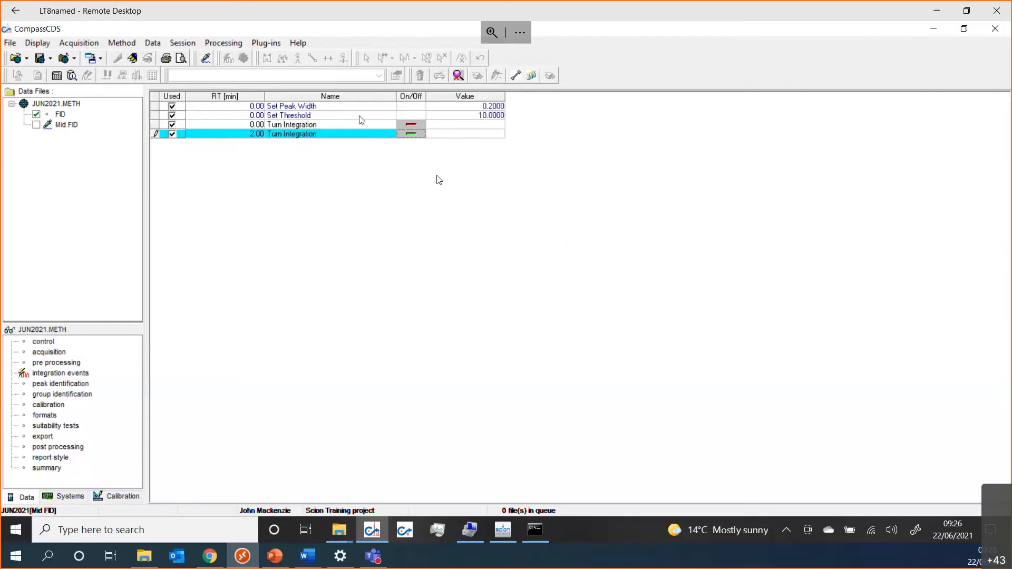
mouse_move(358, 290)
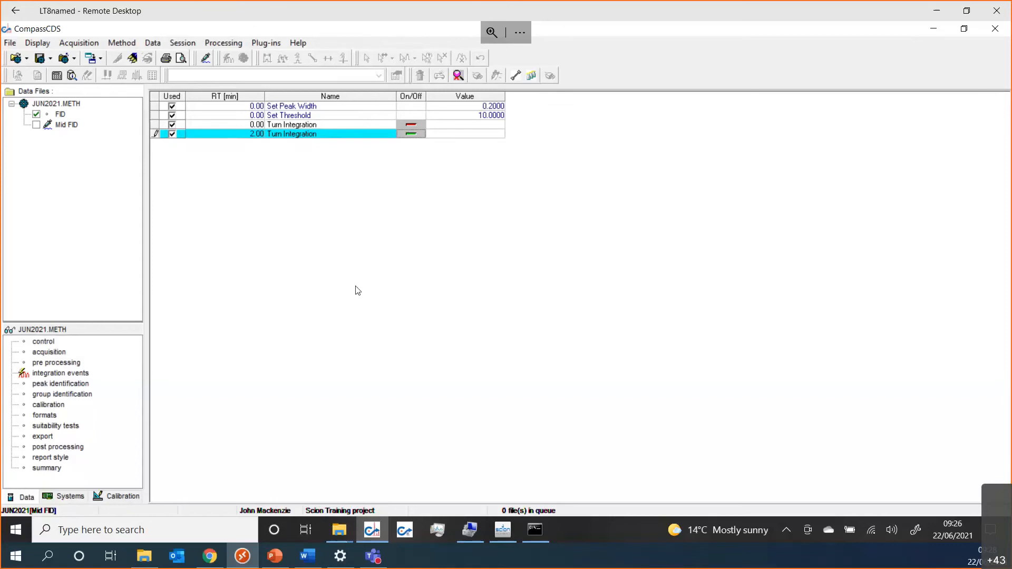
mouse_move(351, 284)
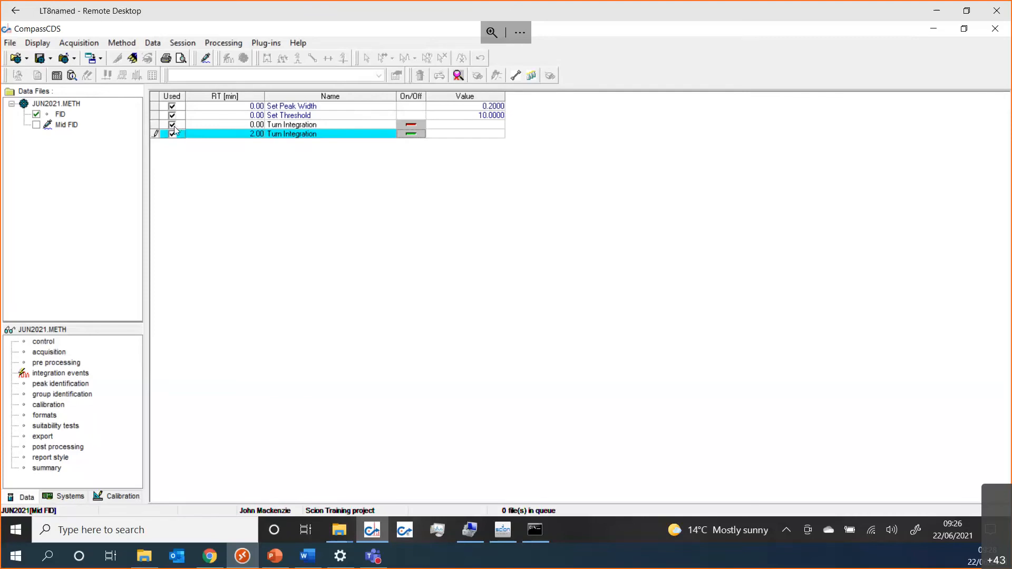
click(290, 123)
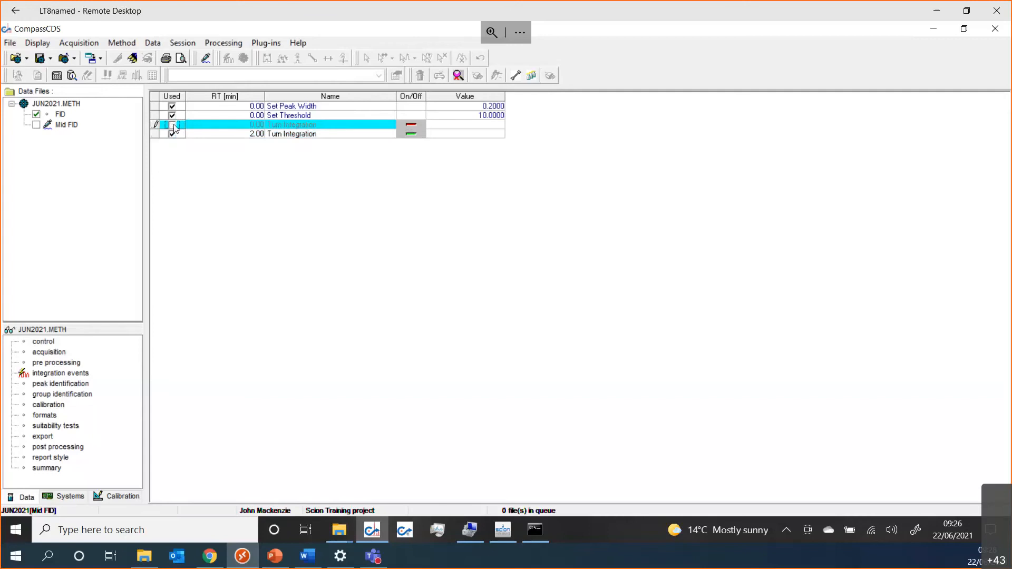
click(173, 123)
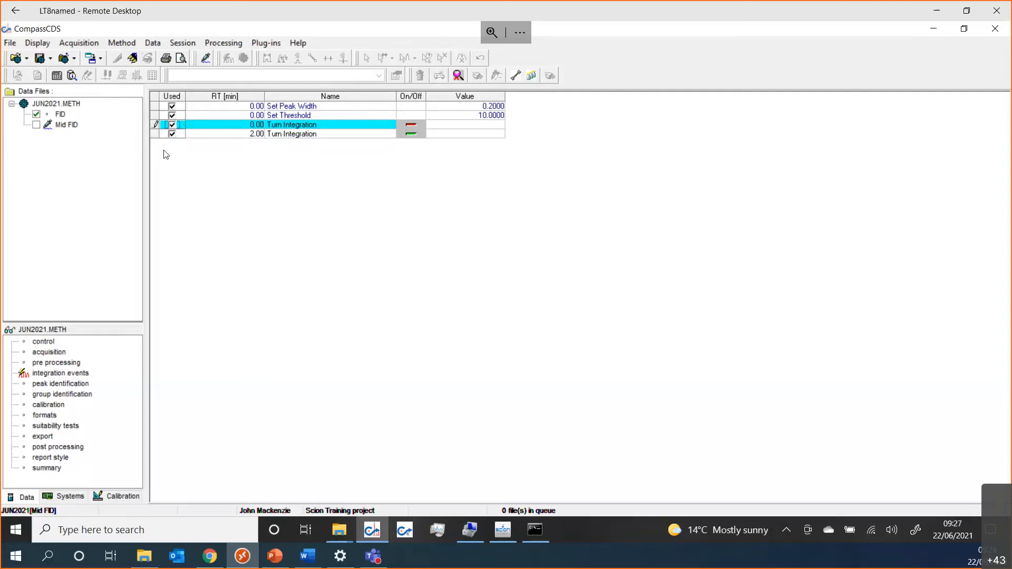
mouse_move(93, 387)
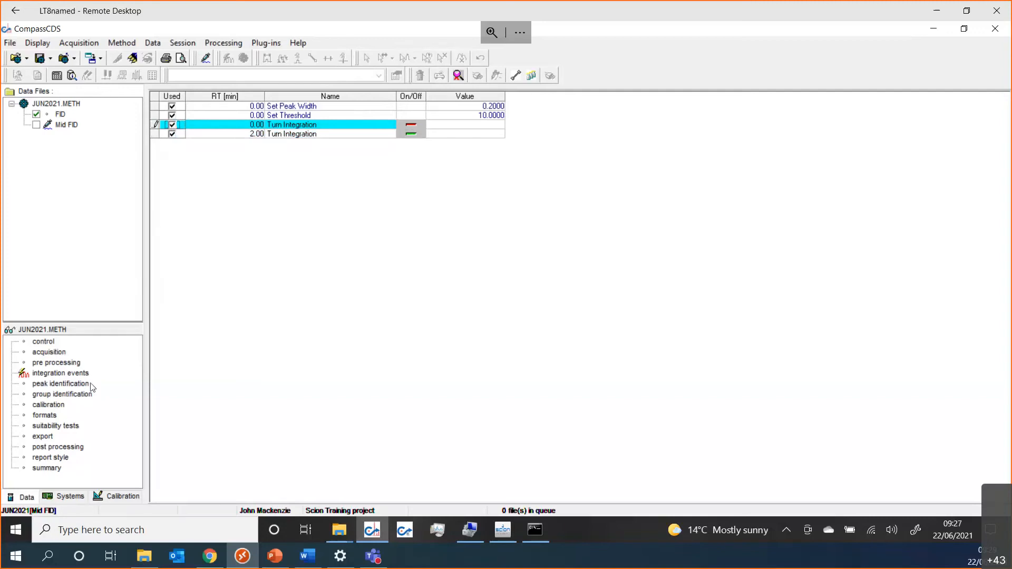
Step: Step through peak identification, group identification and calibration settings, ending on report formats
click(60, 383)
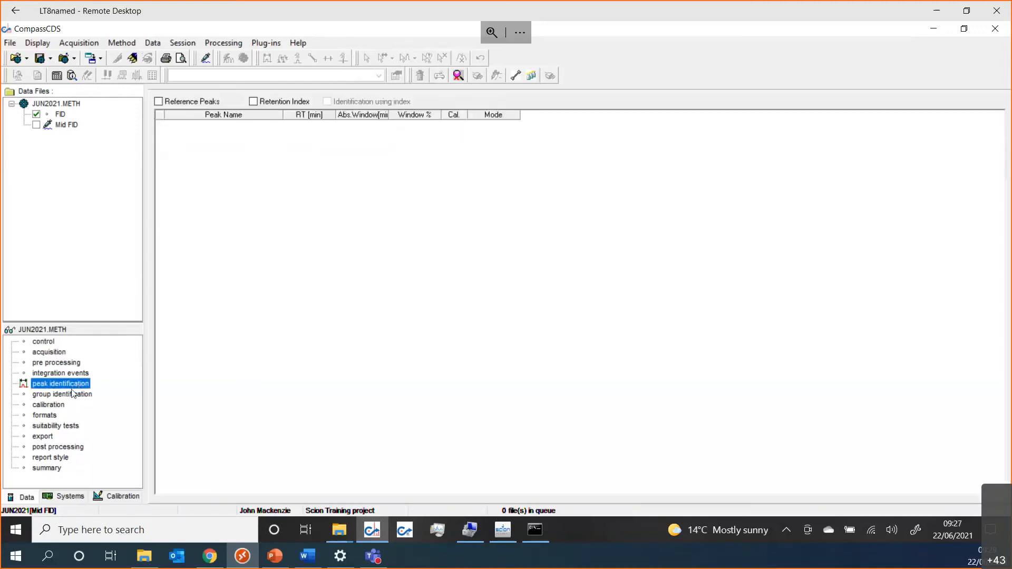
click(63, 394)
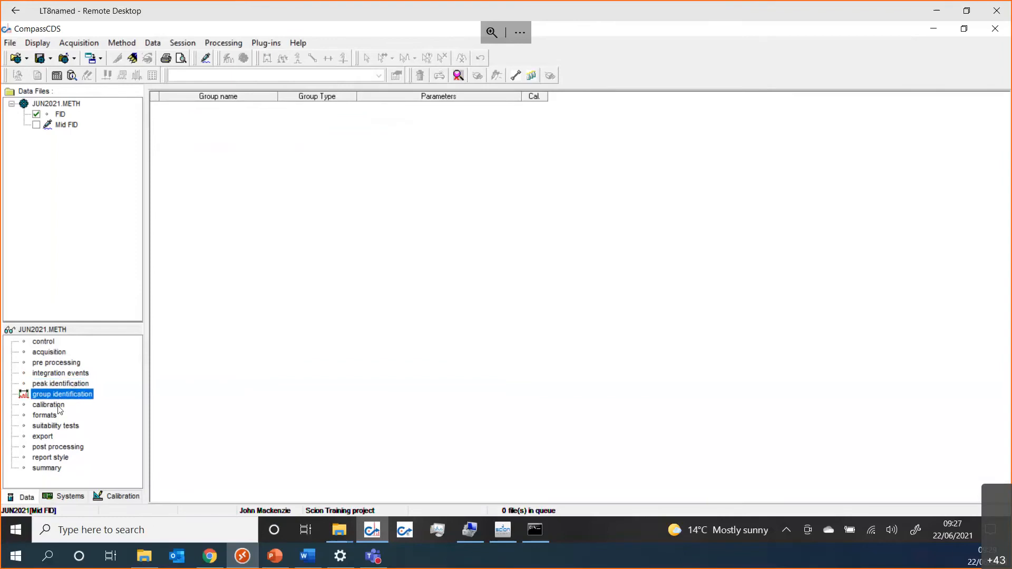
click(48, 405)
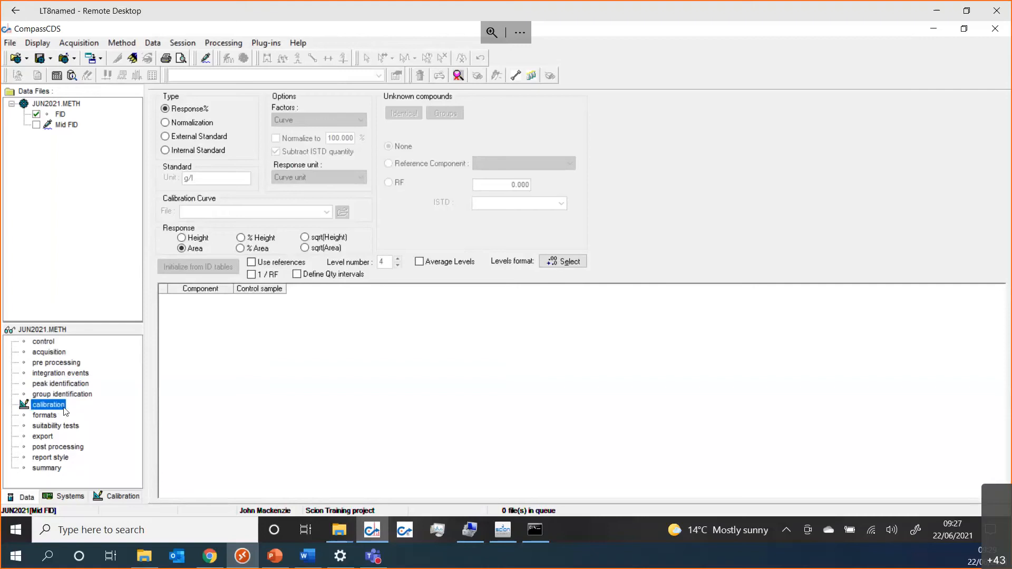
click(44, 414)
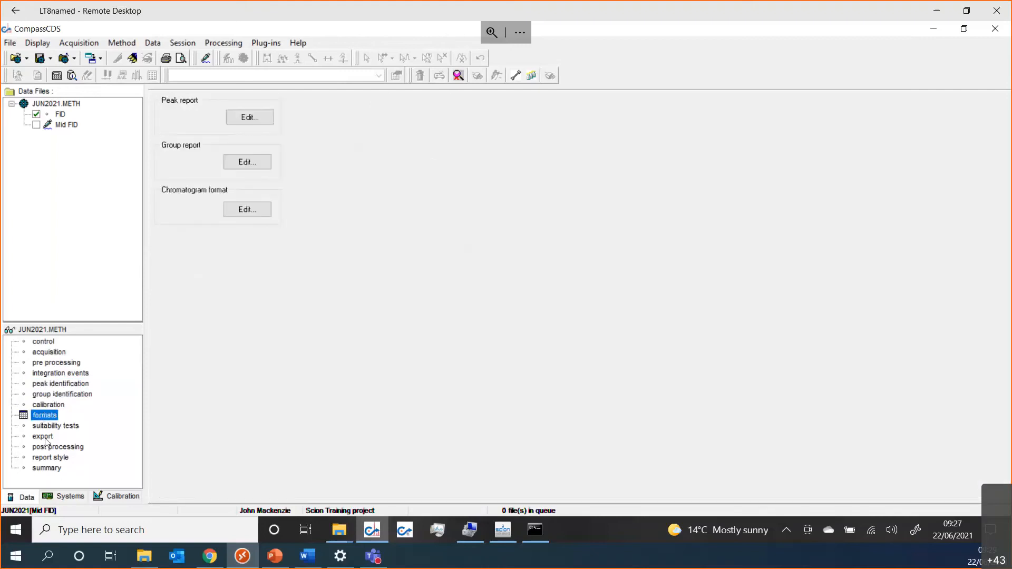
mouse_move(58, 461)
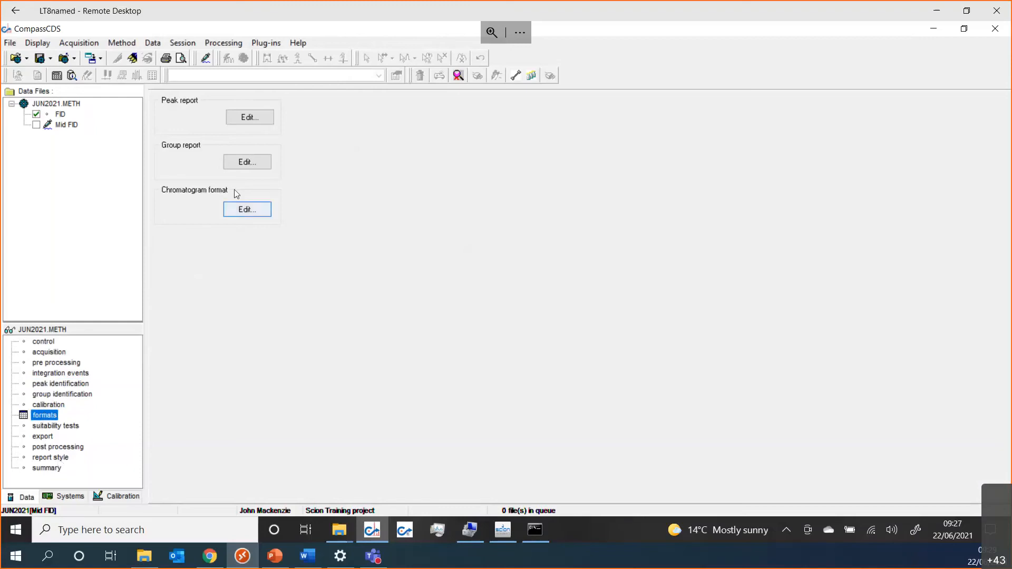
Step: View the 456-GC Control Method, then return to the acquisition parameters
click(56, 103)
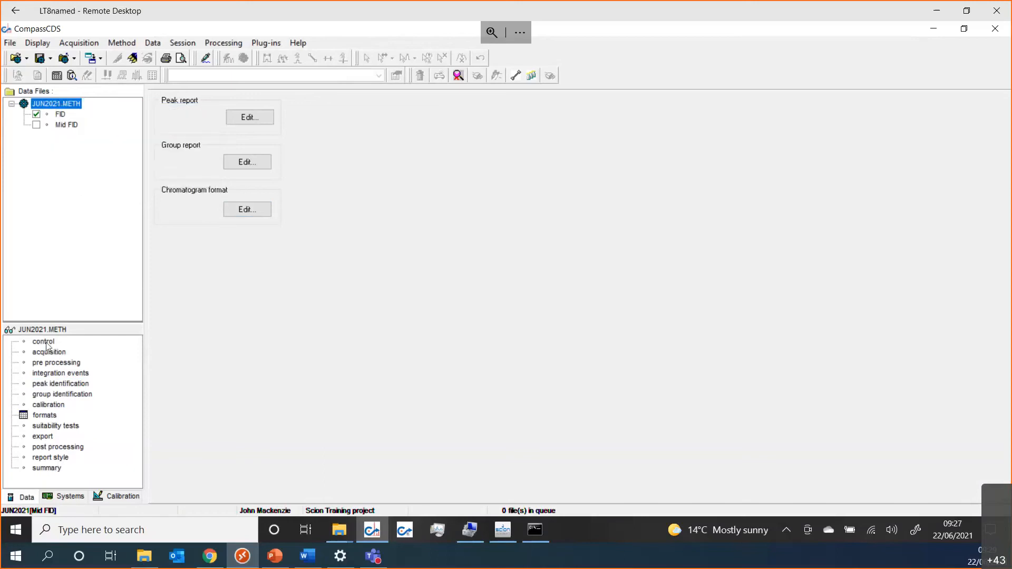
click(43, 341)
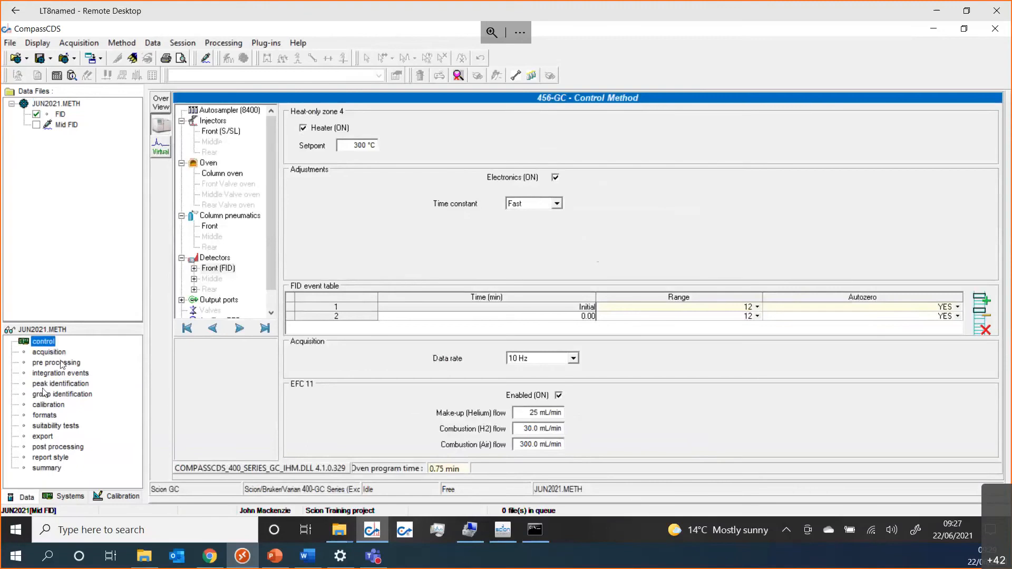
click(49, 352)
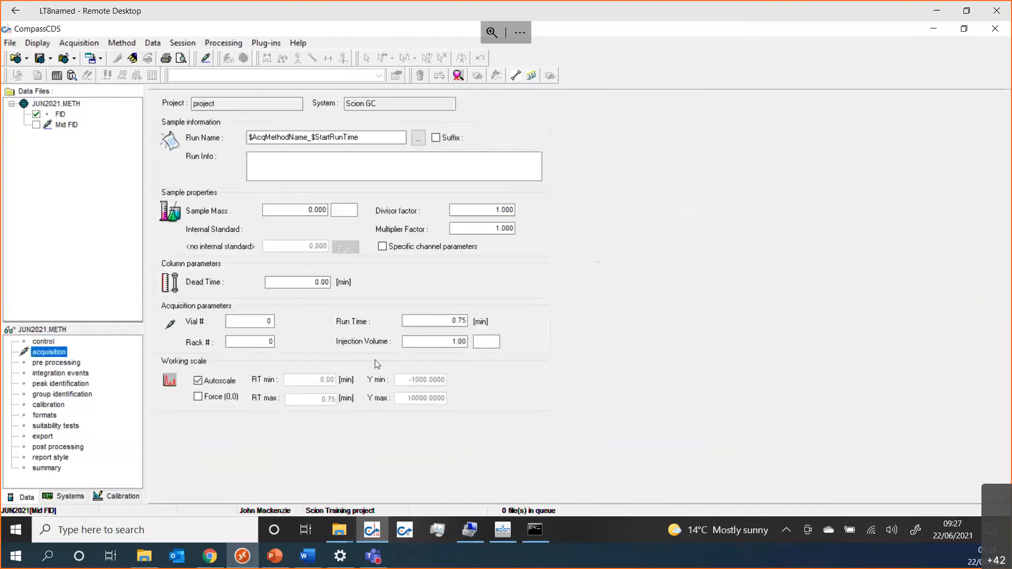
mouse_move(232, 259)
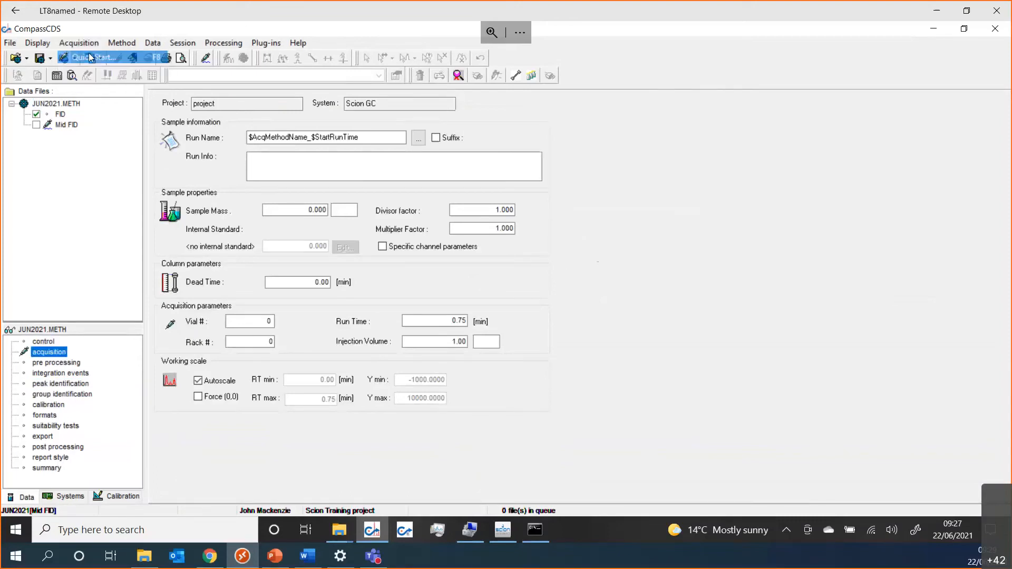
Step: Confirm a QuickStart analysis on Scion GC using the JUN2021.METH method
click(91, 57)
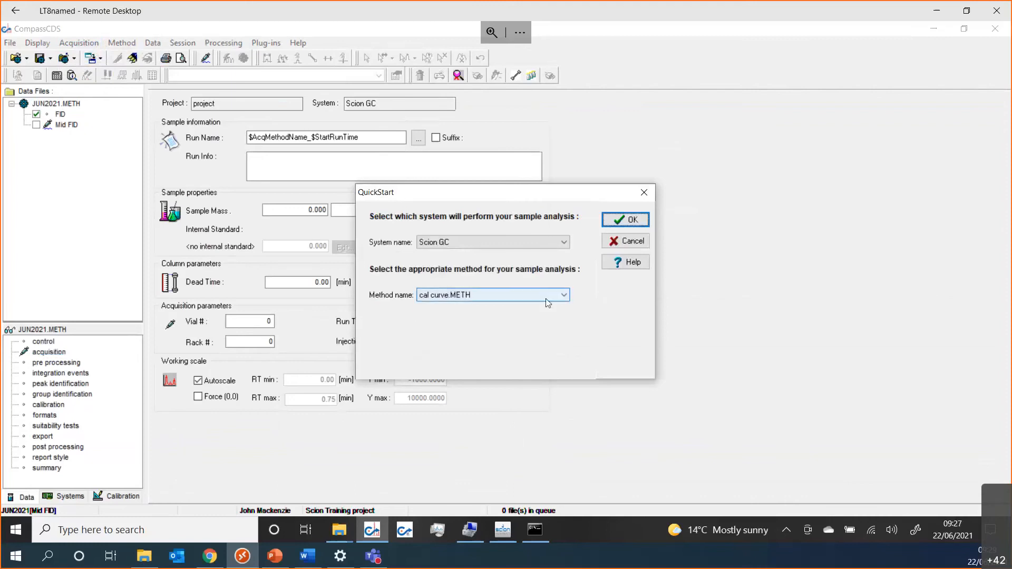
click(563, 294)
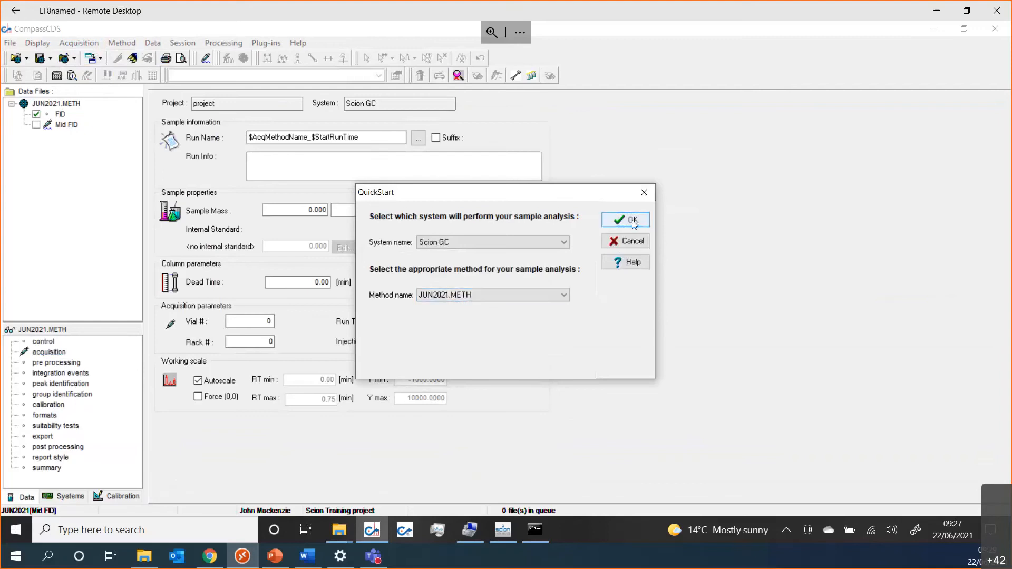
click(624, 219)
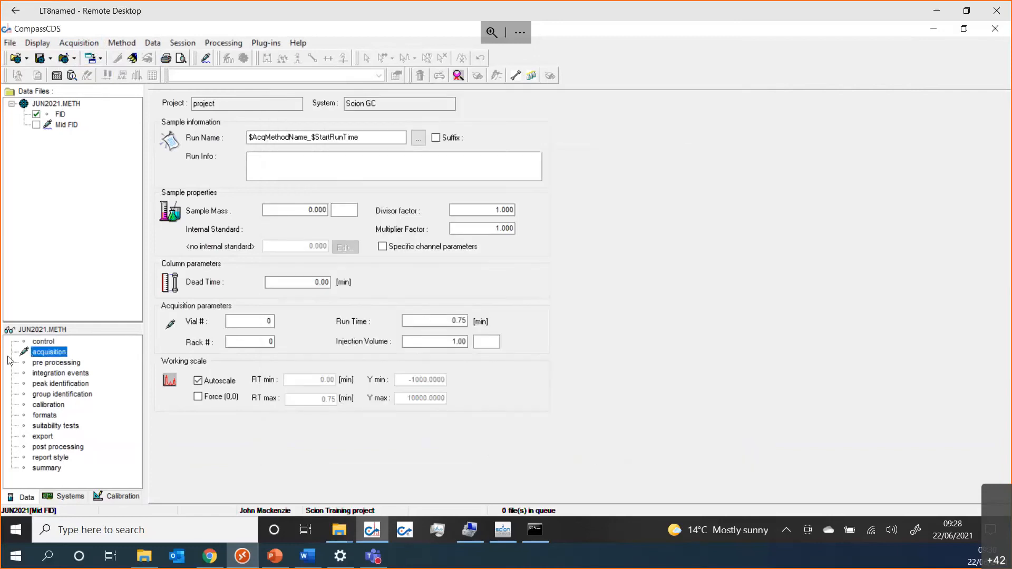
Step: Check the FID channel and instrument control method, then confirm QuickStart with JUN2021.METH
click(60, 114)
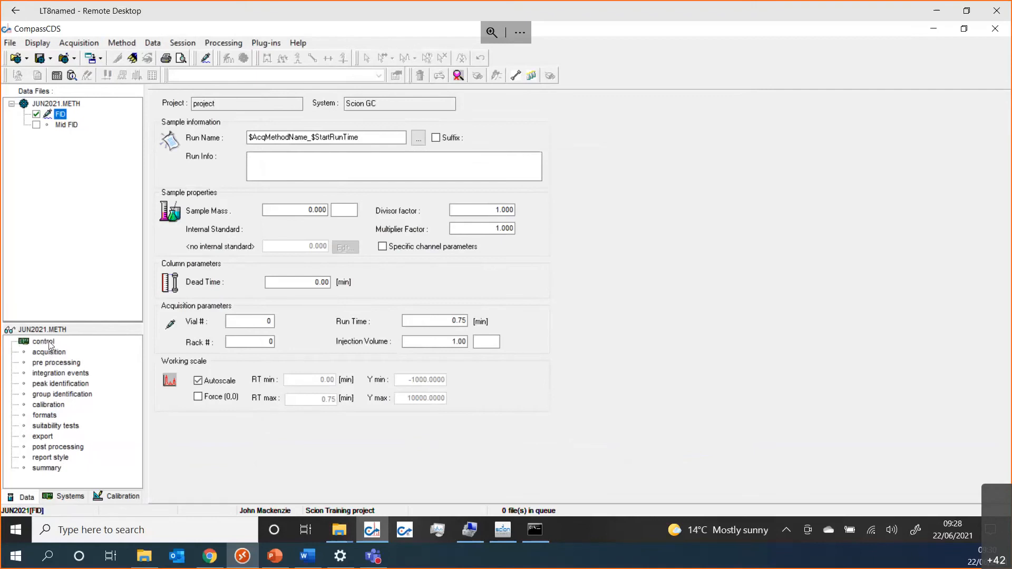
click(43, 341)
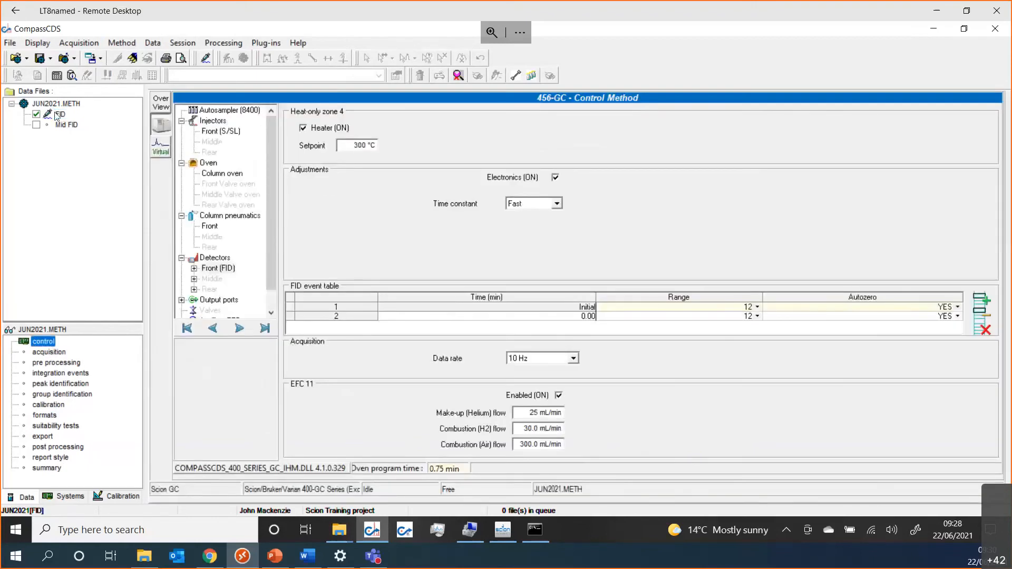
click(90, 57)
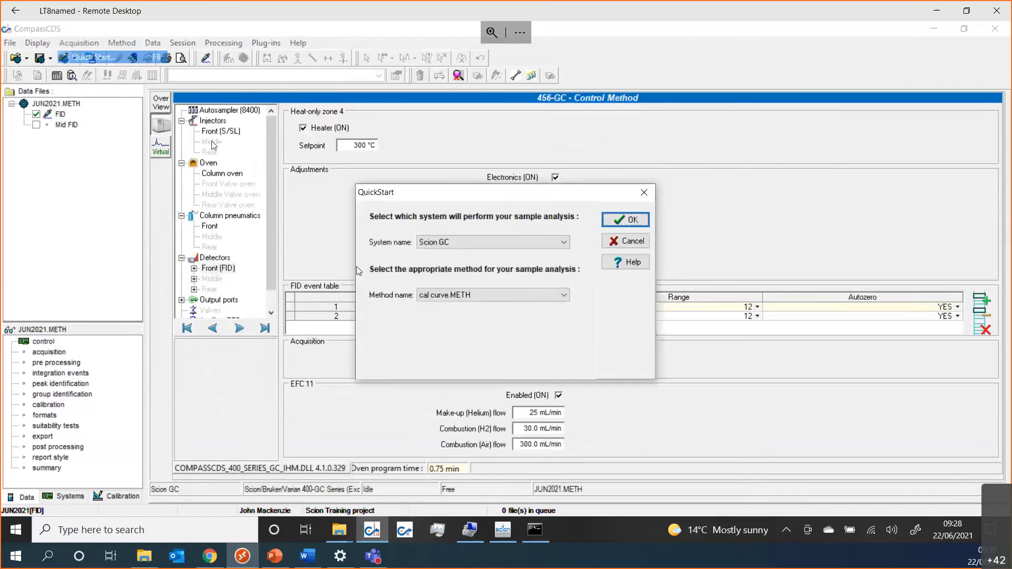
click(562, 296)
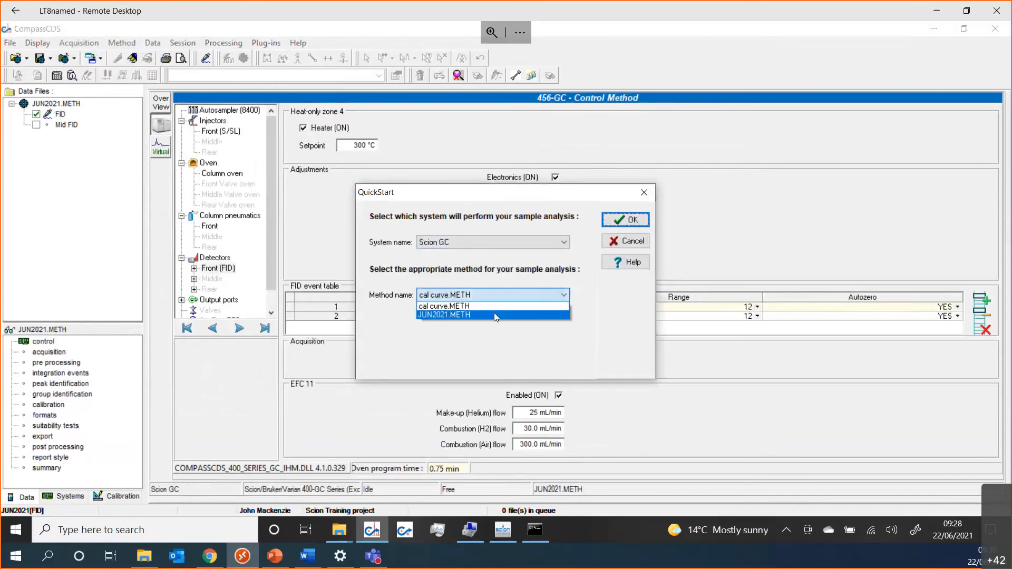
click(623, 220)
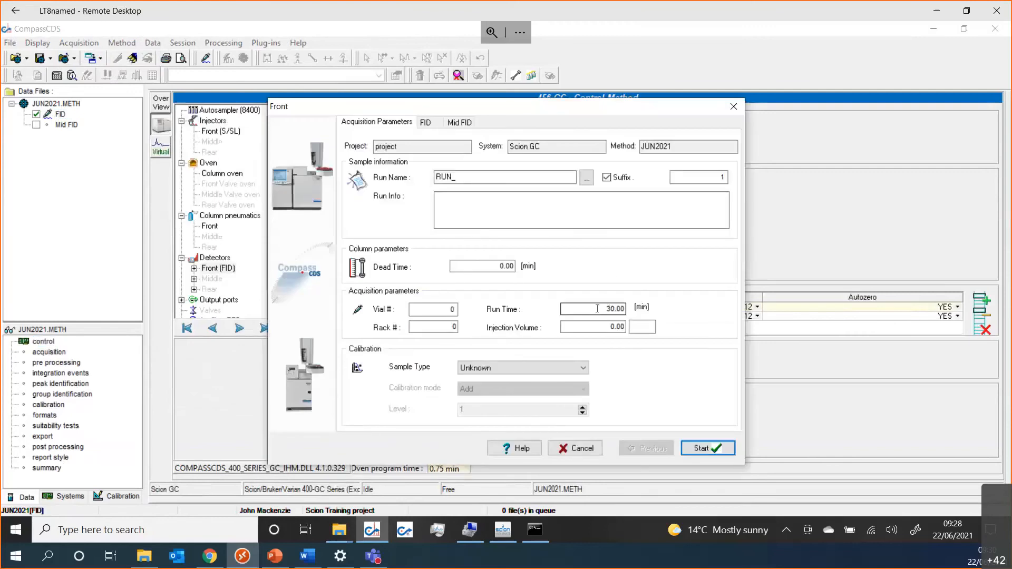
Step: Review the FID run settings, start the 0.75-min acquisition, and show the Systems overview
click(425, 123)
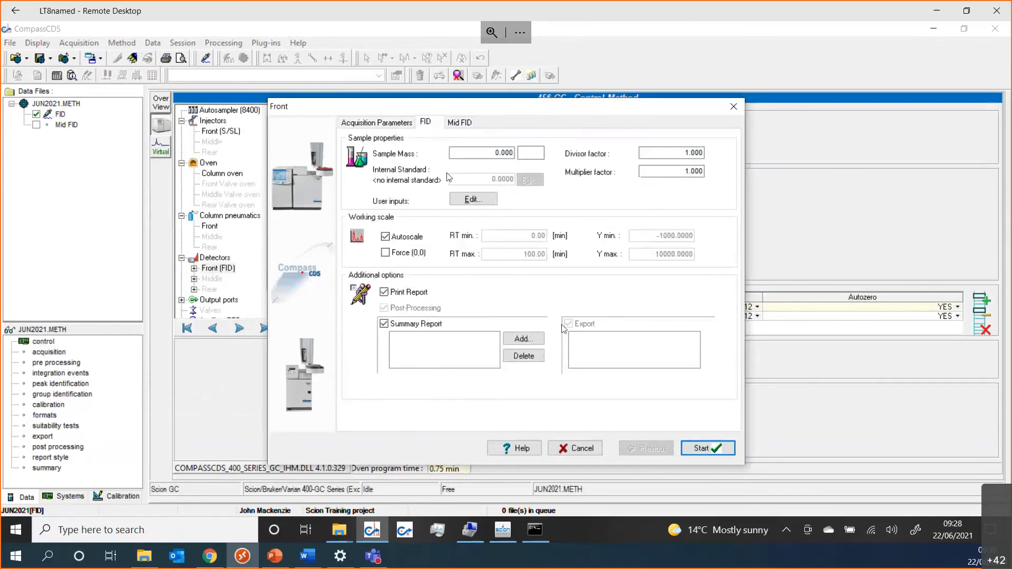
mouse_move(403, 128)
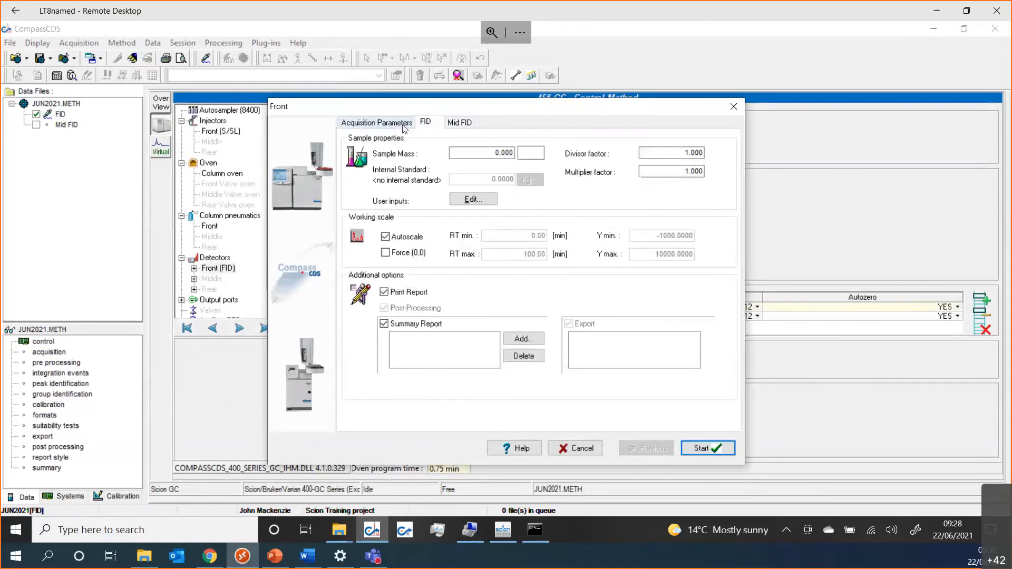
click(377, 122)
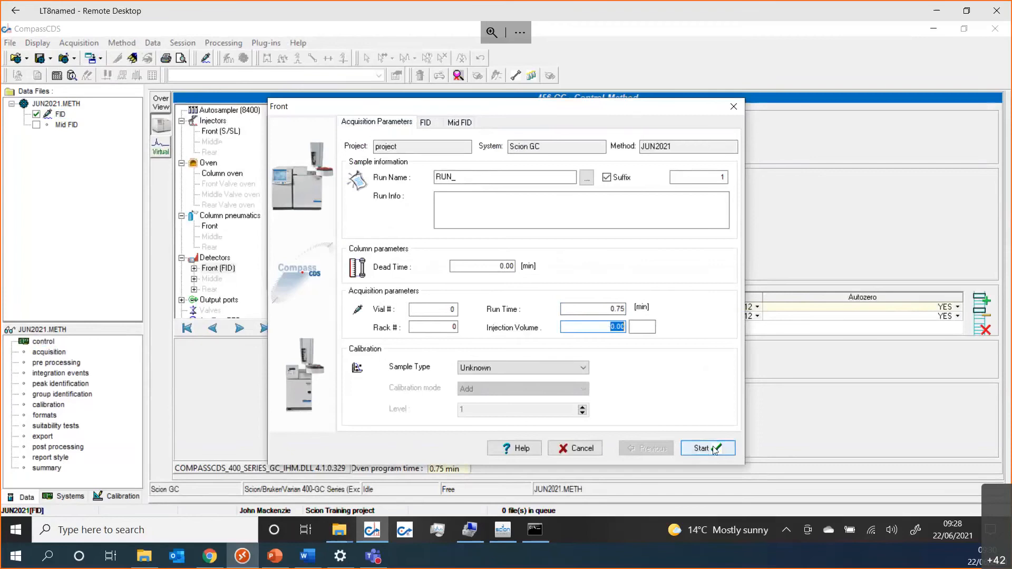
click(706, 448)
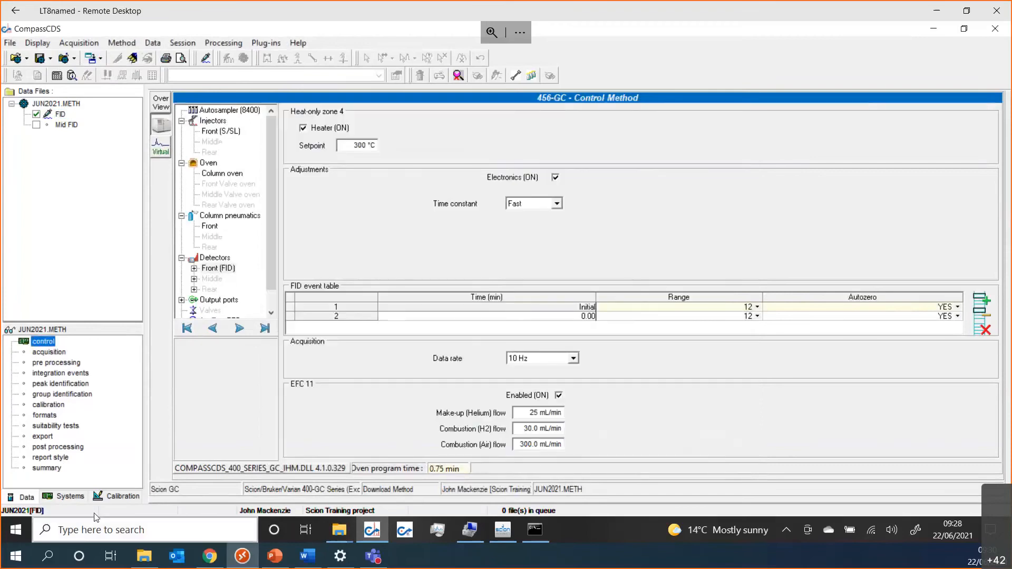
click(69, 497)
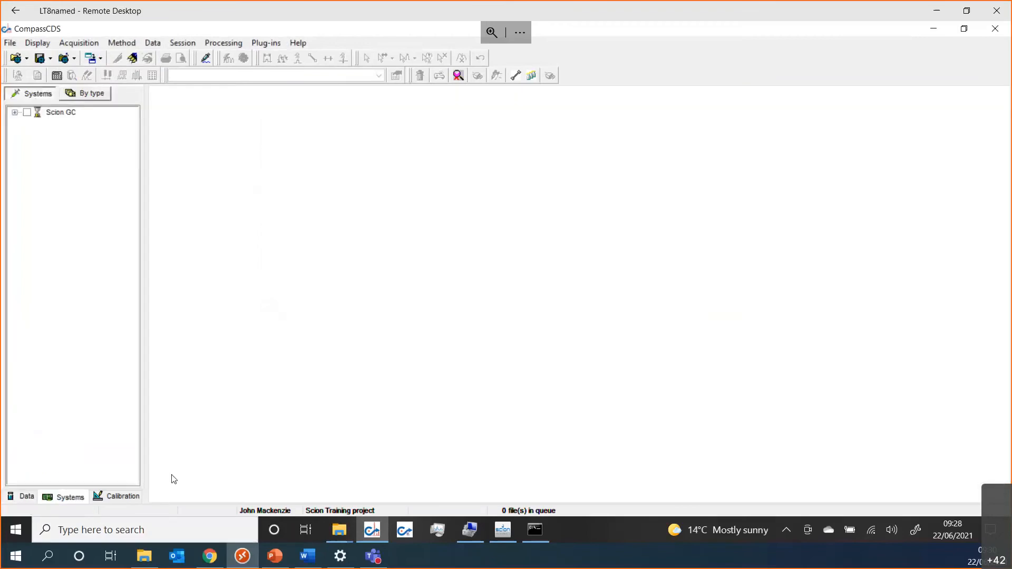
Step: Enable Scion GC in the Systems tree and show its live status and chromatograms for RUN_1
click(60, 112)
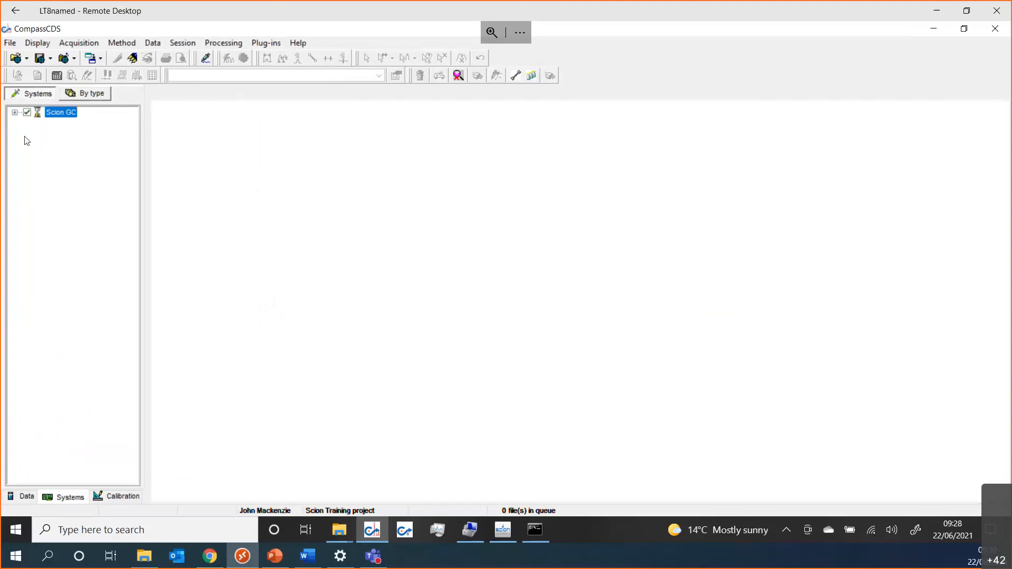
double_click(60, 112)
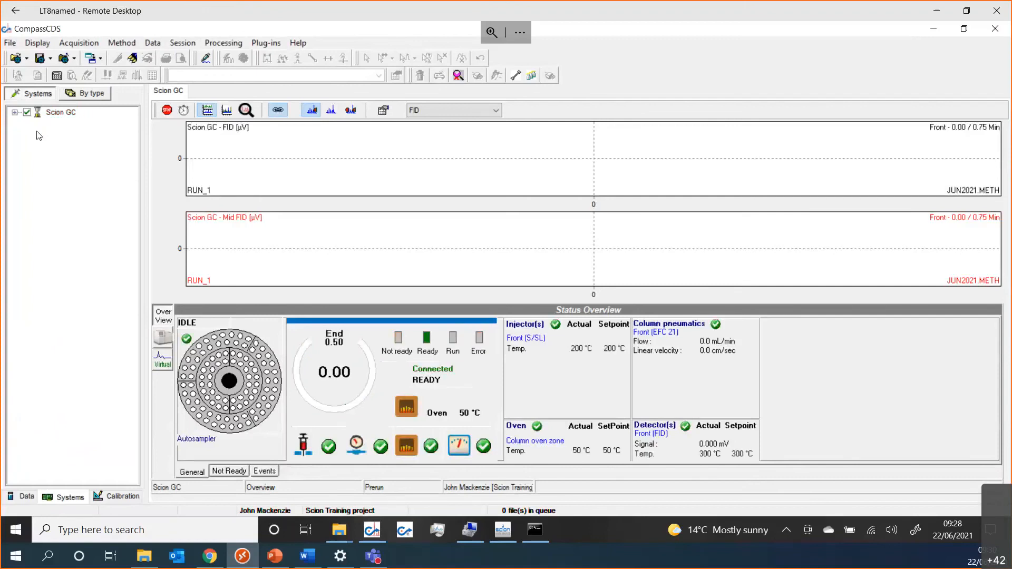
mouse_move(153, 256)
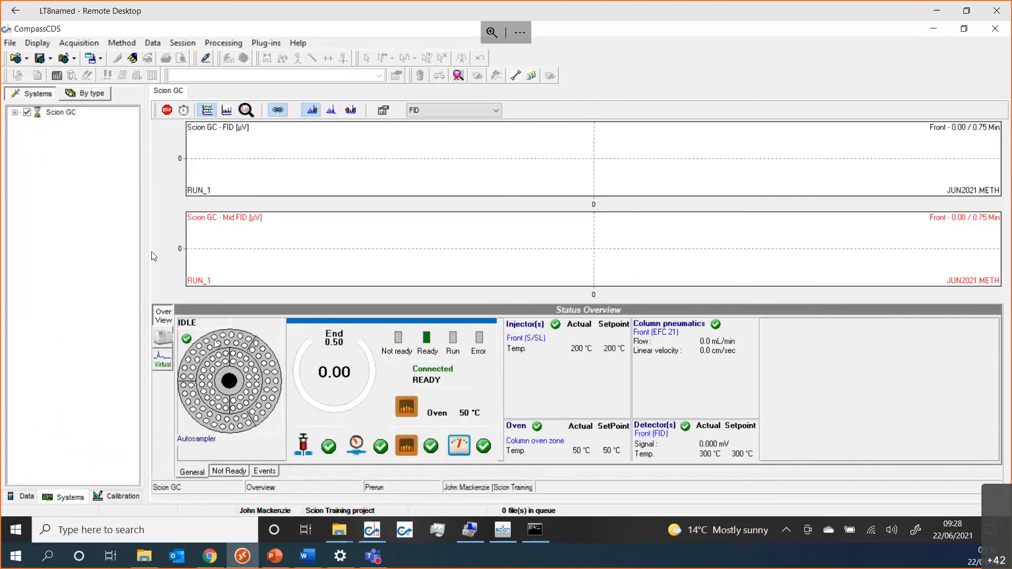
mouse_move(311, 353)
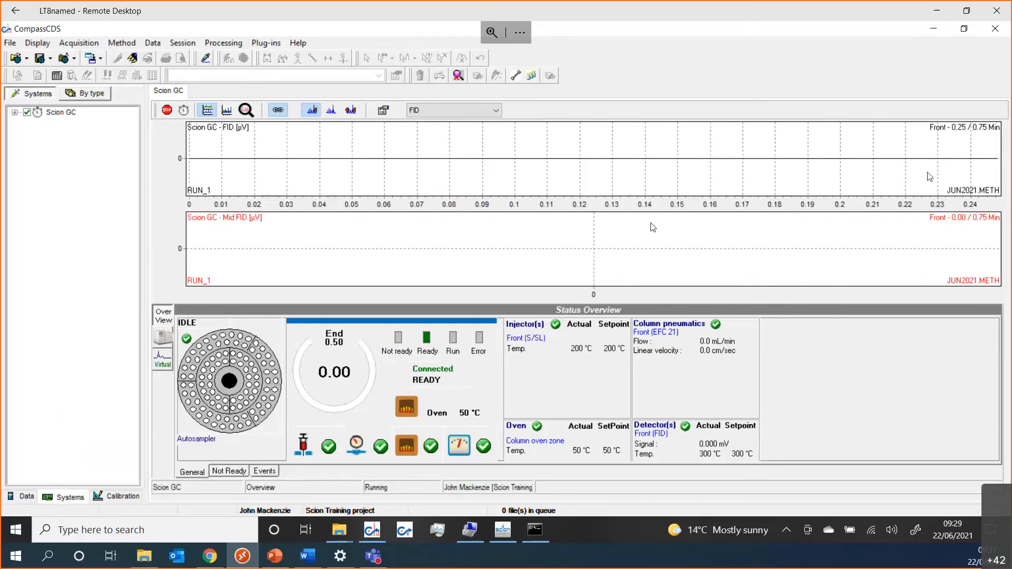
mouse_move(934, 174)
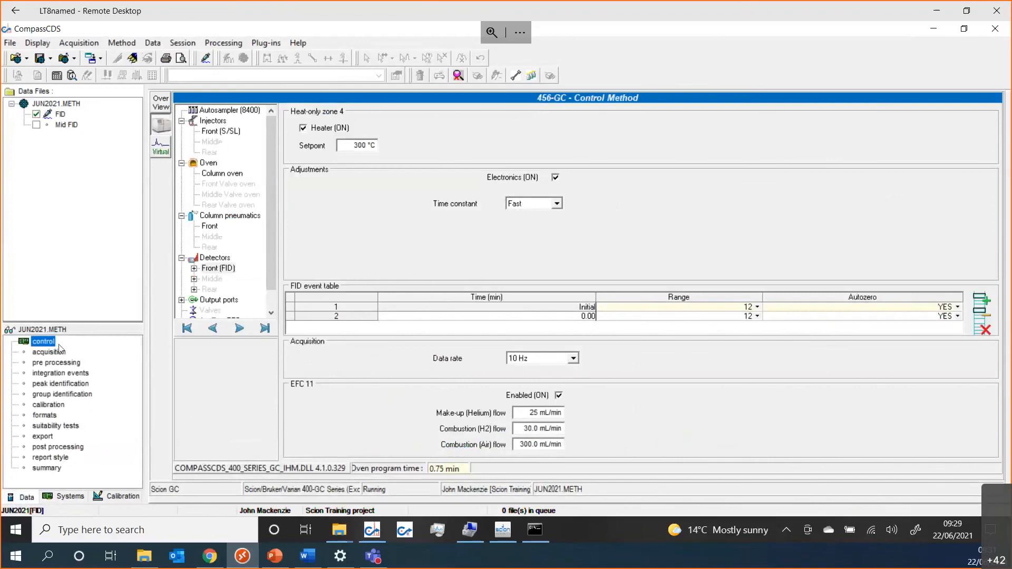
Step: View the Virtual peak generator settings of JUN2021, then return to the Systems view
click(160, 147)
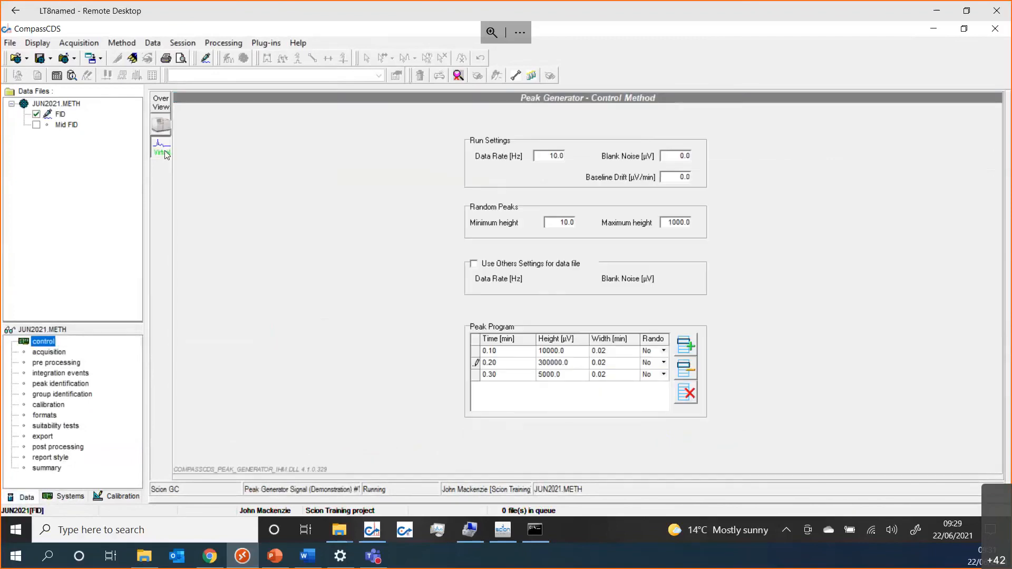
mouse_move(64, 115)
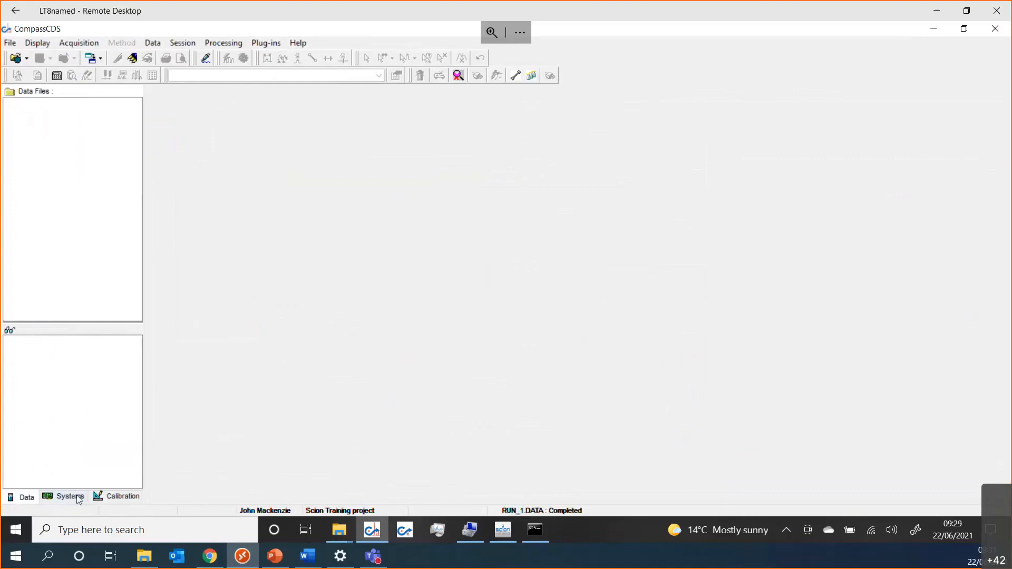
click(69, 497)
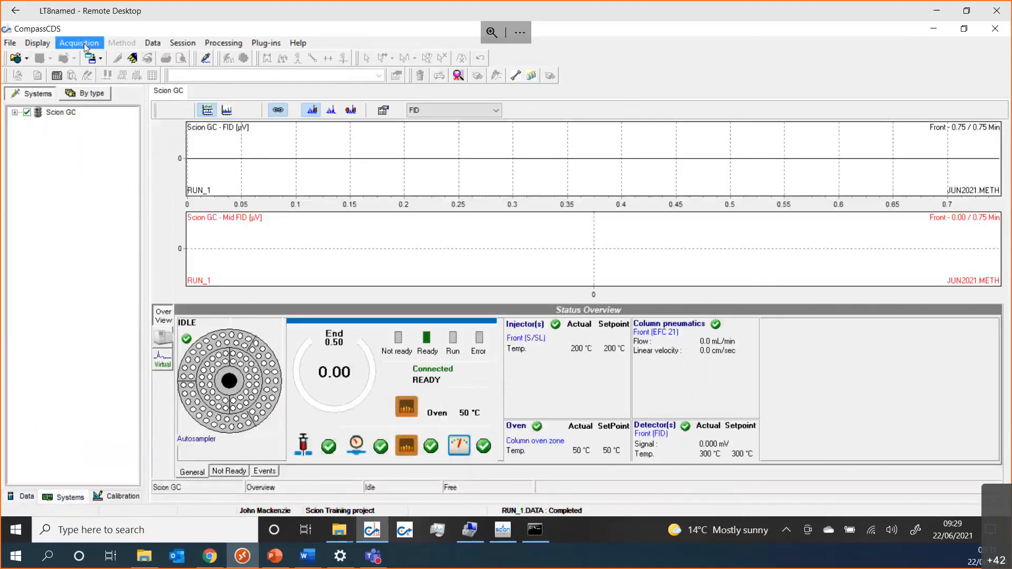
Step: Start a second JUN2021.METH acquisition on Scion GC through QuickStart
click(78, 43)
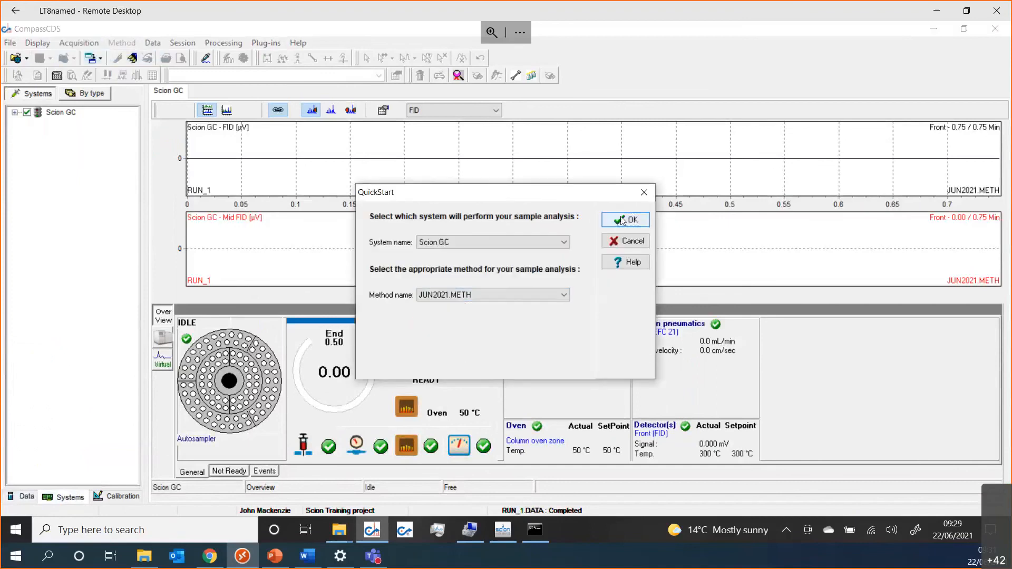
click(624, 219)
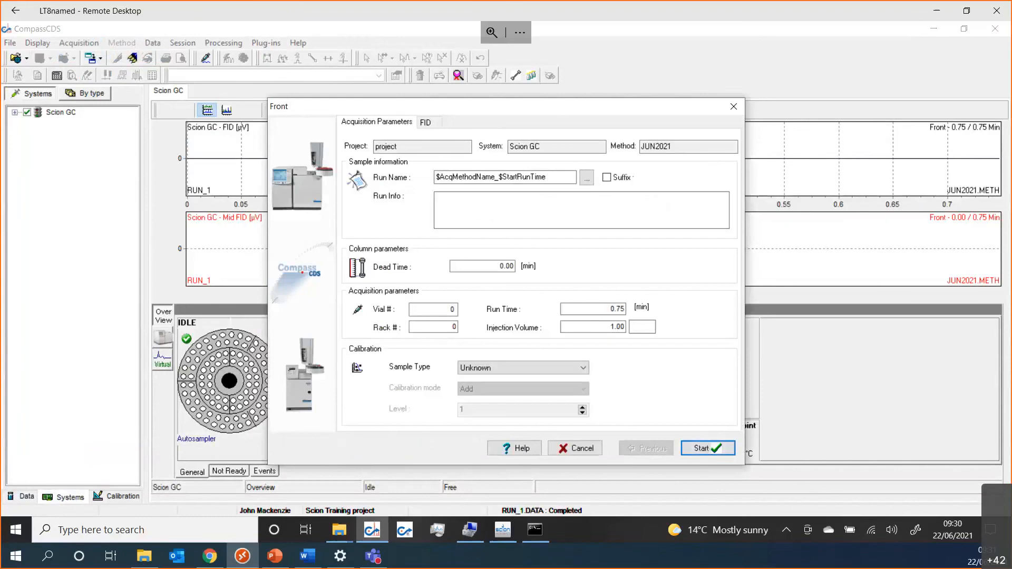
click(707, 447)
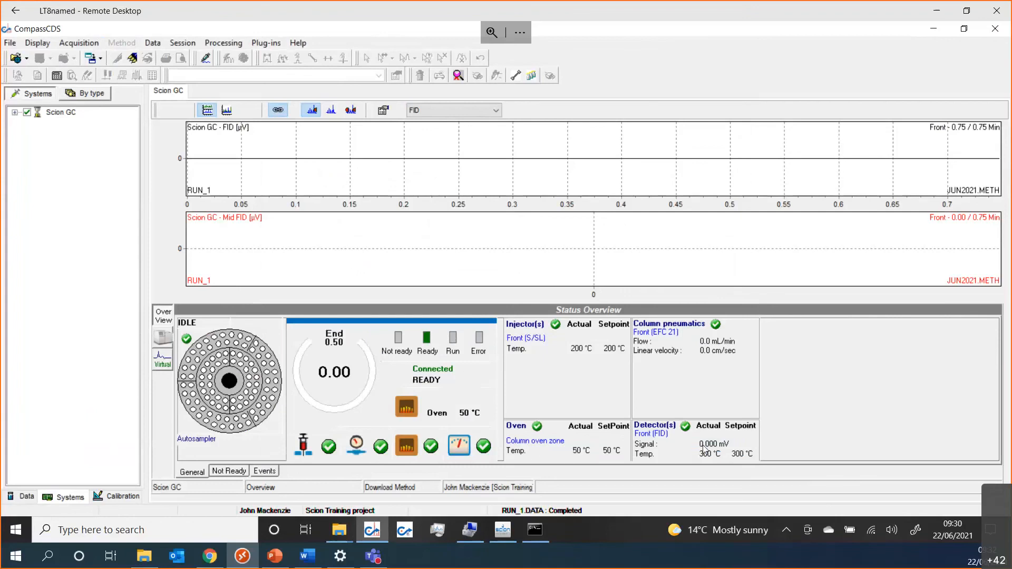
mouse_move(446, 499)
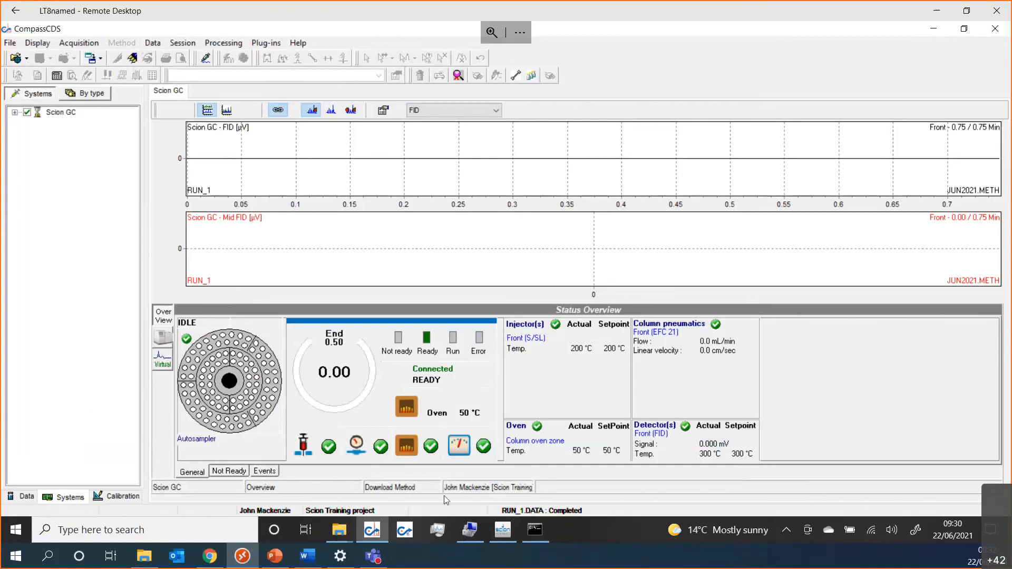
mouse_move(445, 482)
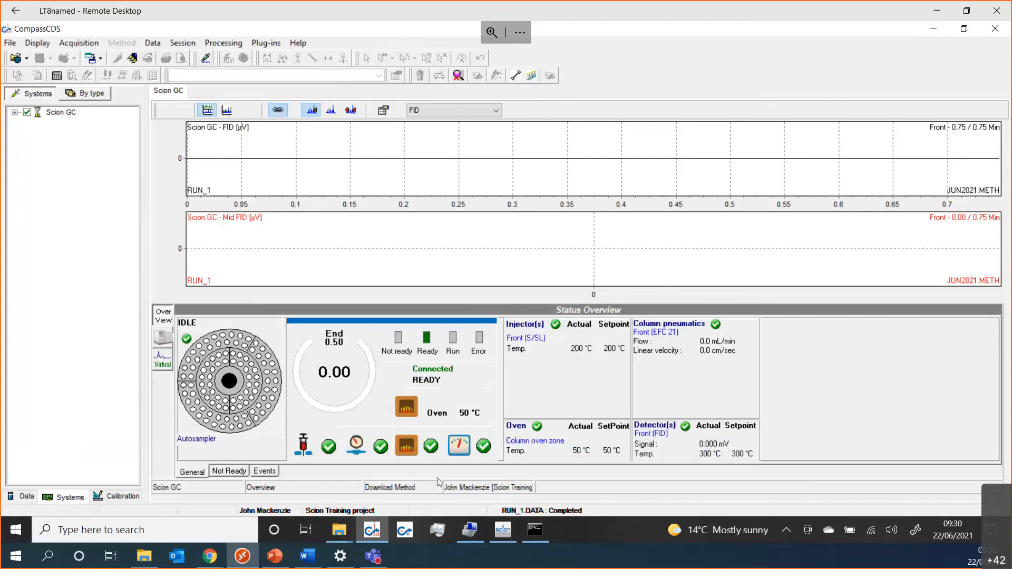
mouse_move(392, 487)
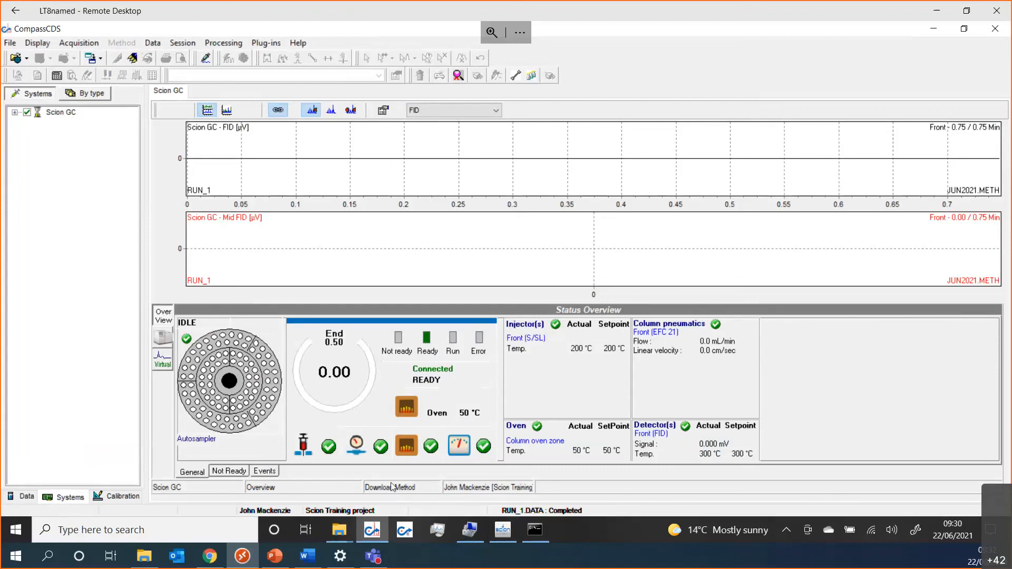
mouse_move(147, 497)
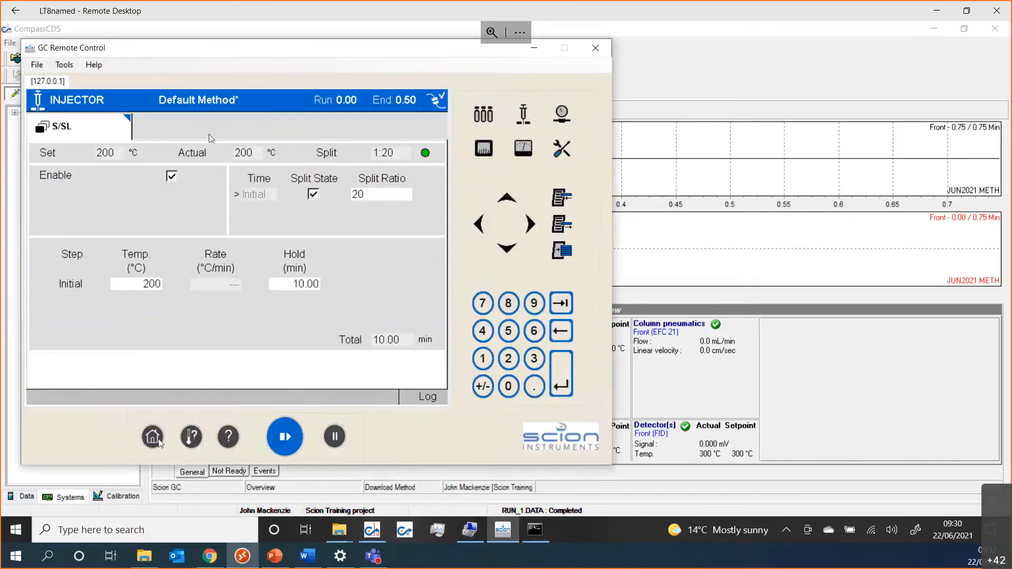
Step: View the GC Operation status showing Ready at 50 °C, then close GC Remote Control
click(152, 437)
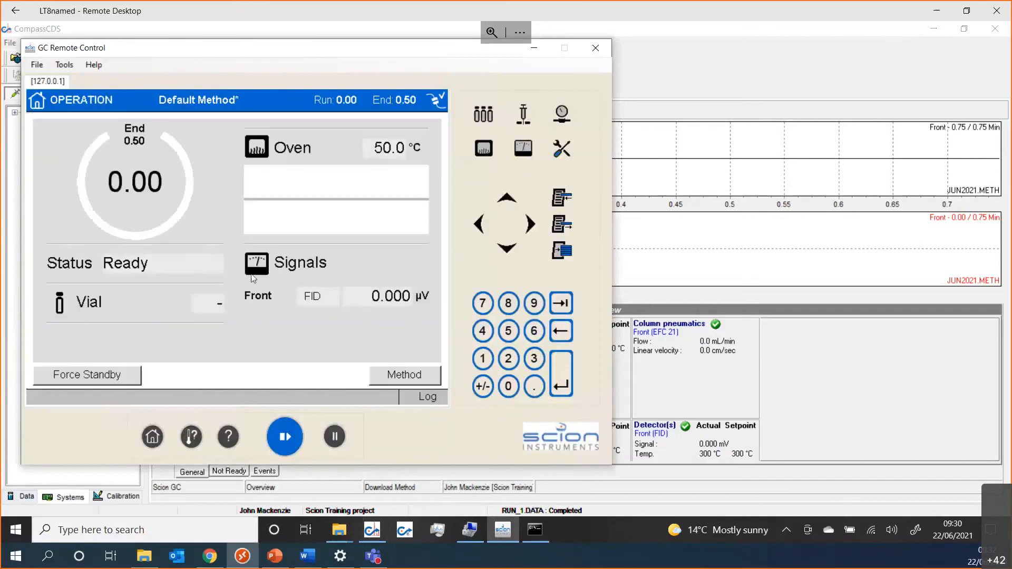
click(593, 48)
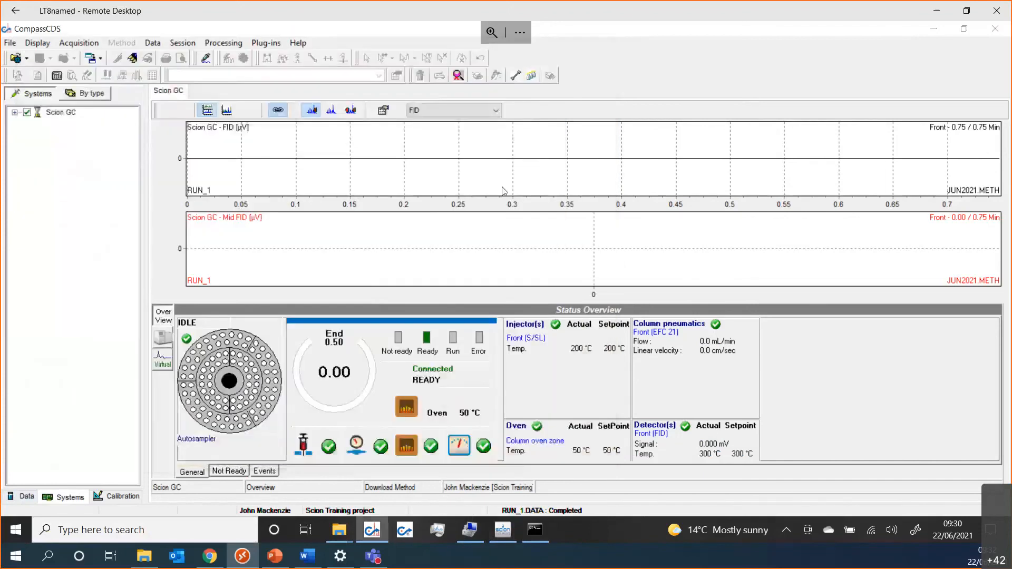
mouse_move(510, 234)
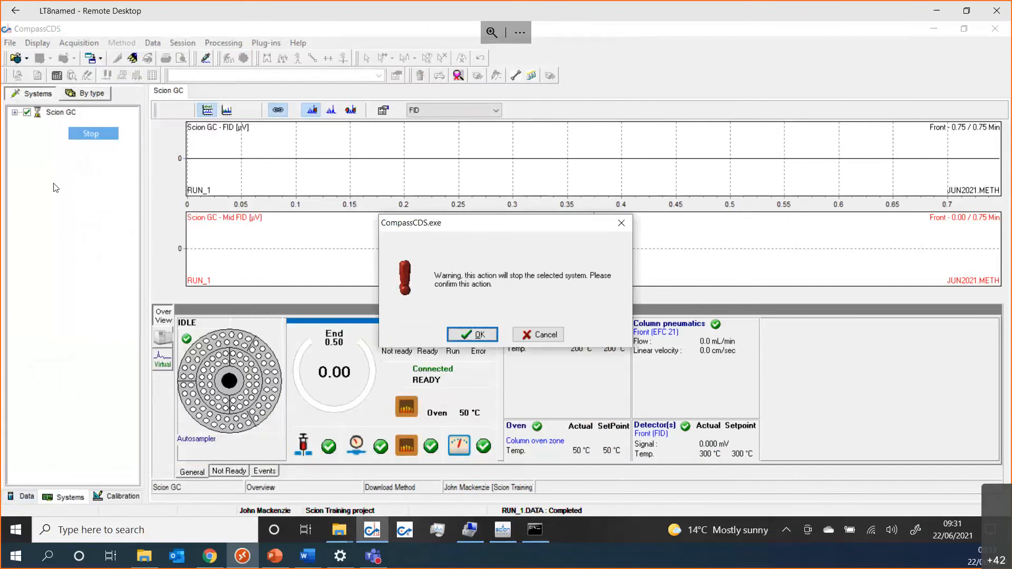
Step: Stop the Scion GC, relaunch QuickStart with JUN2021.METH, and acknowledge the method download error
click(471, 334)
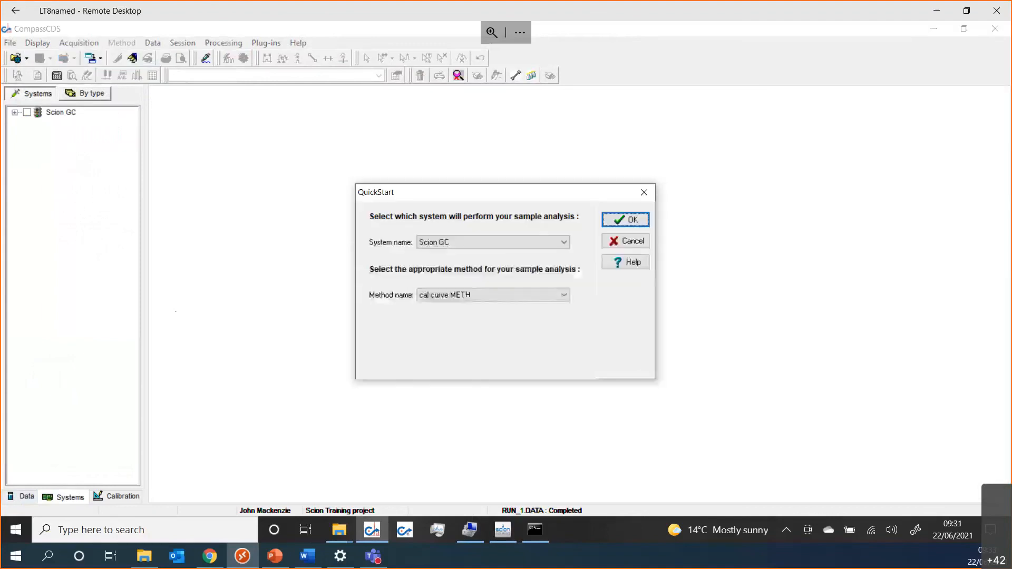
click(562, 294)
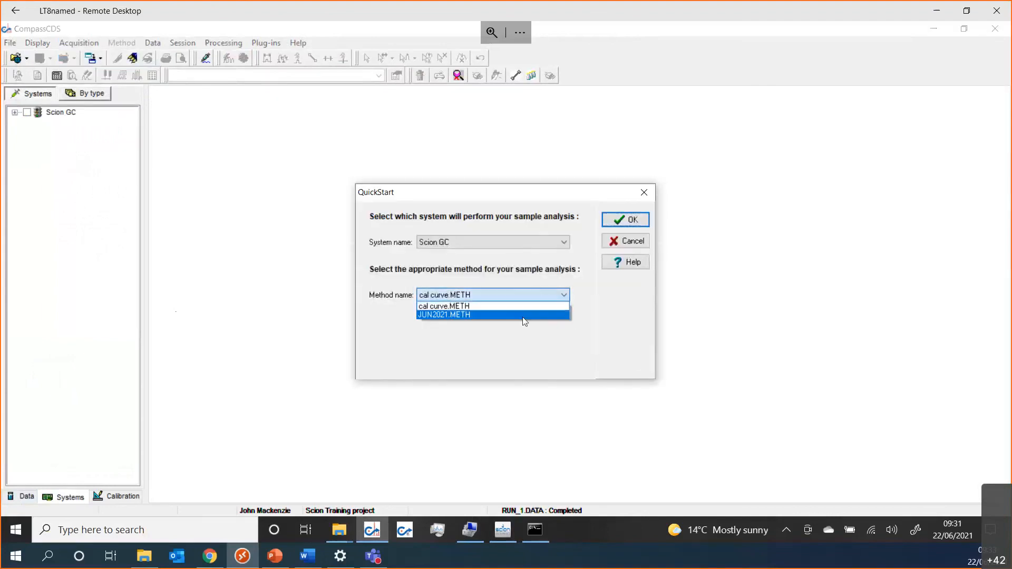
click(624, 219)
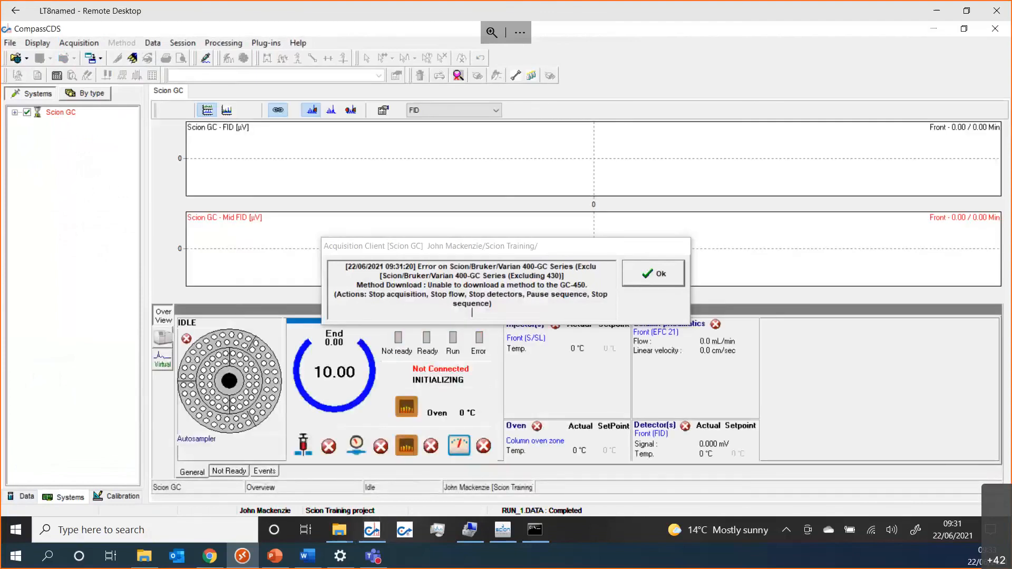
click(652, 273)
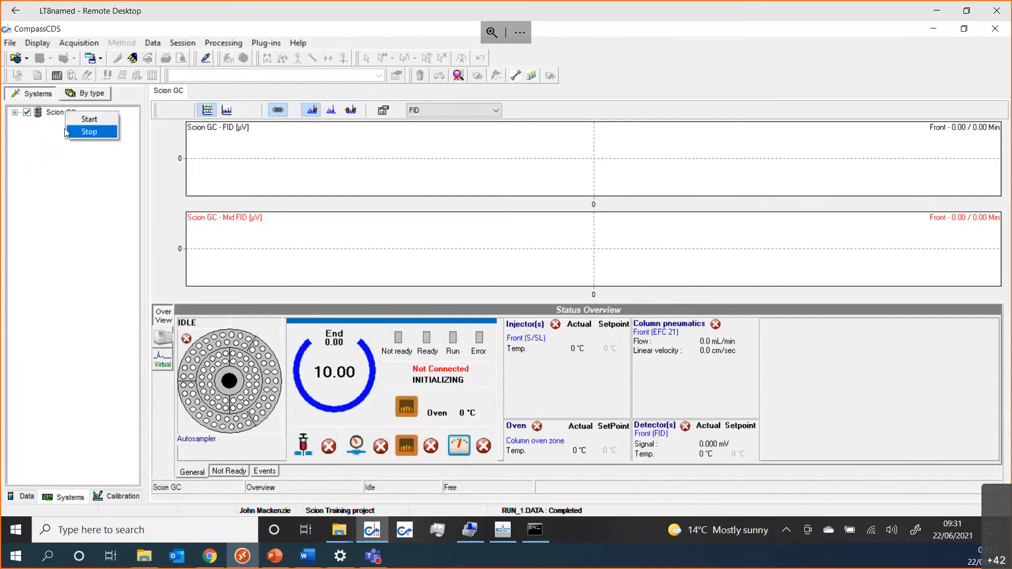
Step: Start Scion GC again and launch the JUN2021.METH run, ending in another download error
click(79, 43)
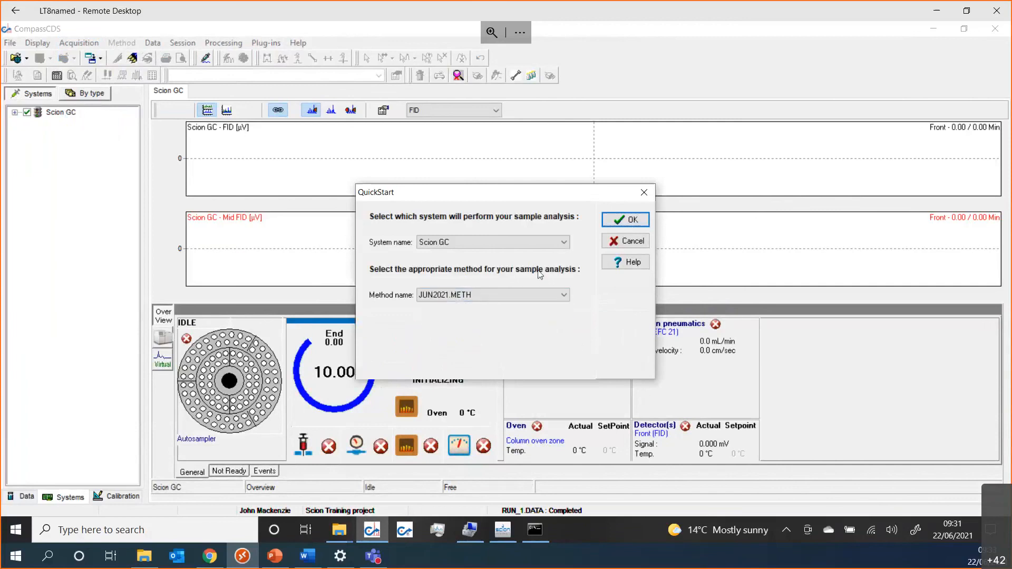
click(624, 219)
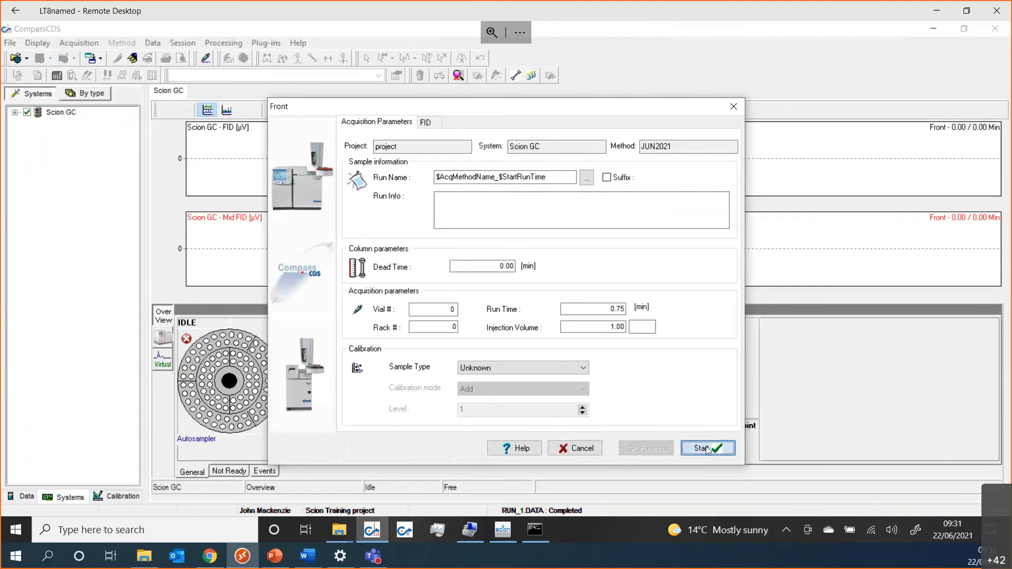
click(704, 447)
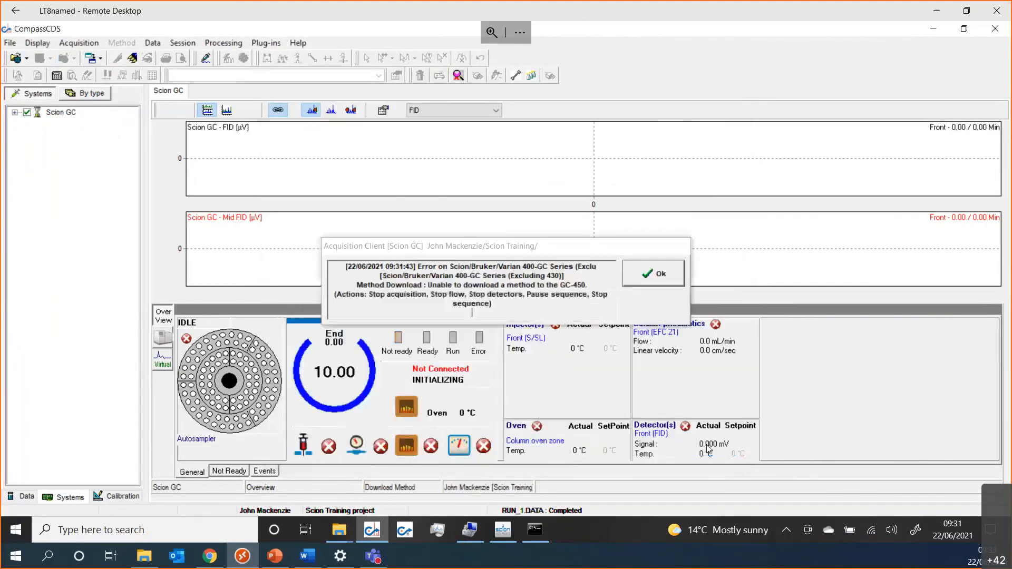